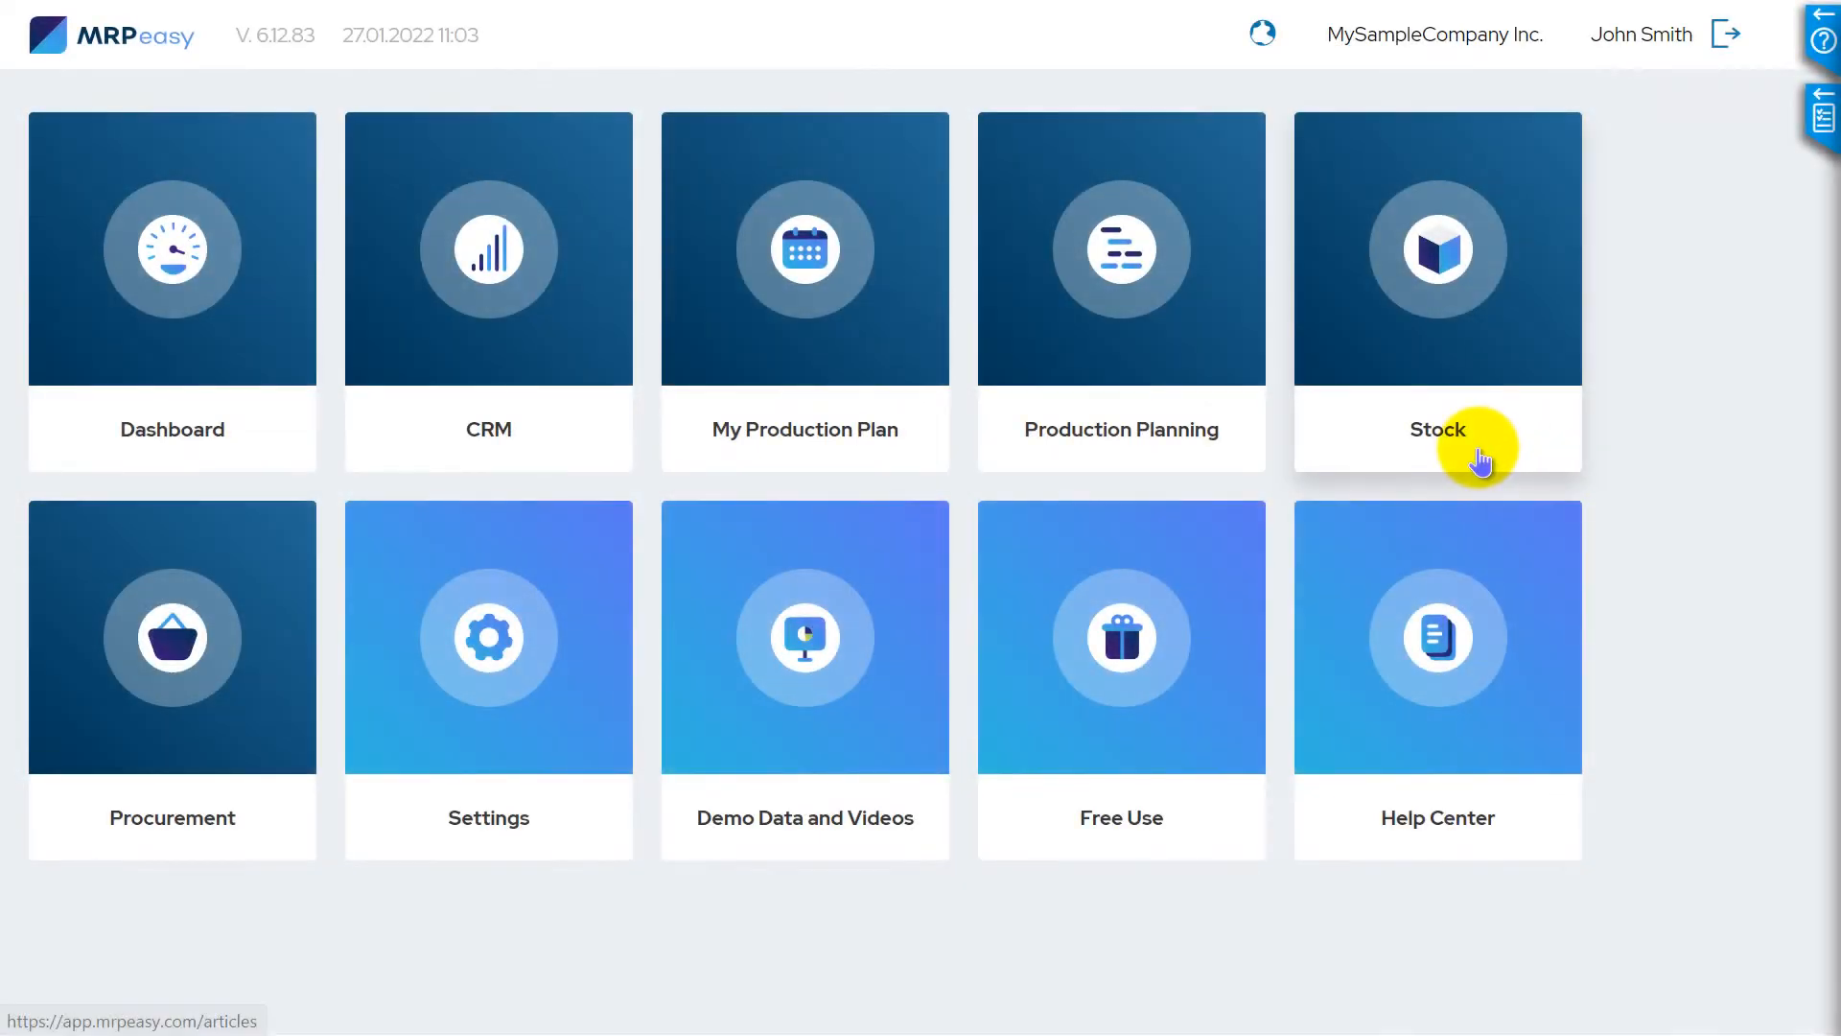
Enable quality control on item A00002 Table leg with an on-hold period of 1 day
left_click(1437, 247)
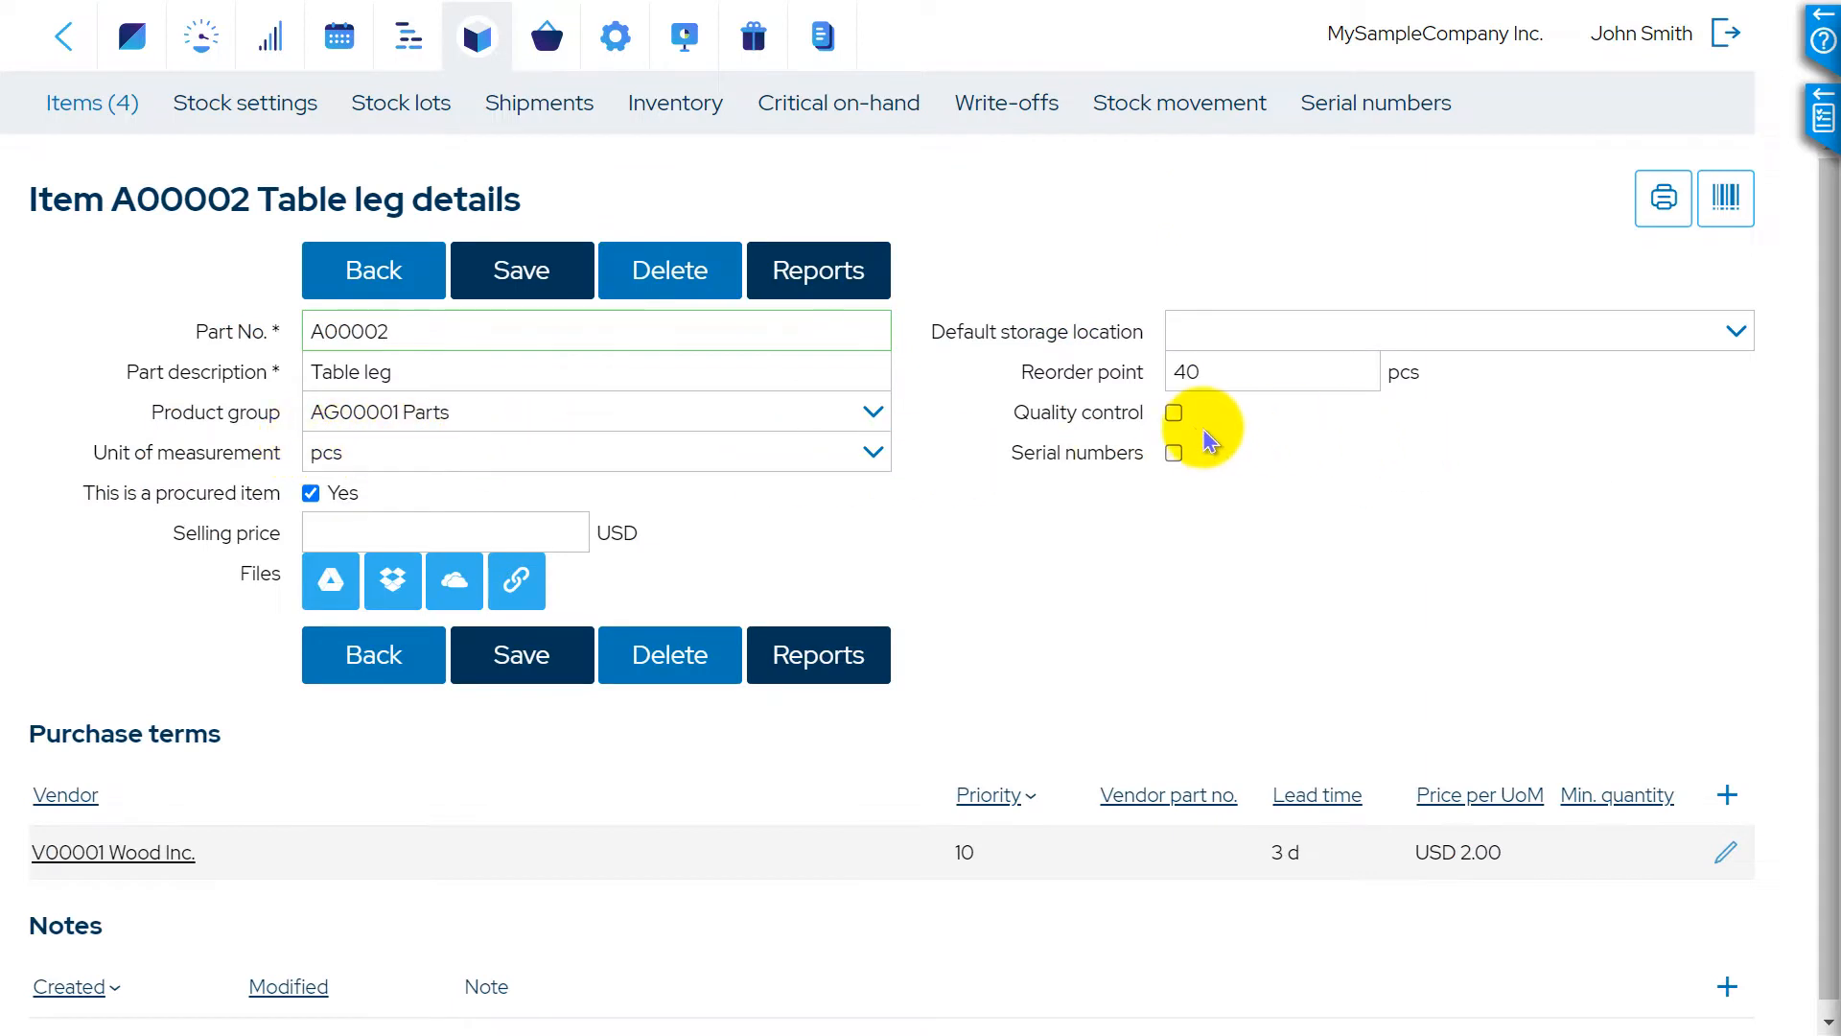
left_click(1174, 412)
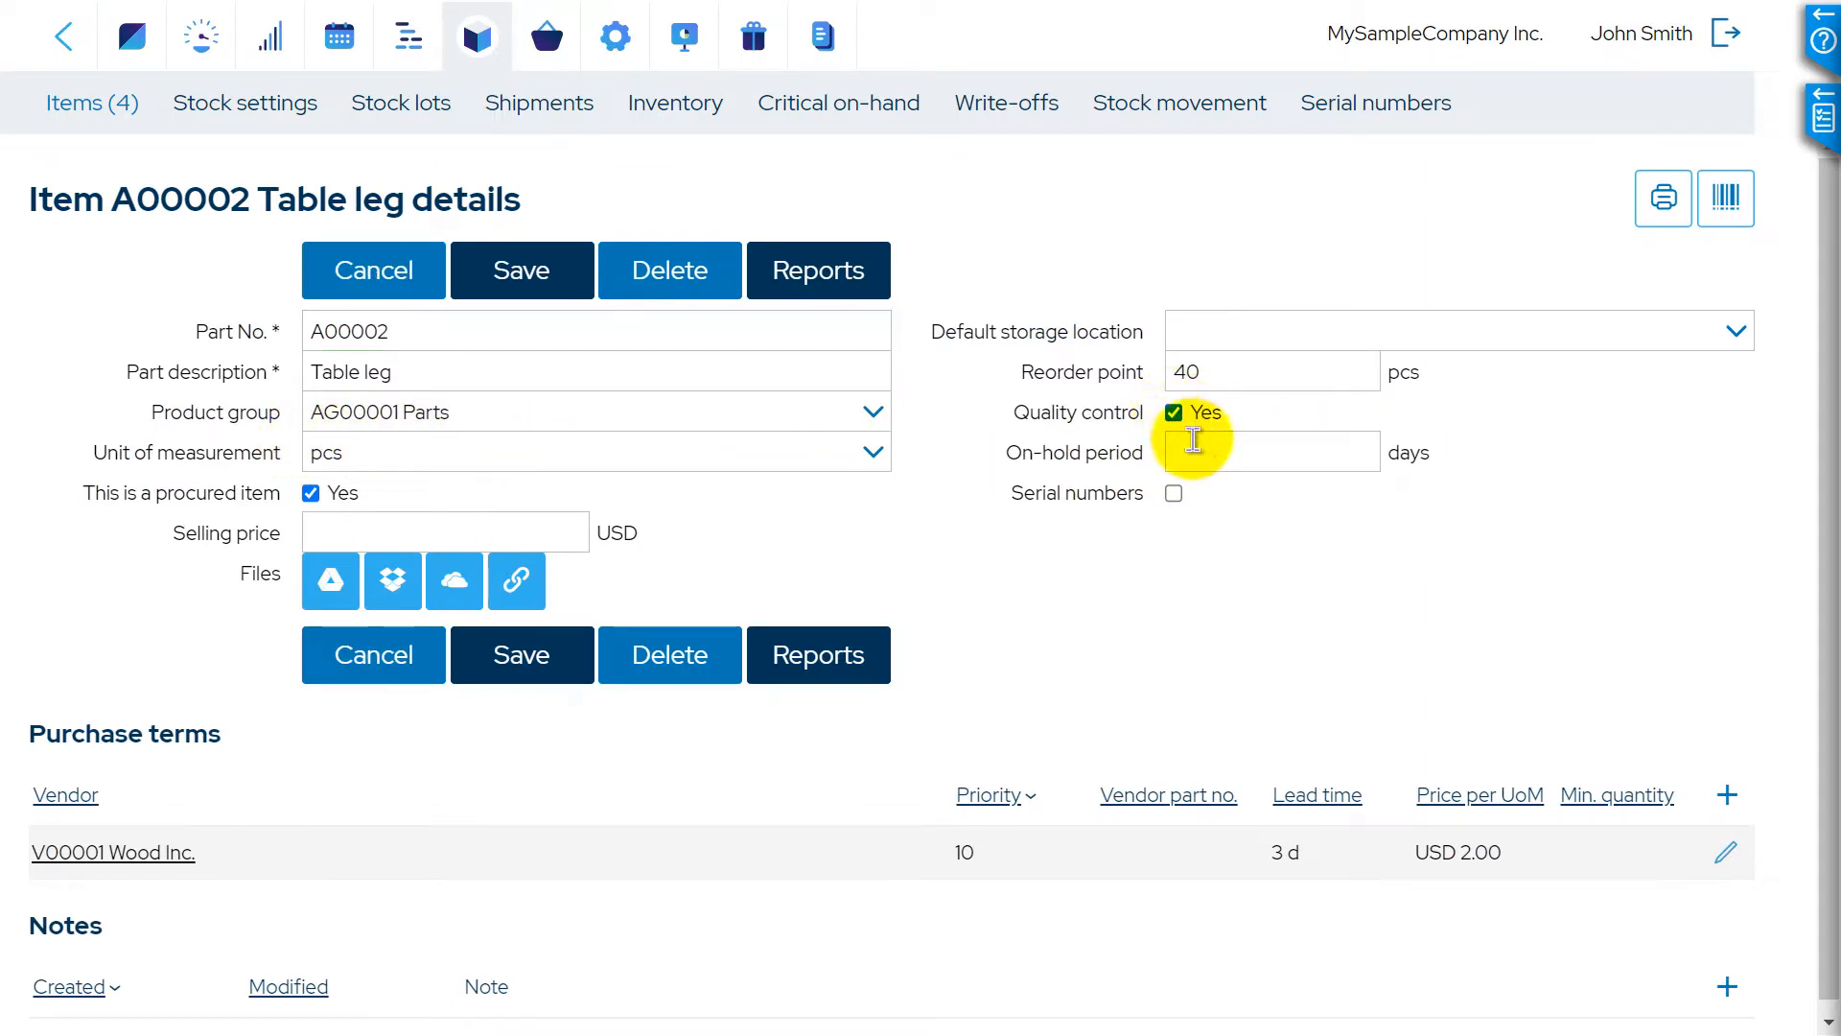
left_click(1270, 451)
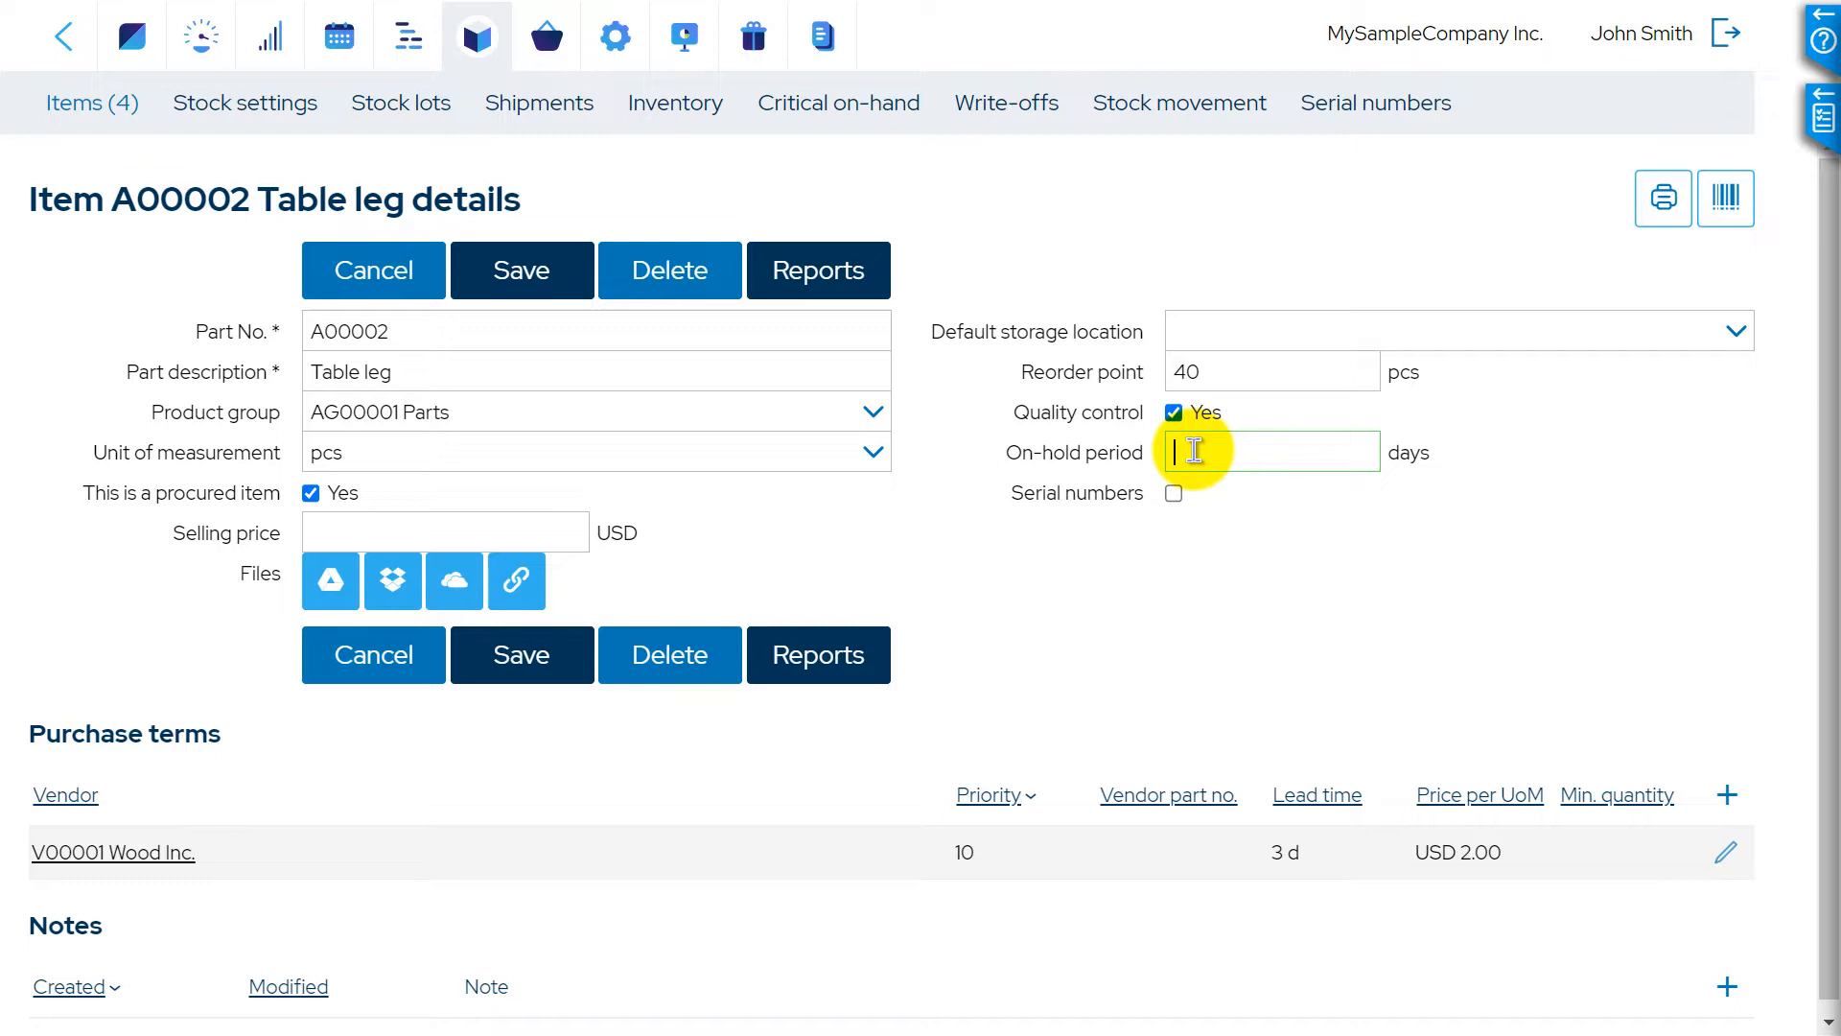
type("1")
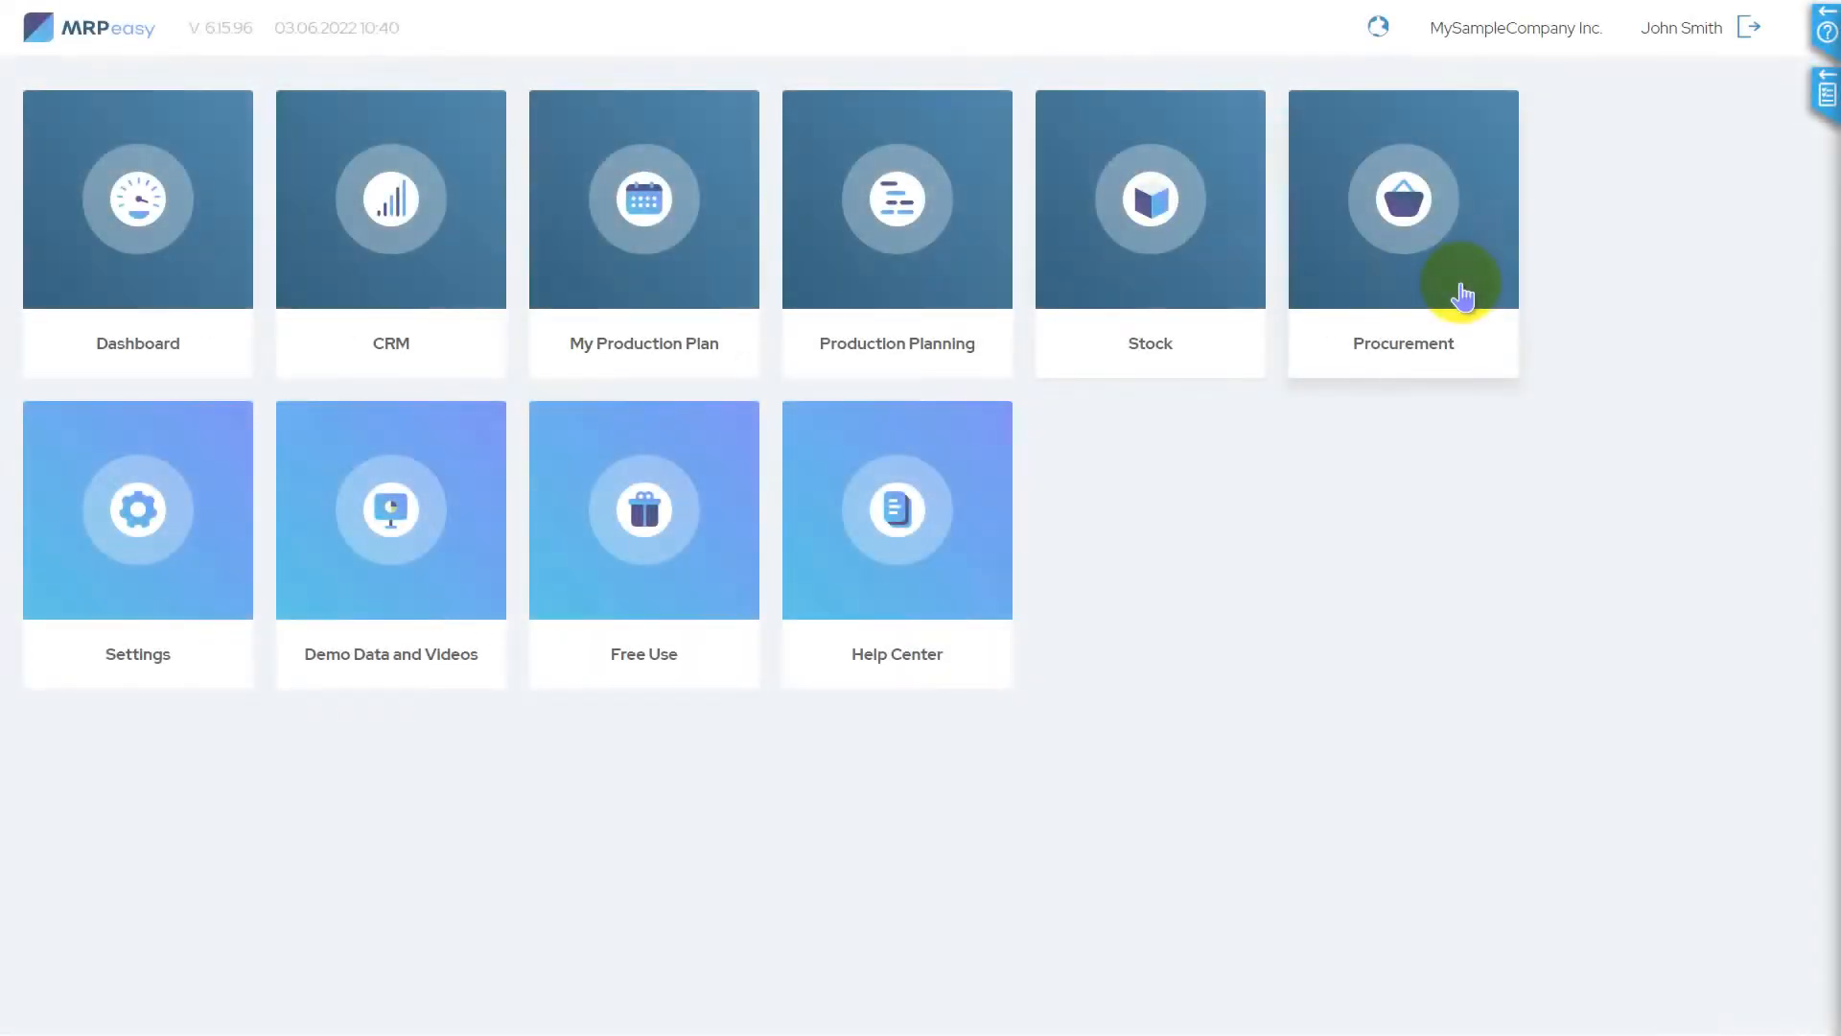
Mark purchase order PO00005 as arrived now and save it as received
left_click(1400, 198)
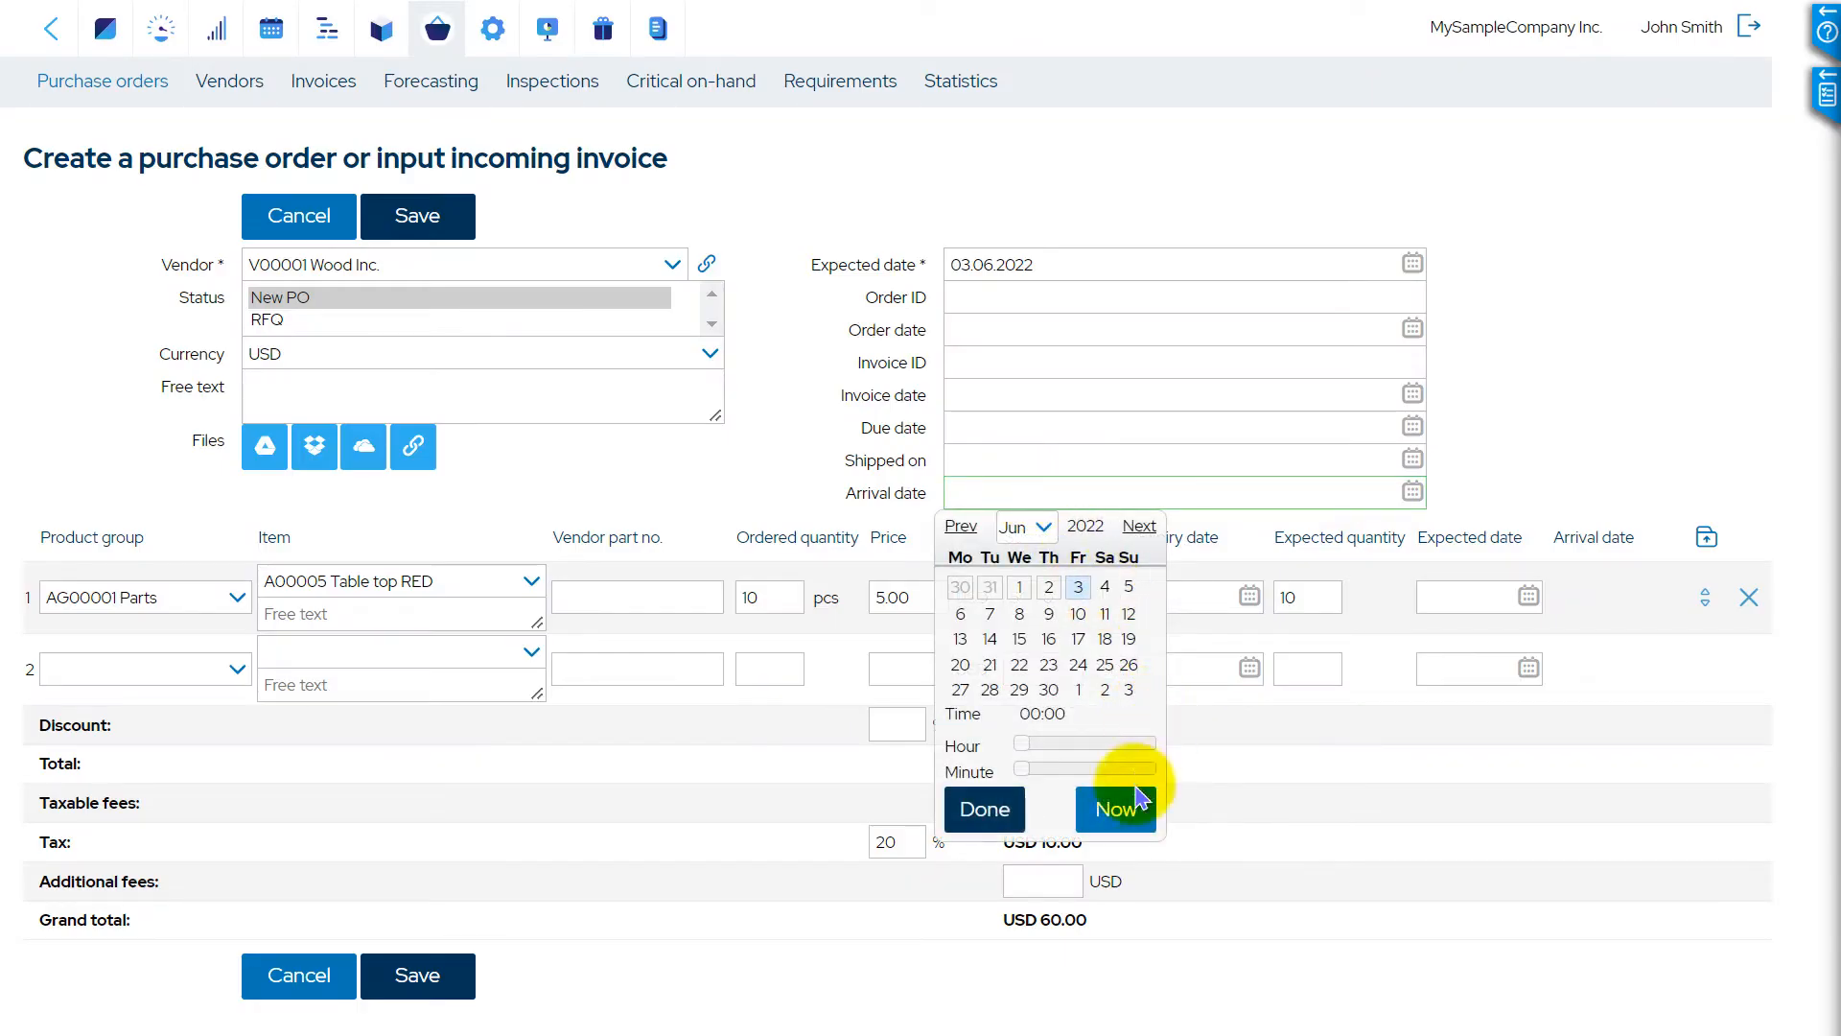
left_click(1113, 807)
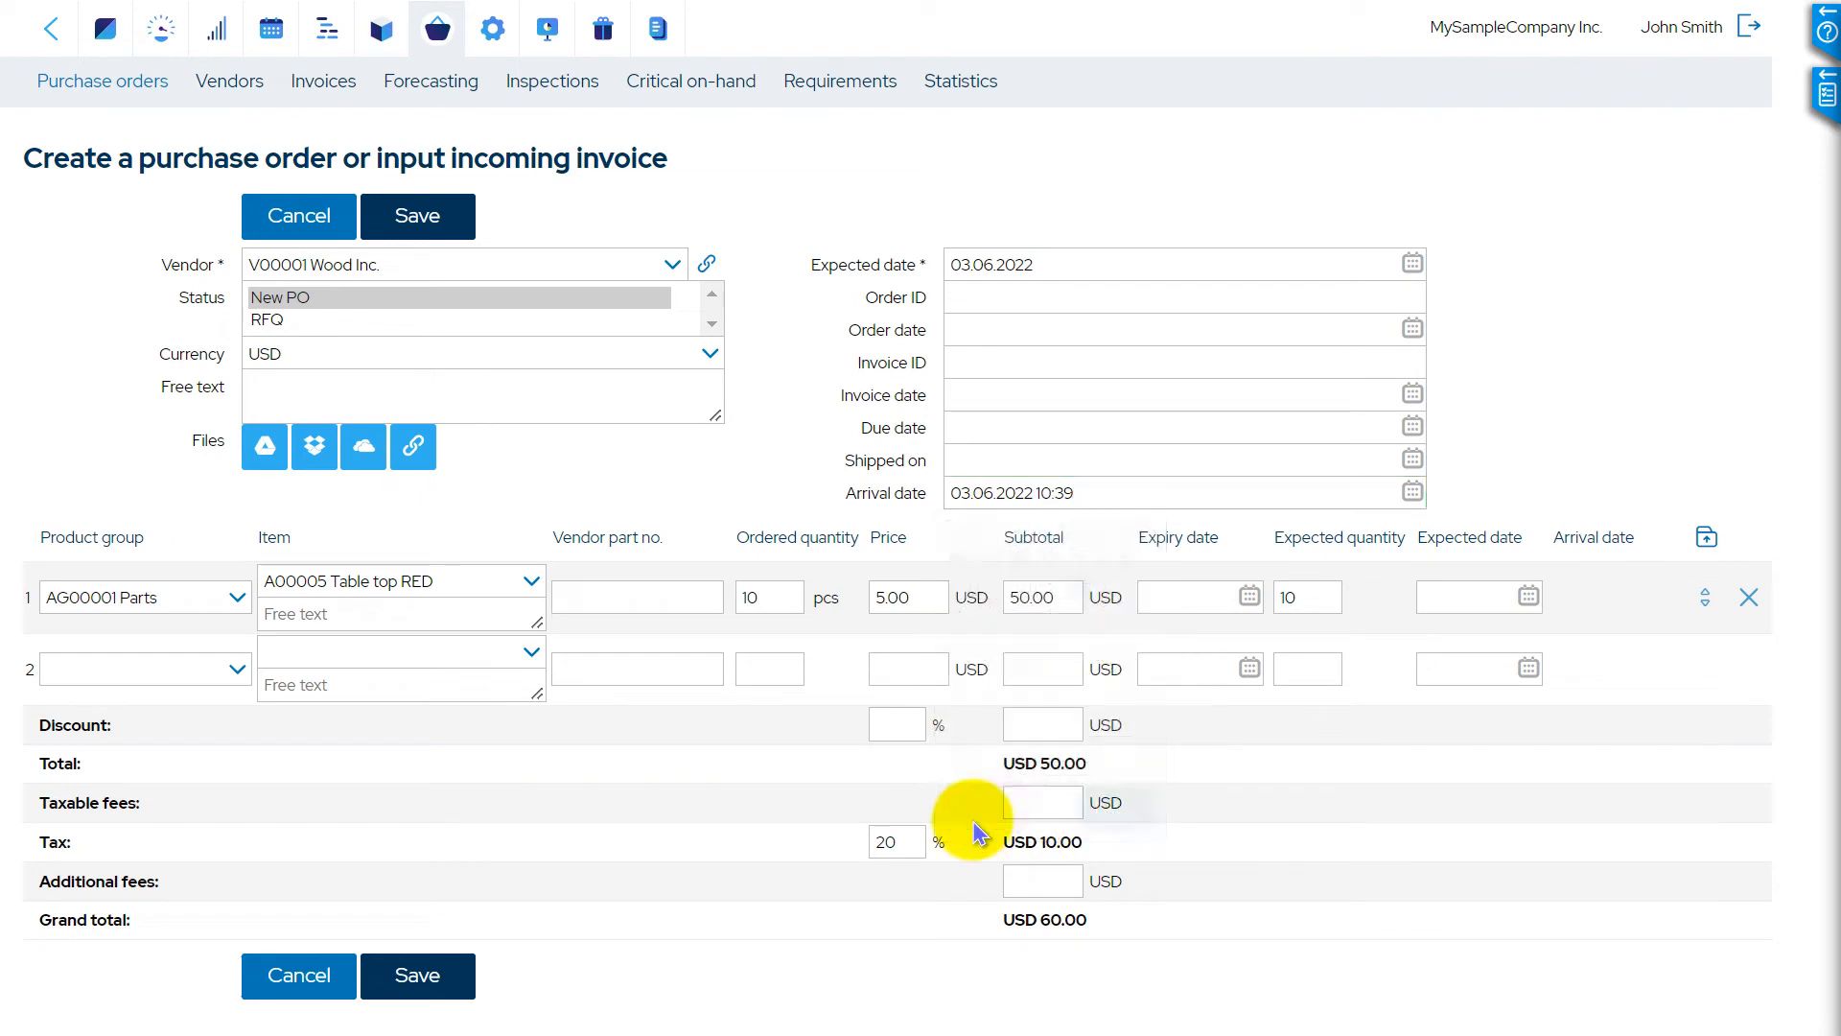
left_click(416, 217)
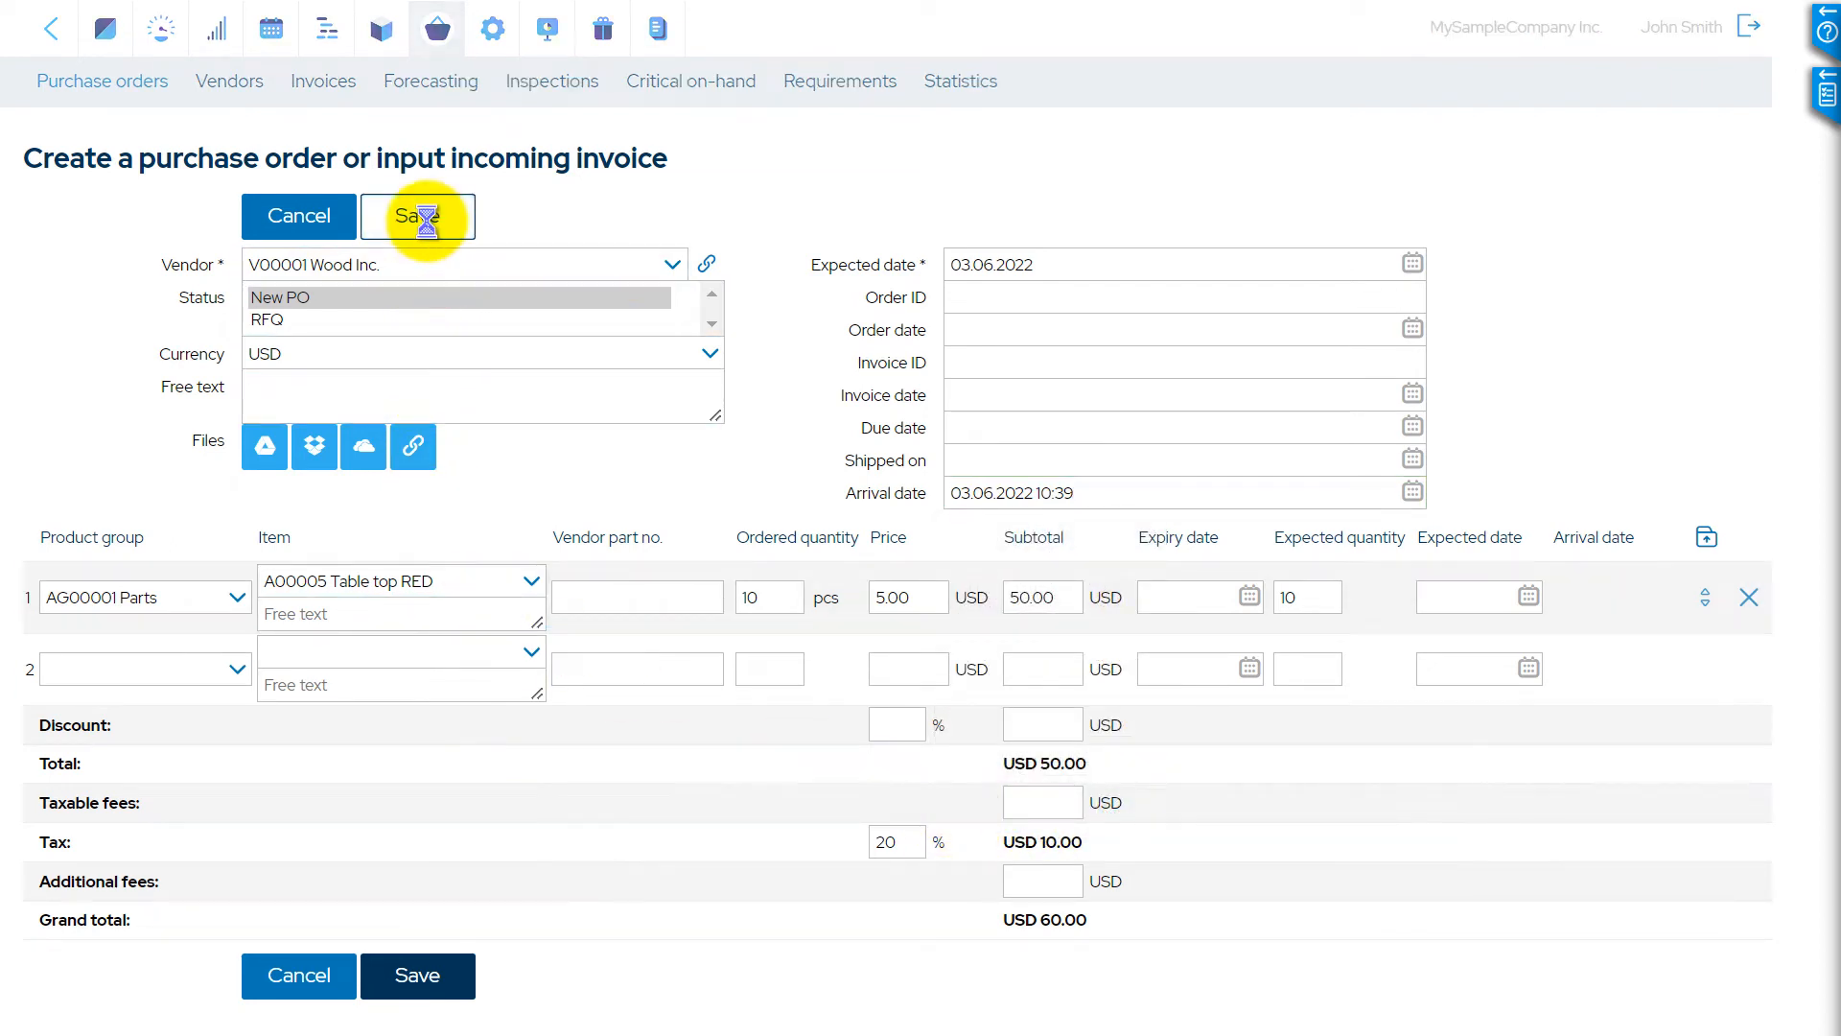
left_click(416, 217)
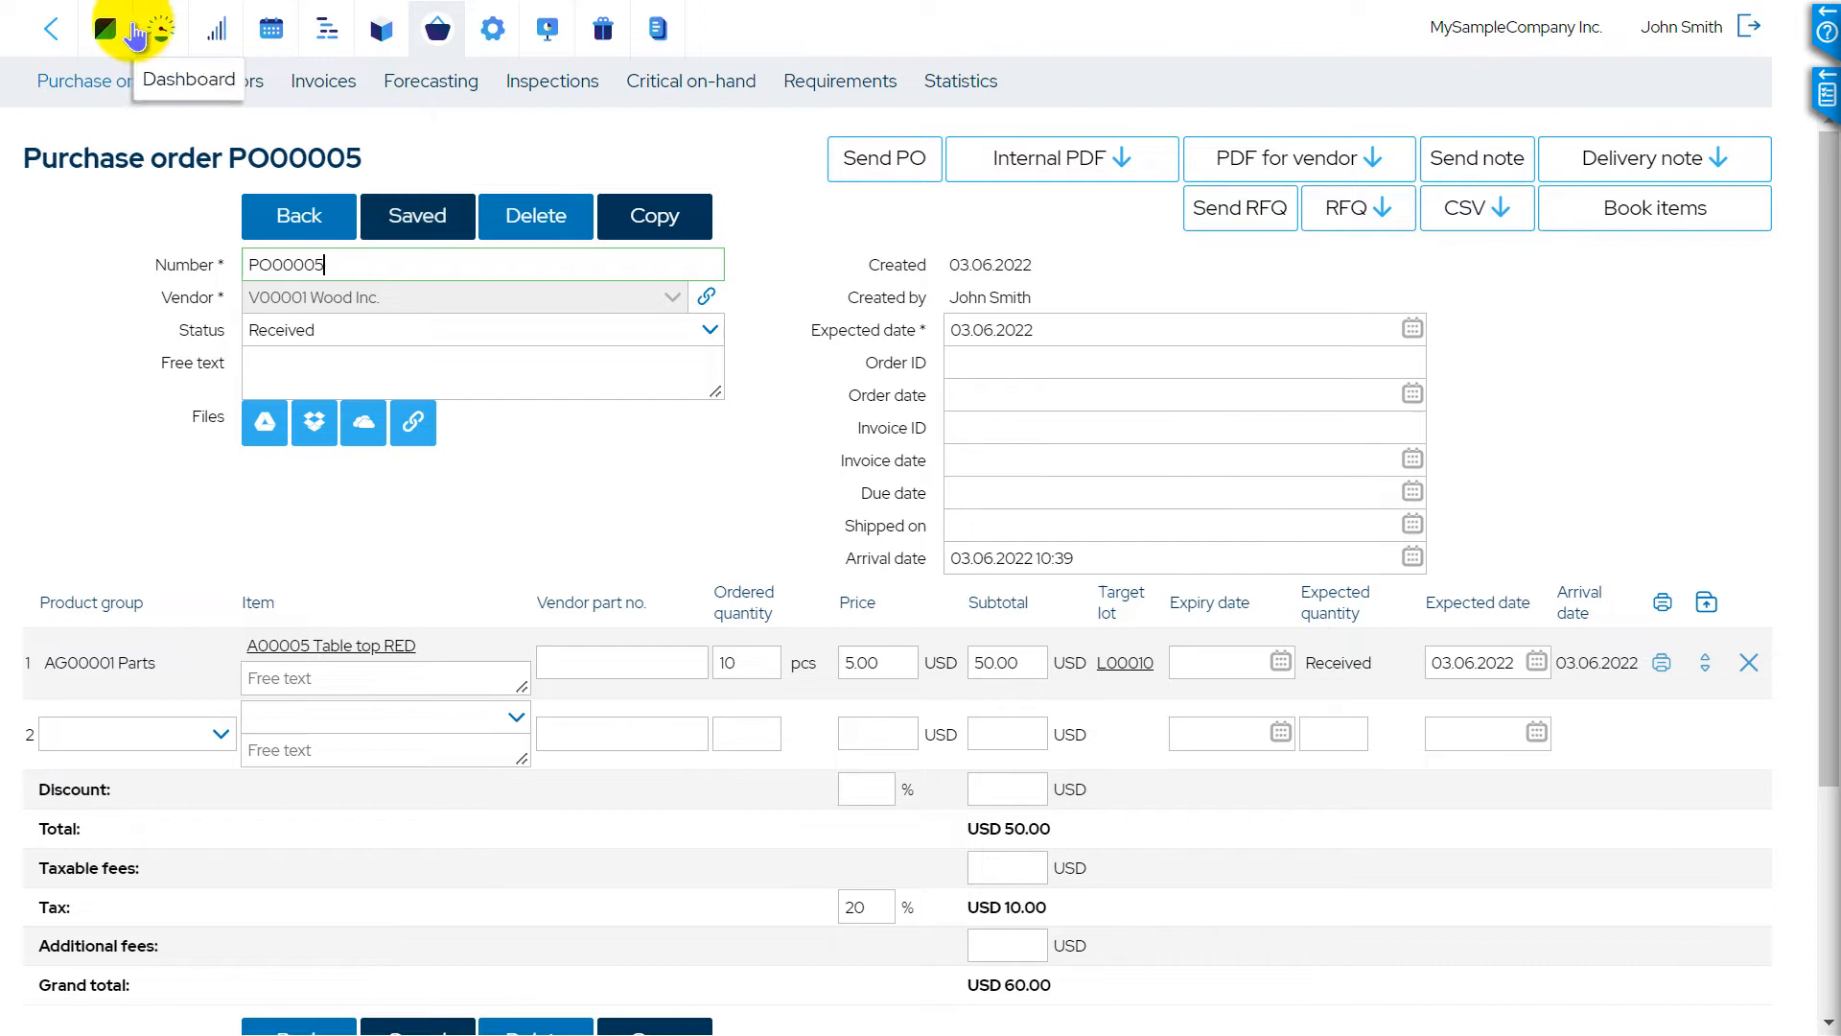
left_click(106, 29)
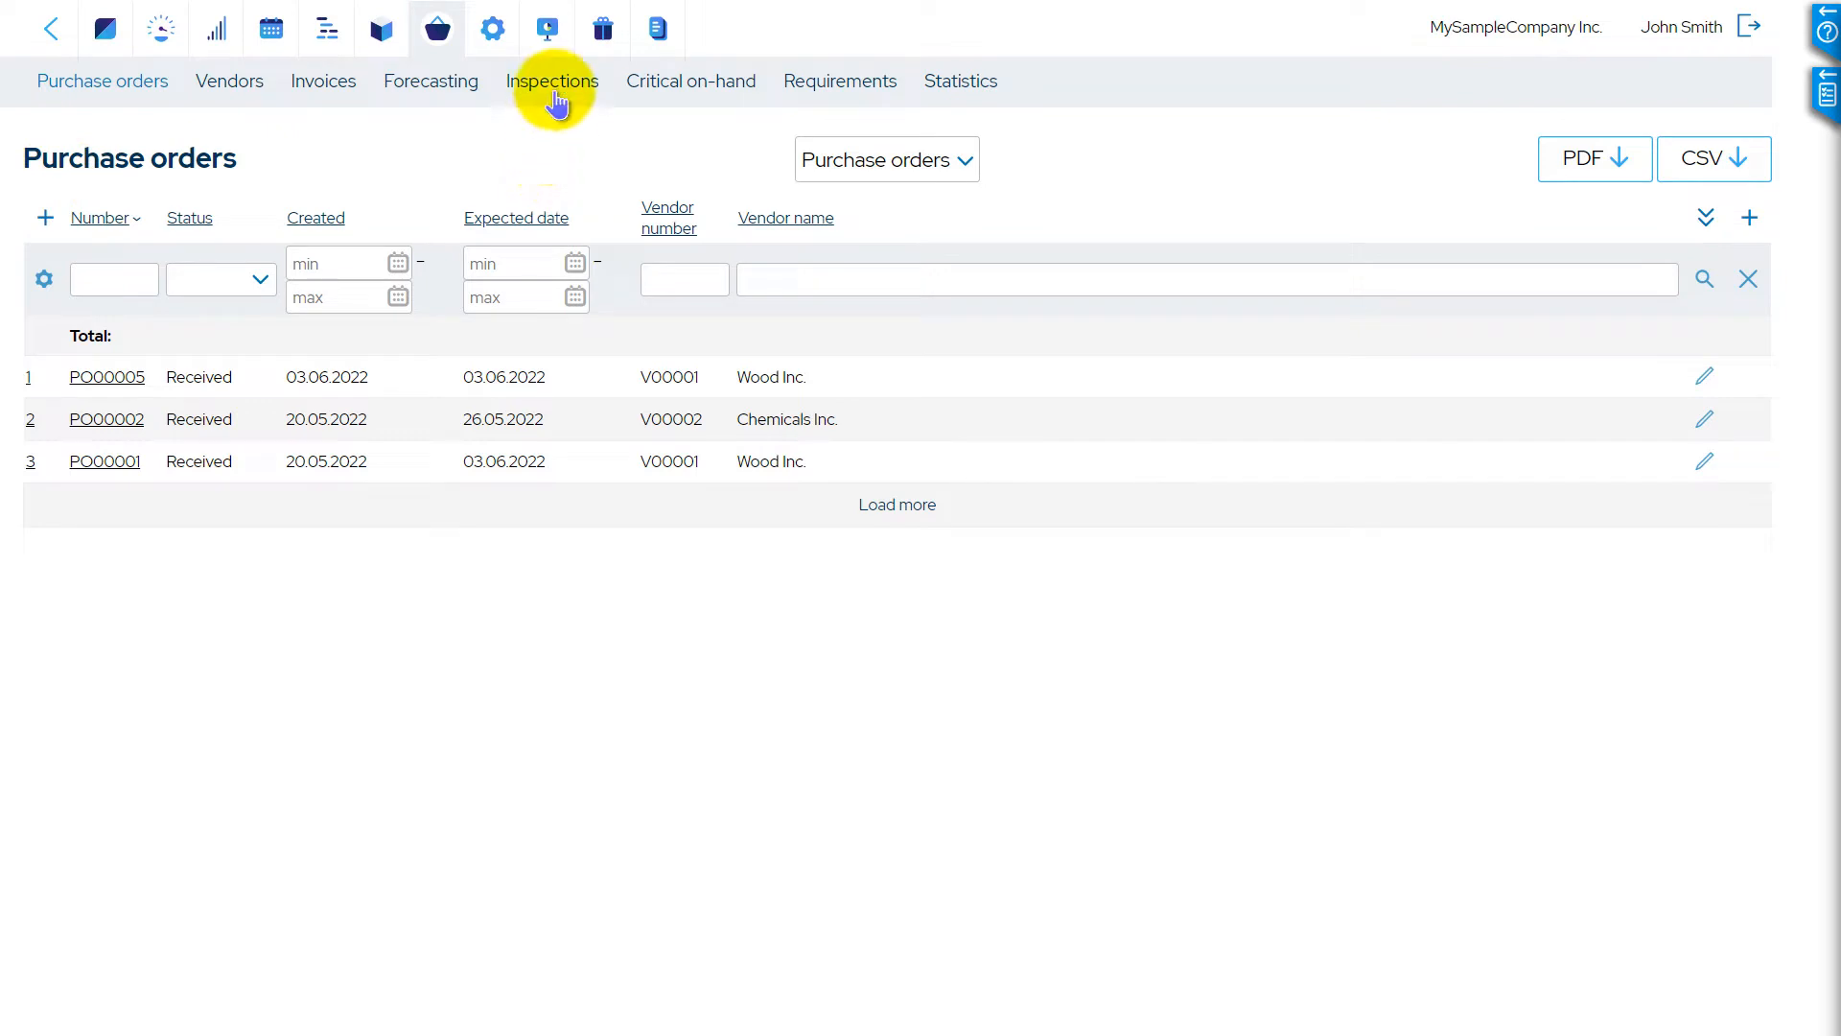
Show the Inspections list with the newly created quality inspections
left_click(551, 80)
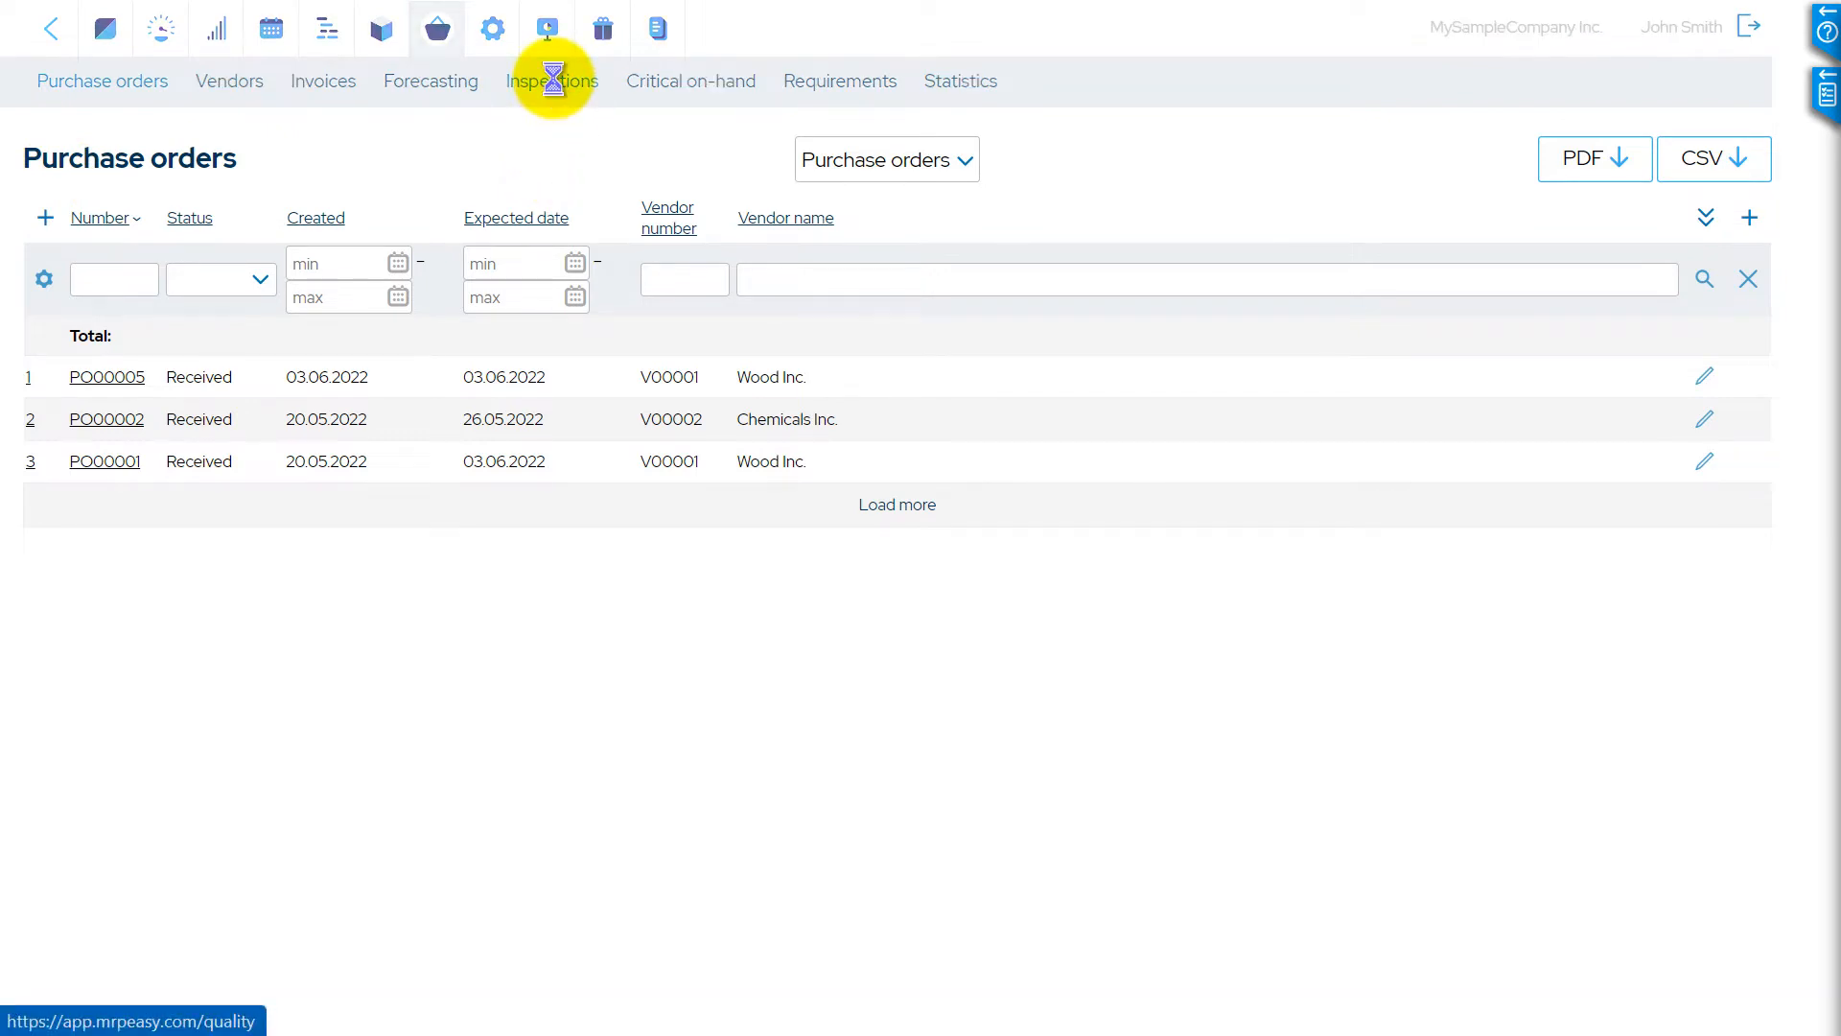
left_click(553, 81)
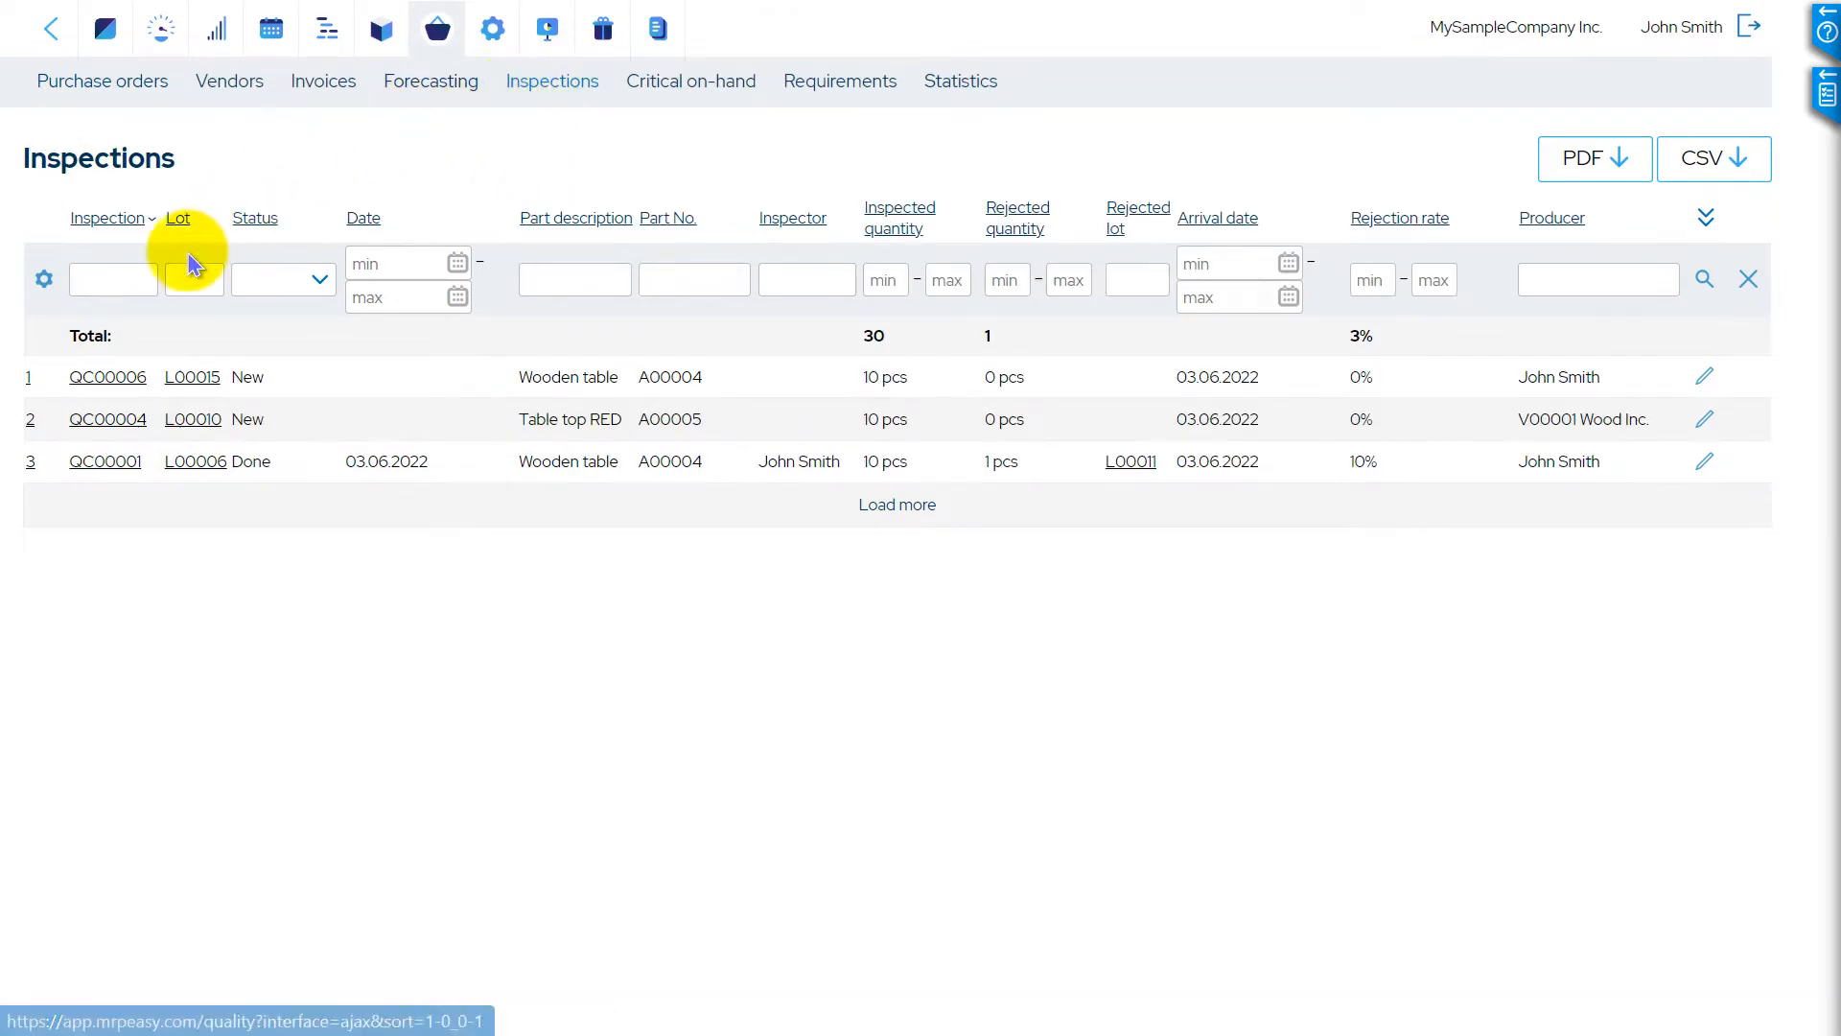
left_click(107, 375)
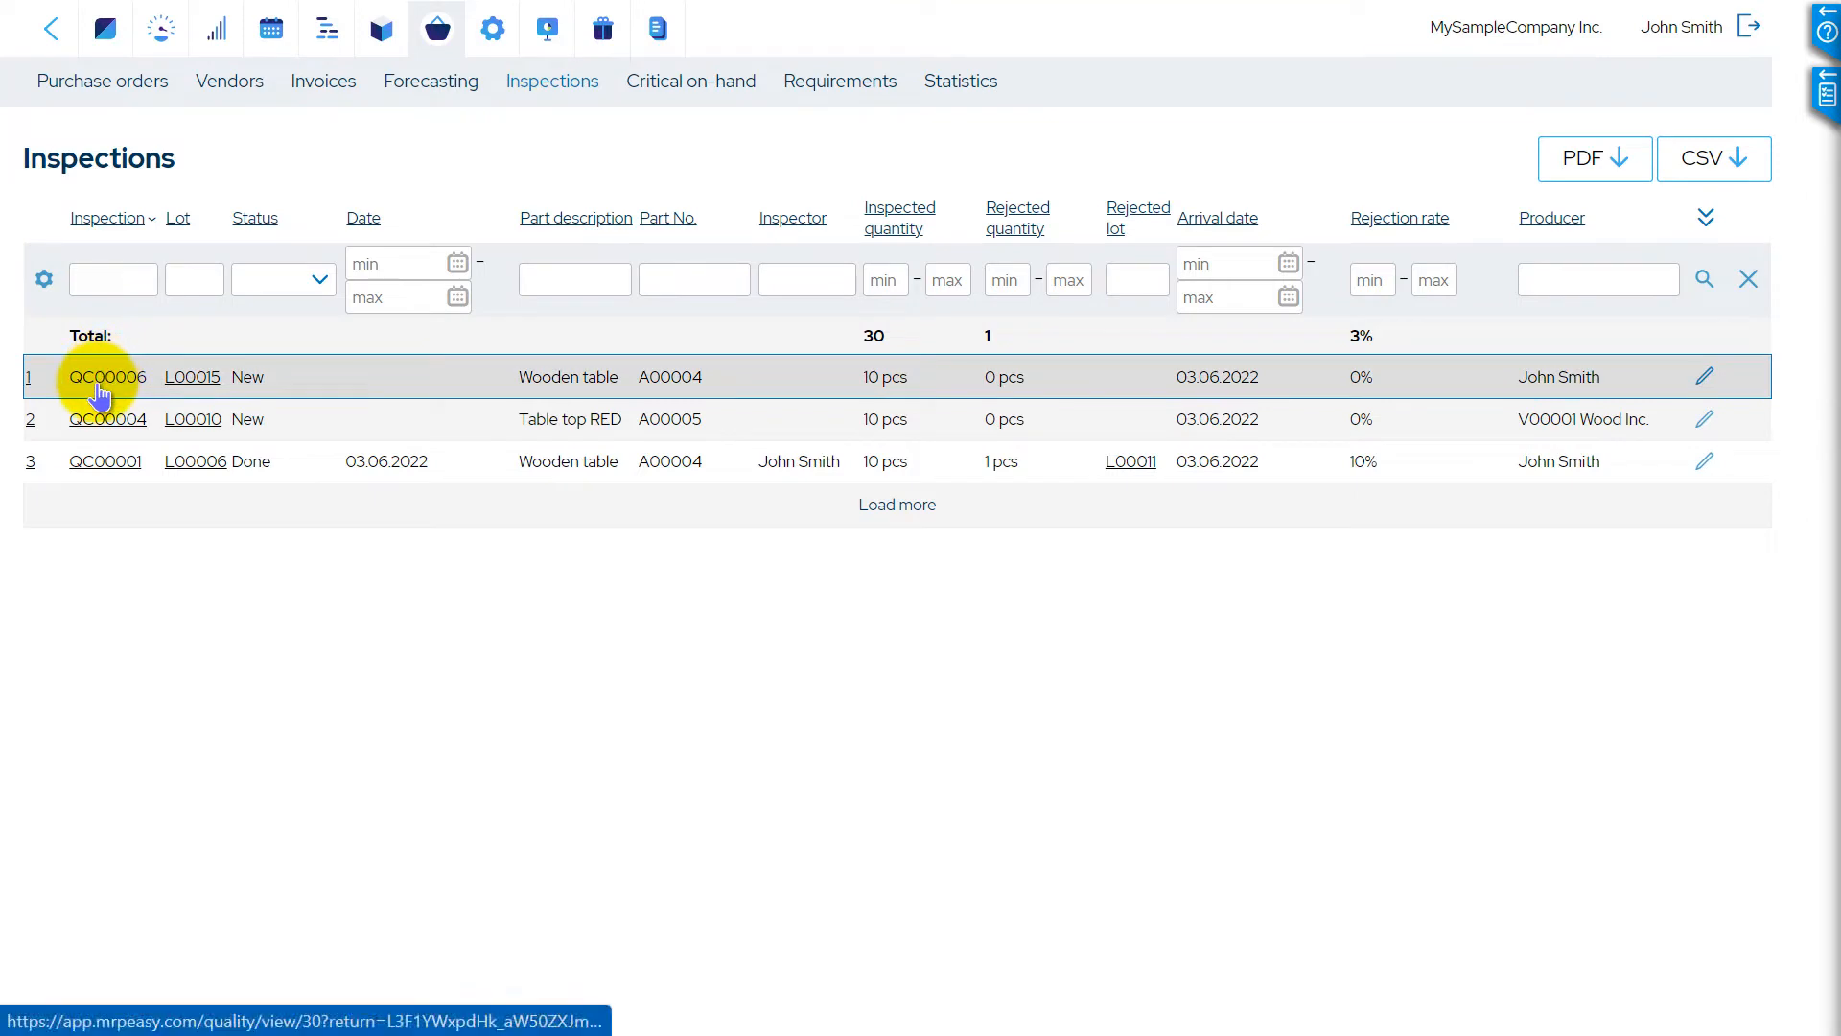
In inspection QC00006 for lot L00015, approve 9 with one rejected for reason 'Bad polishing'
left_click(106, 378)
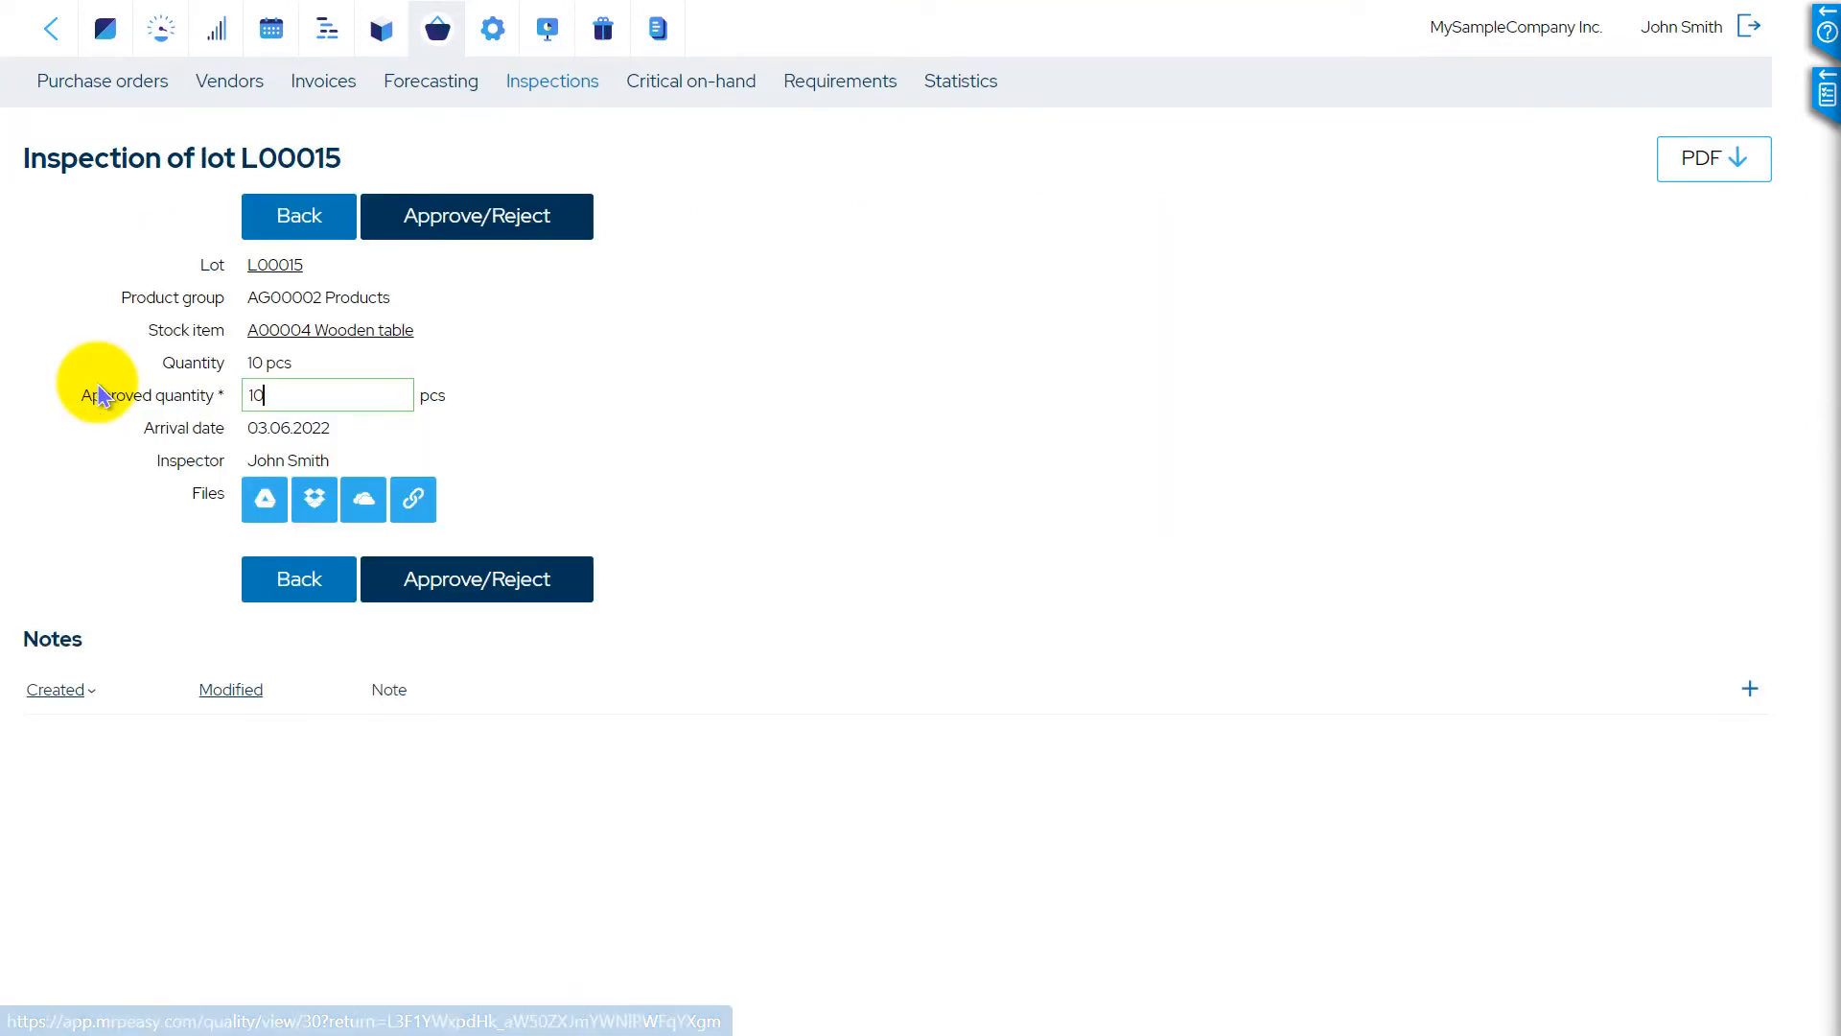
key("Backspace")
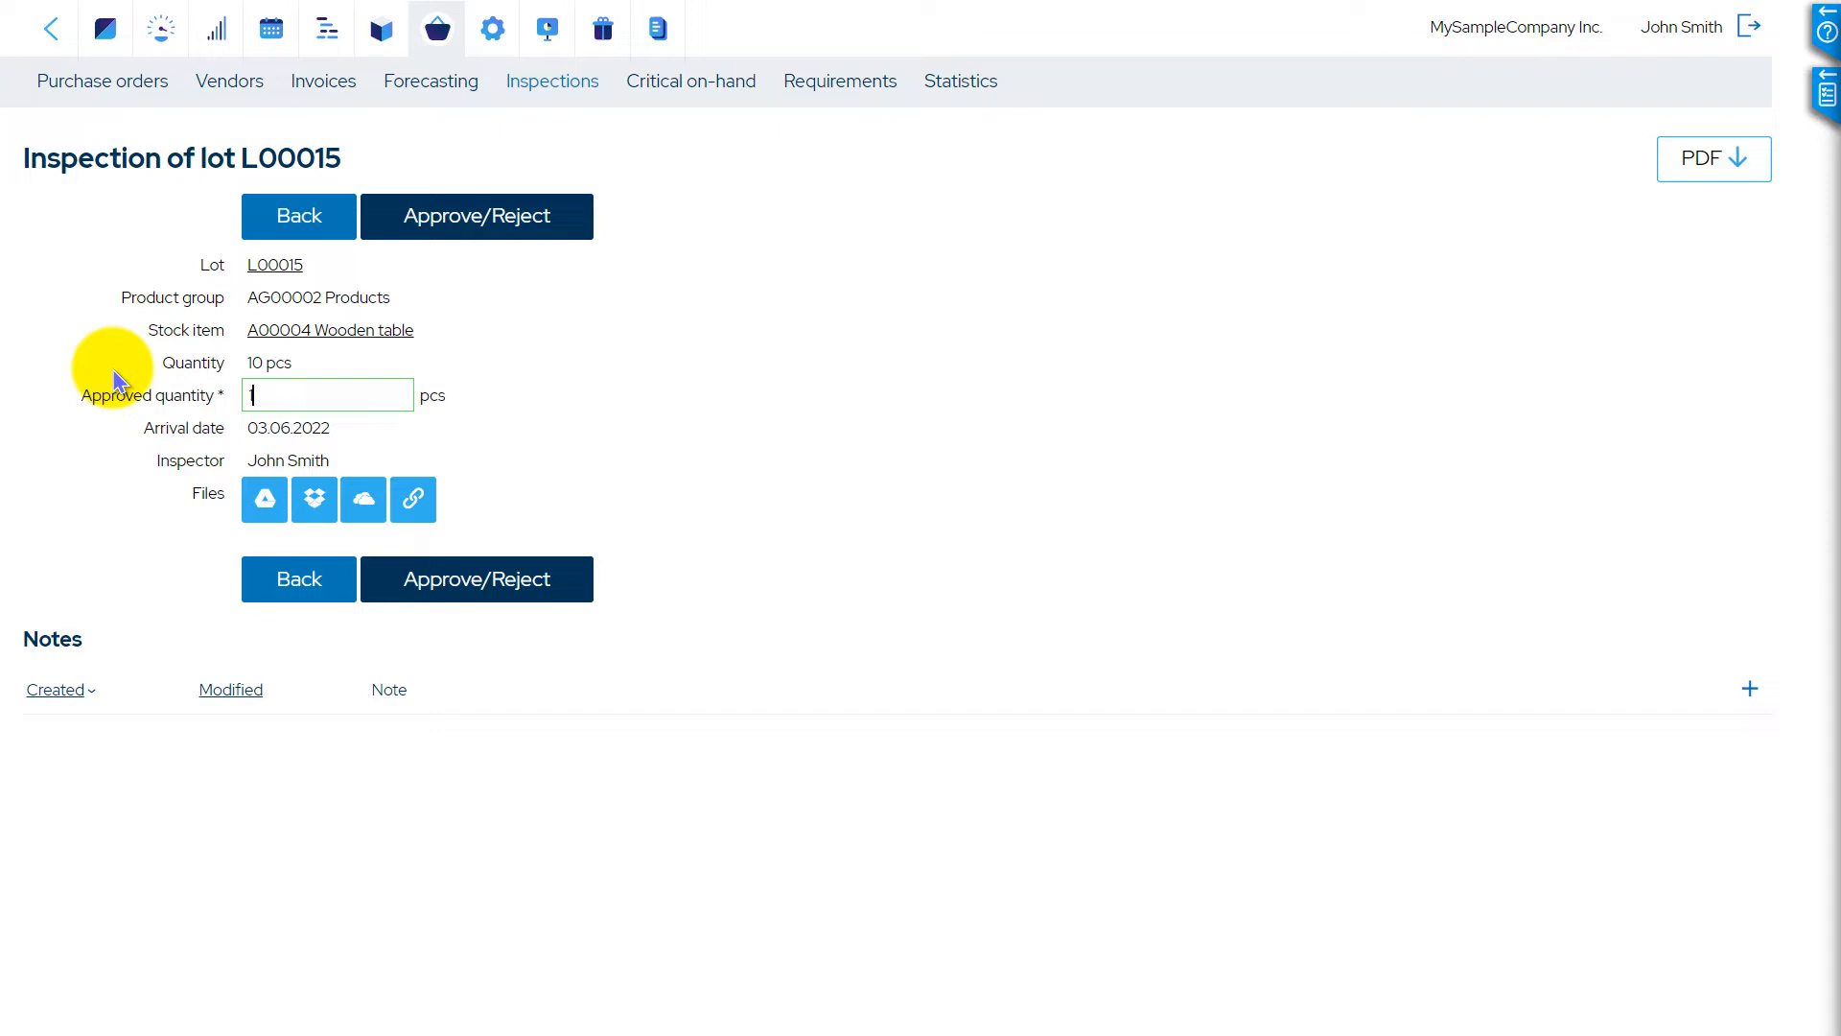
type("9")
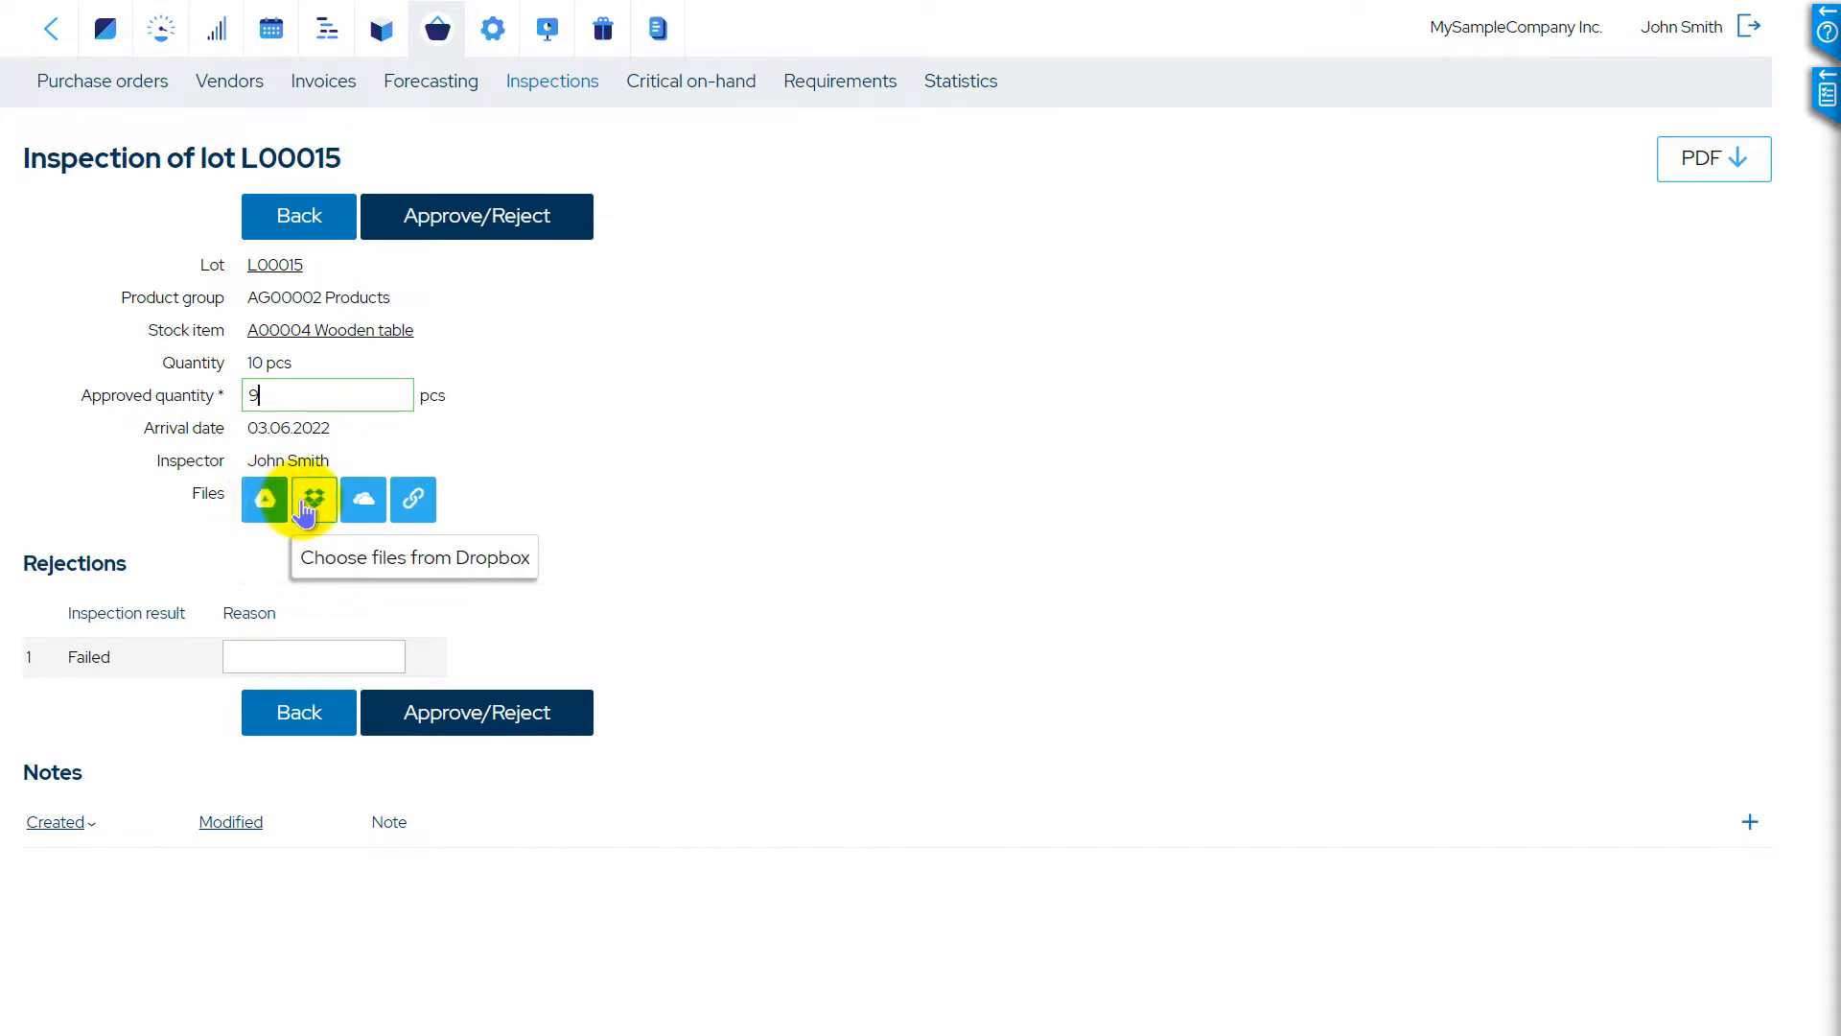
left_click(313, 656)
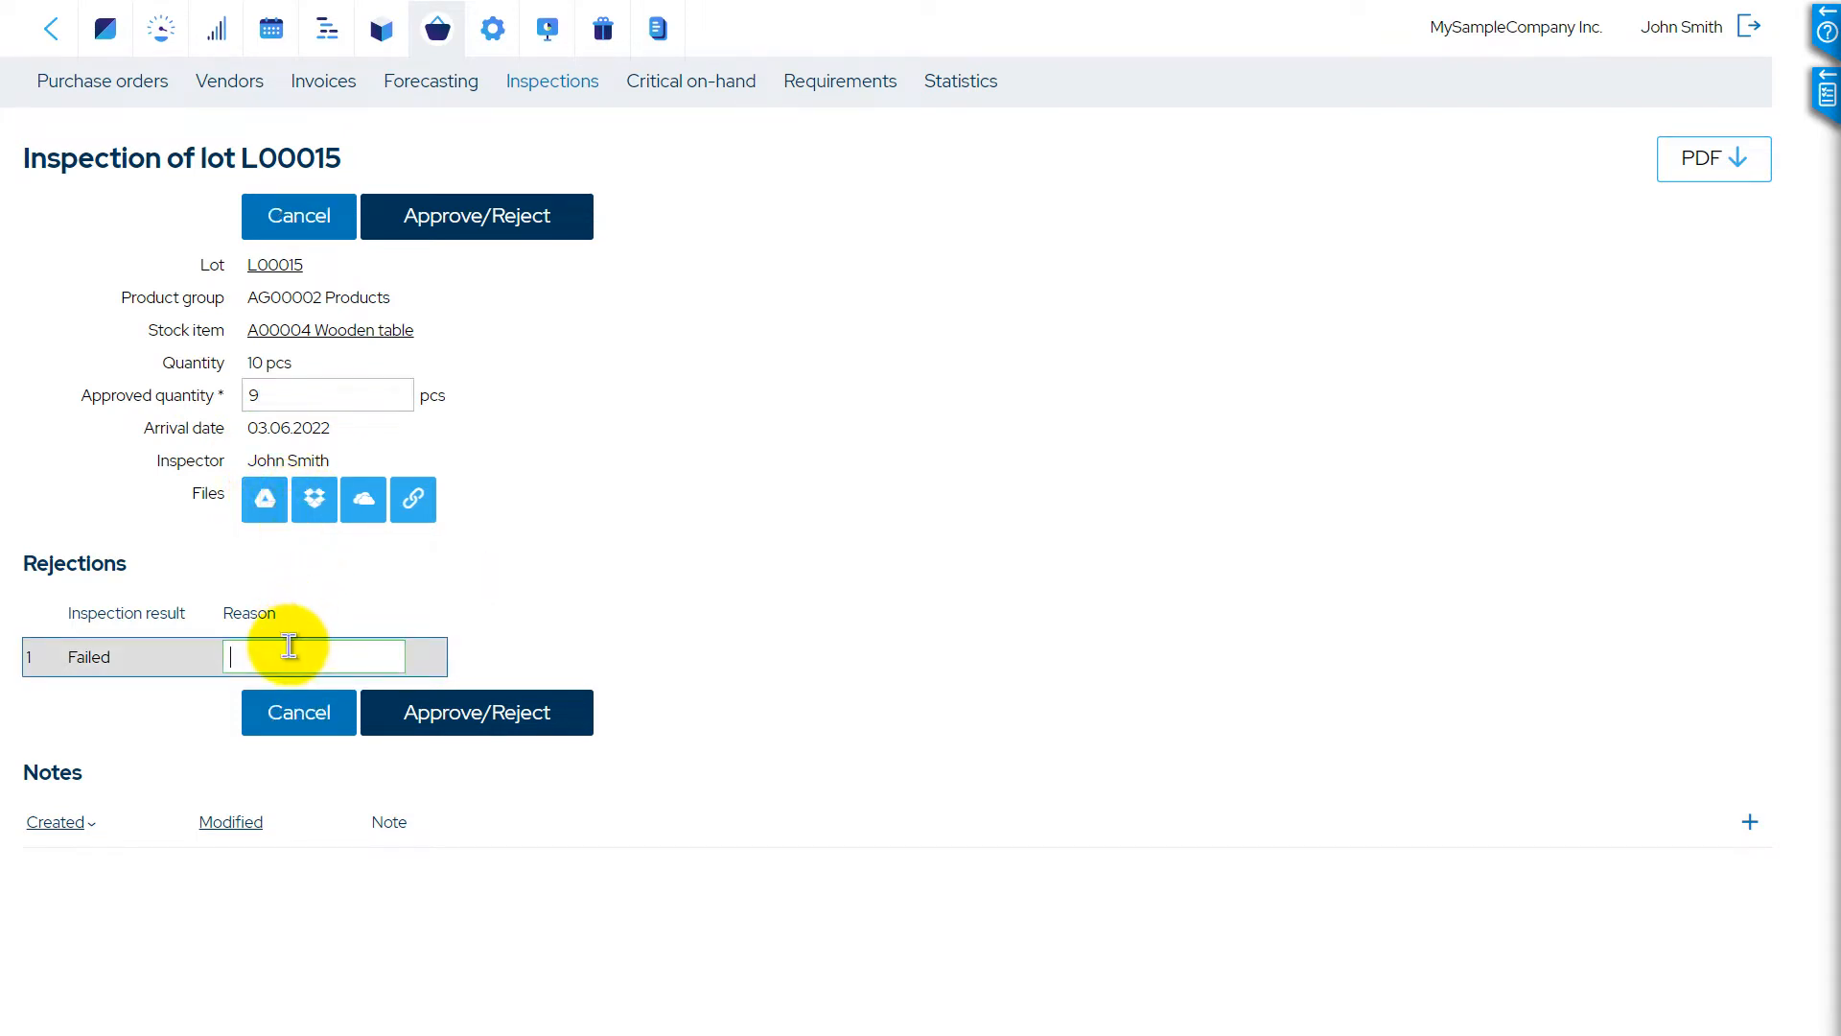
type("Bad polishing")
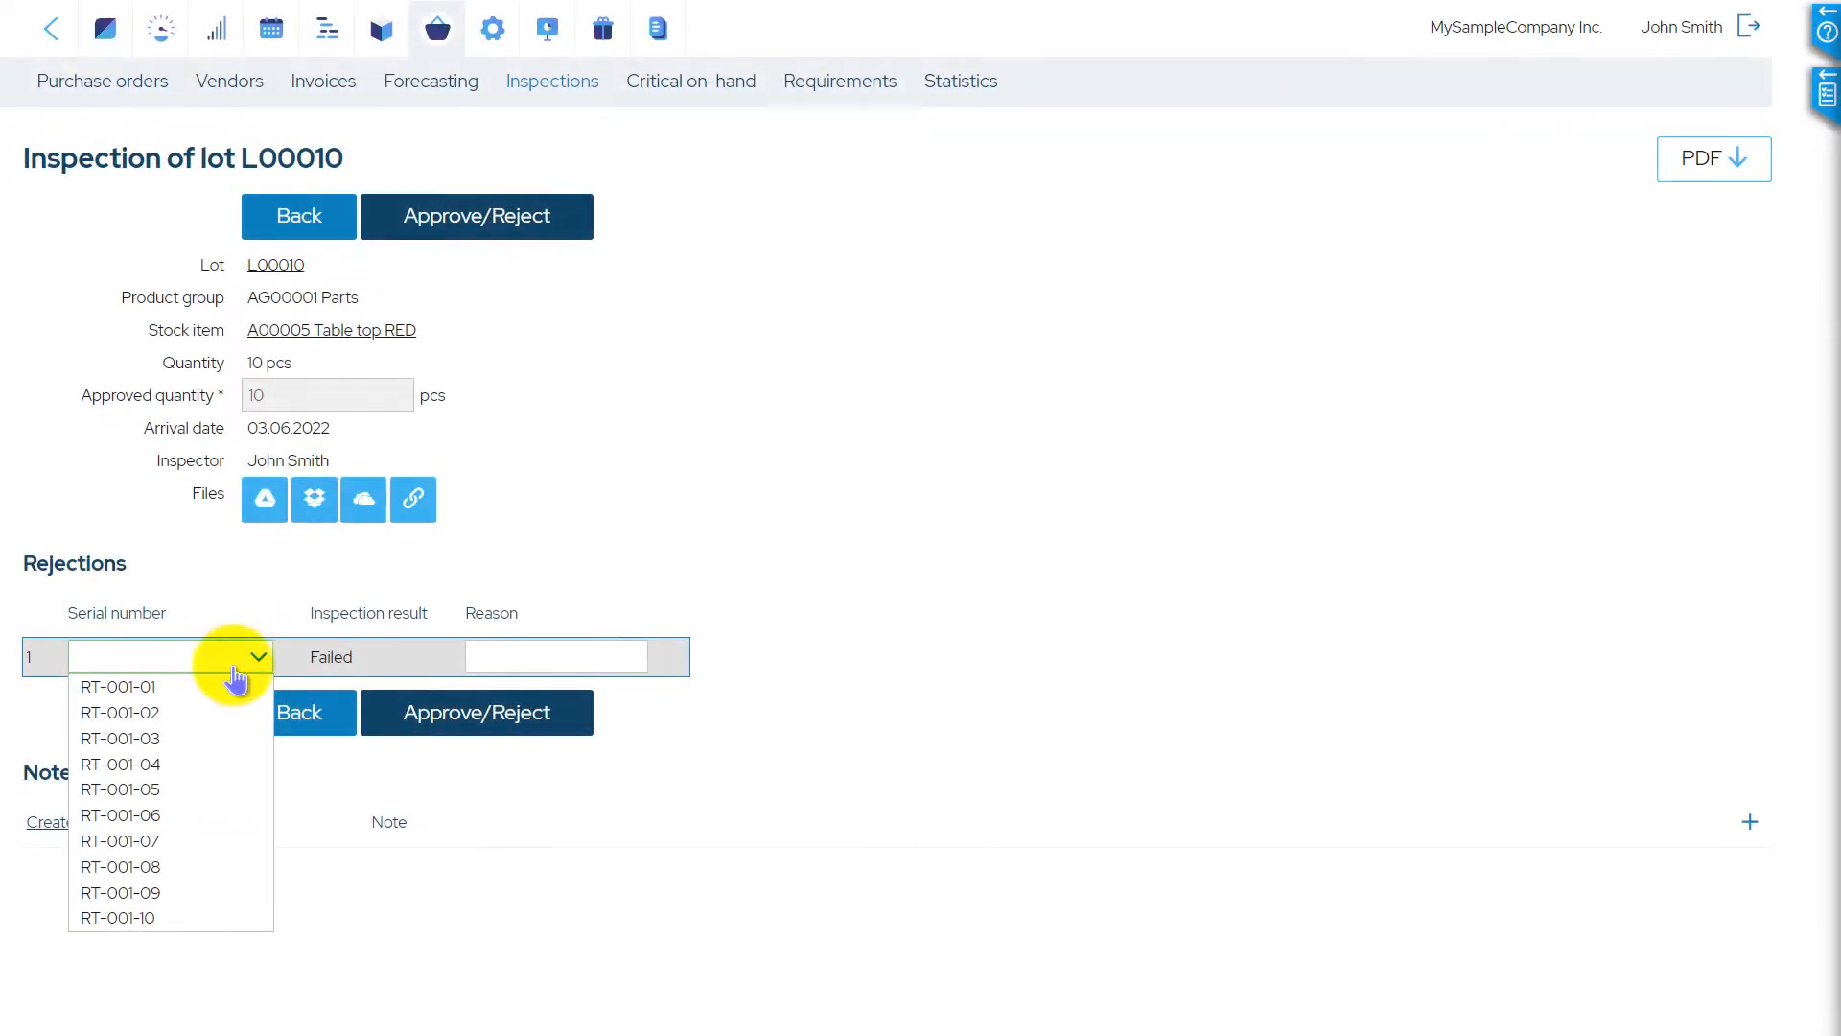
Fail serials RT-001-02 and RT-001-03 with their rejection reasons in lot L00010's inspection
left_click(119, 713)
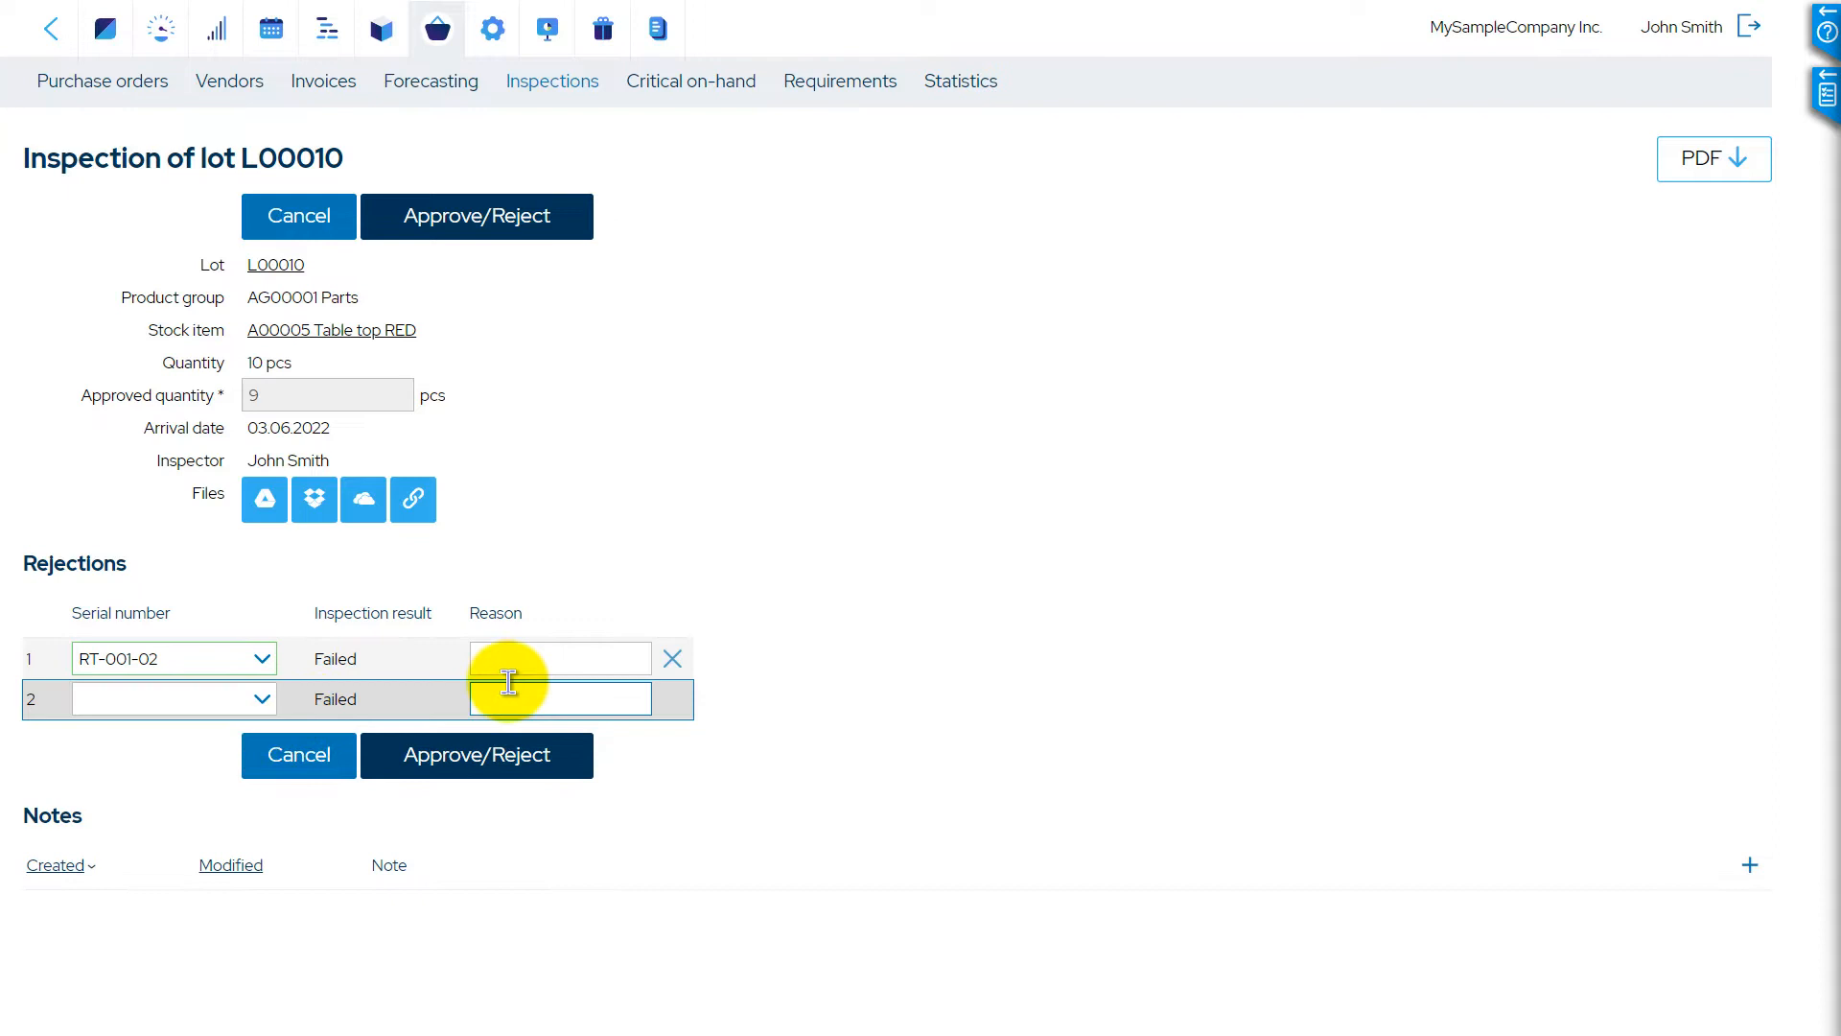
type("RT-001-0")
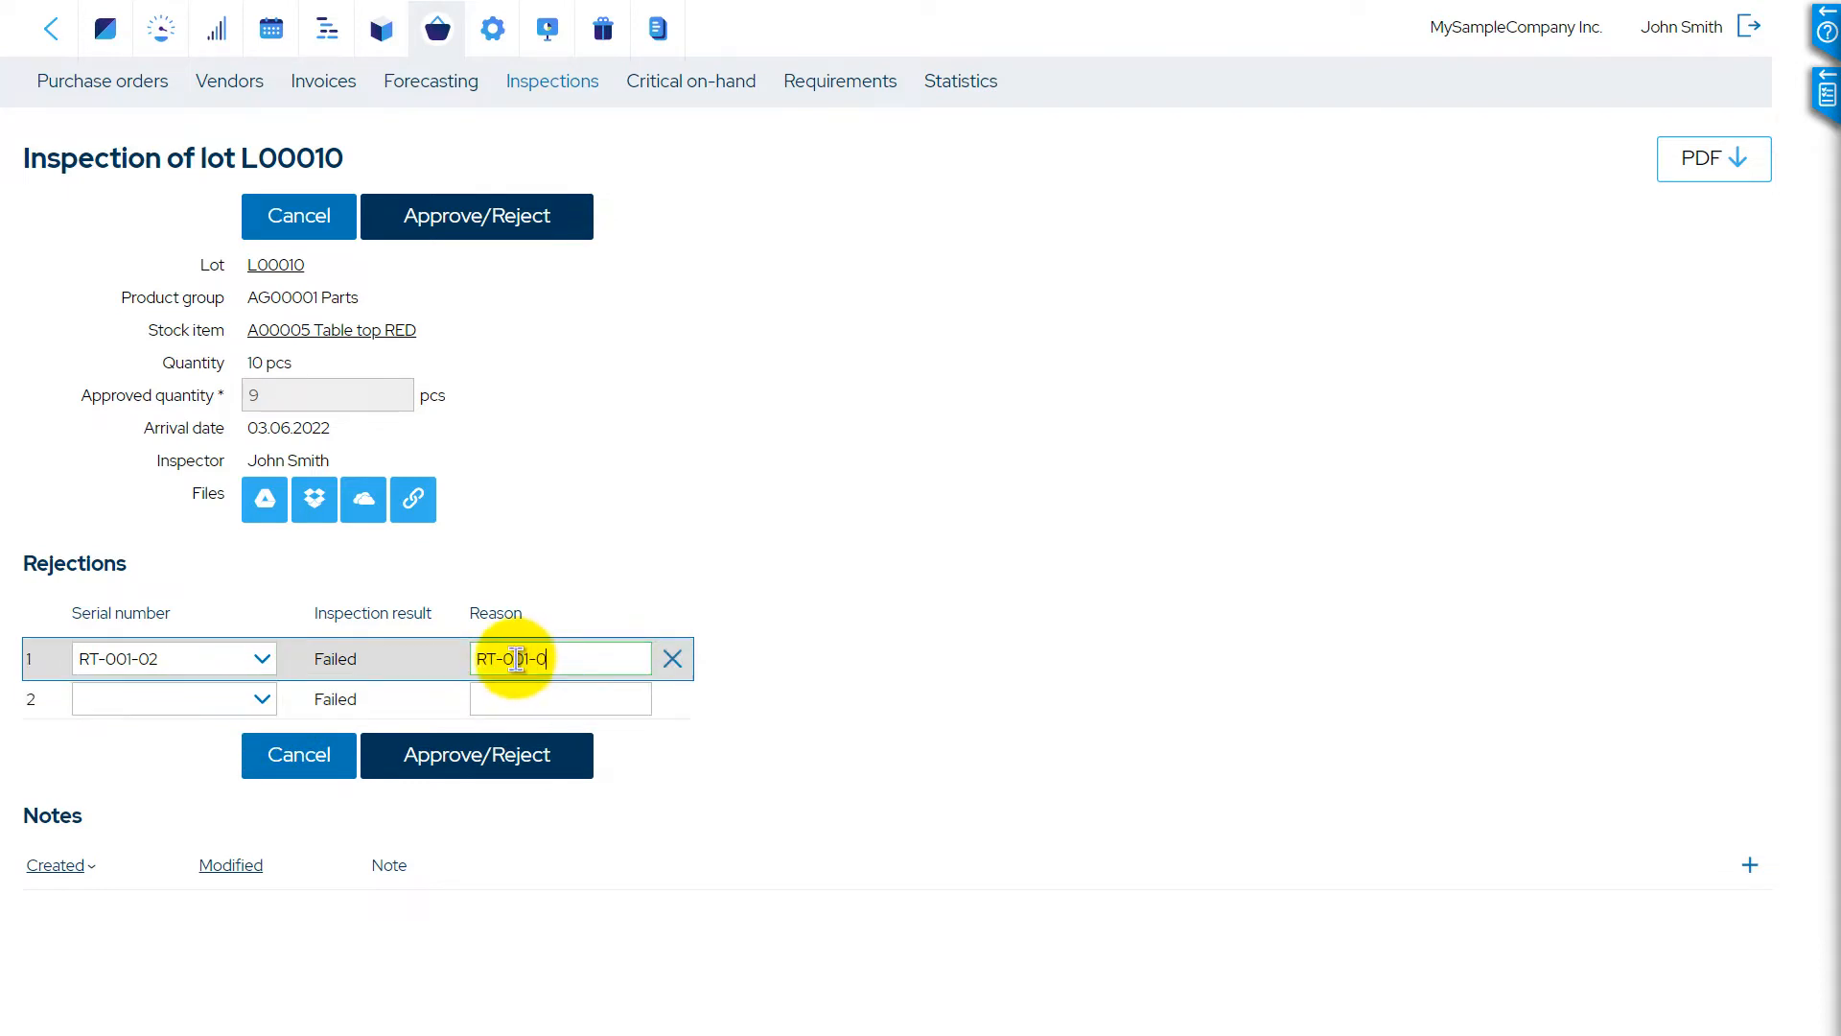
left_click(175, 698)
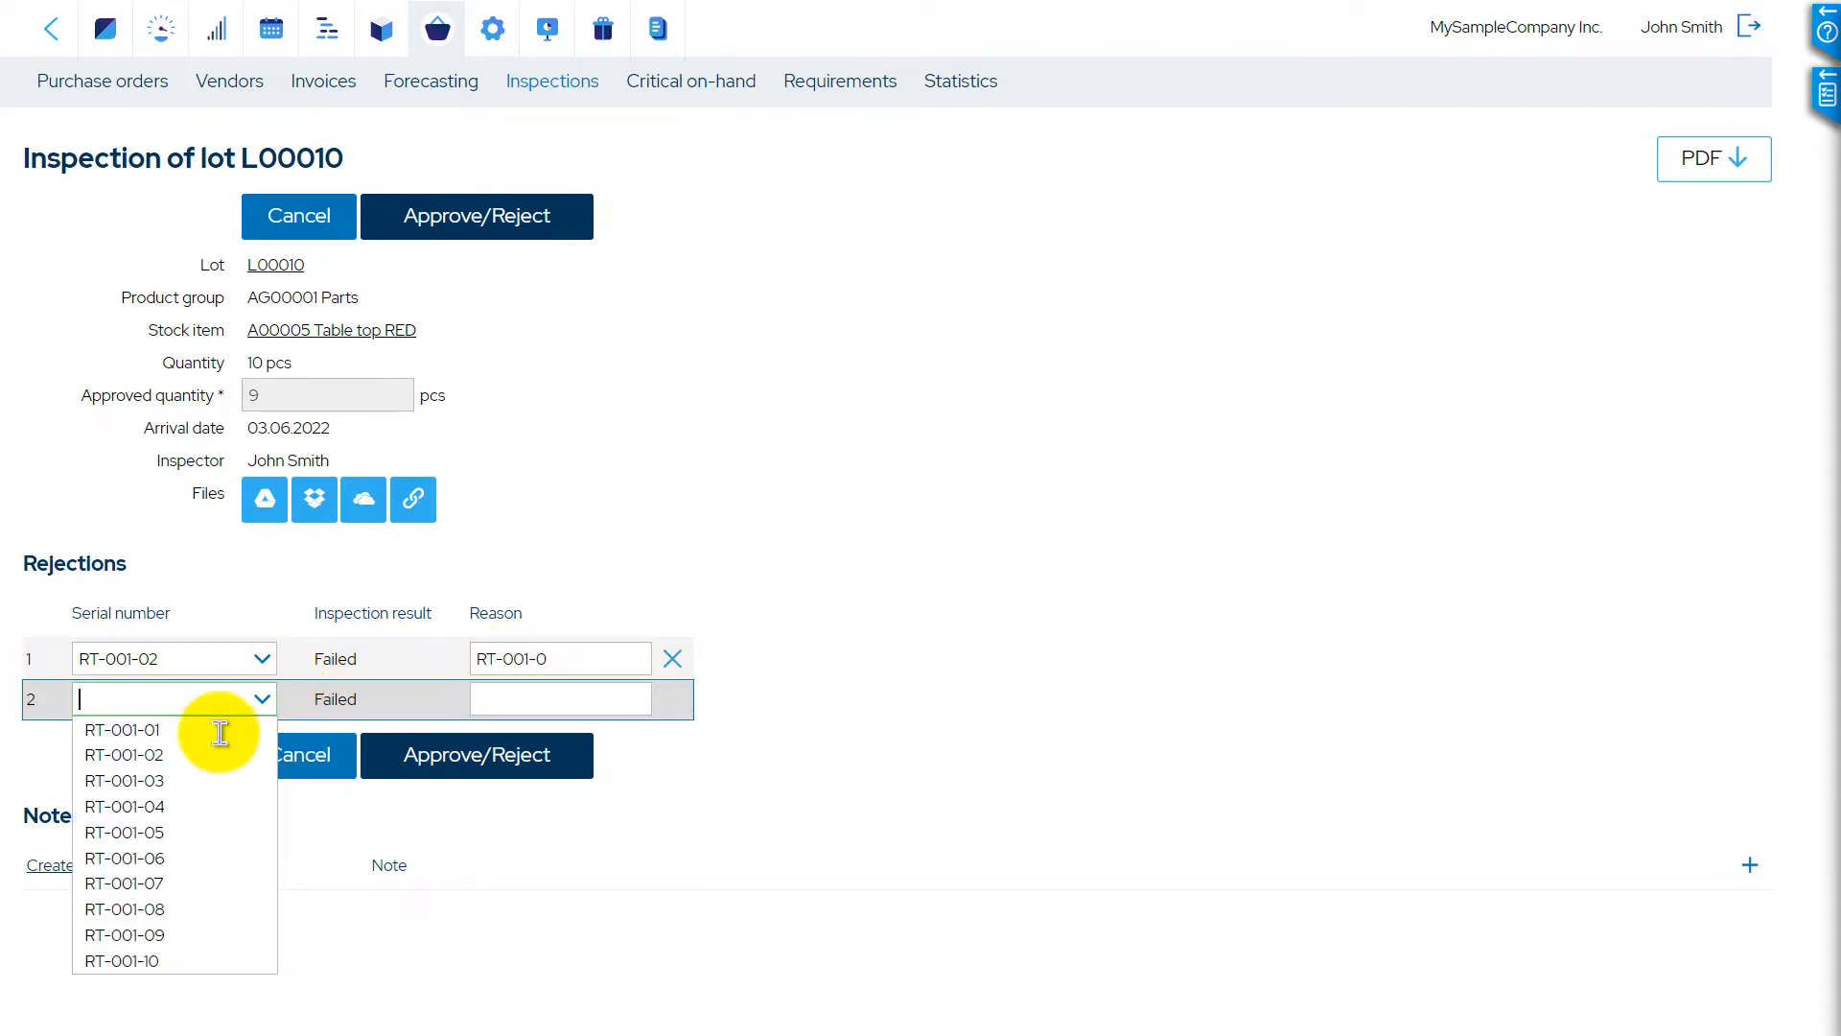
left_click(123, 781)
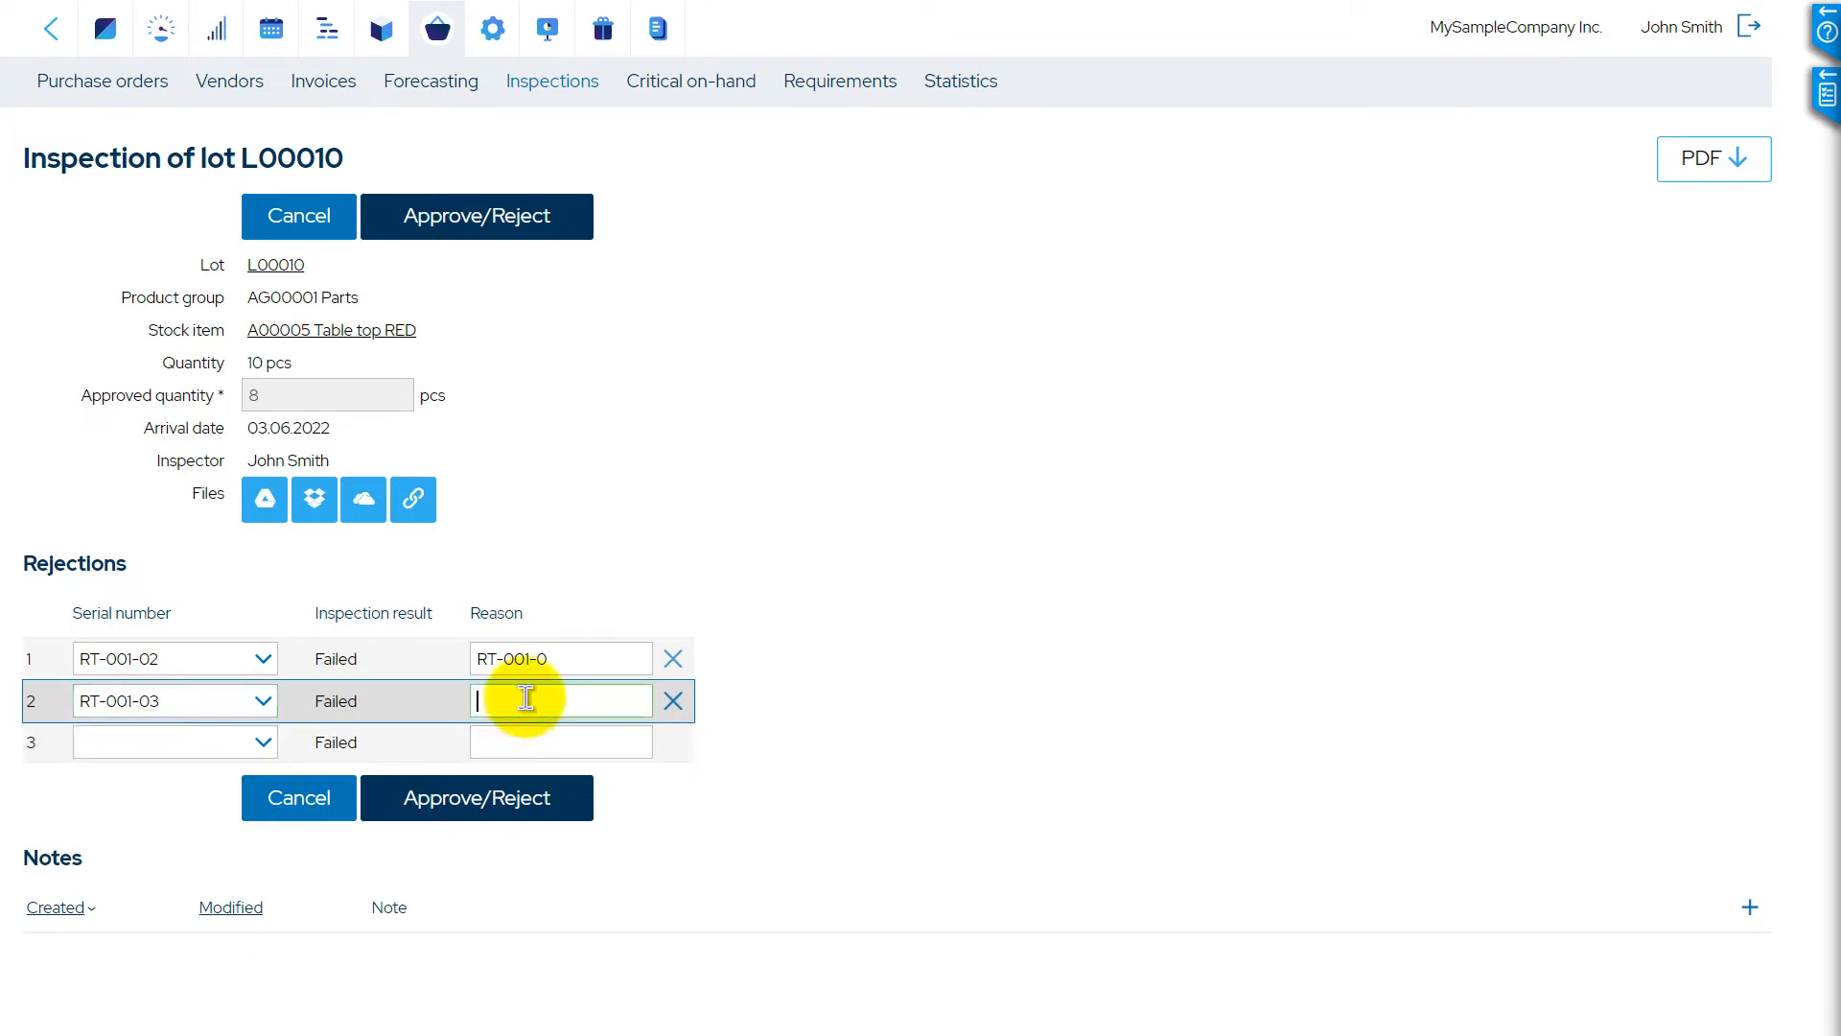
type("color")
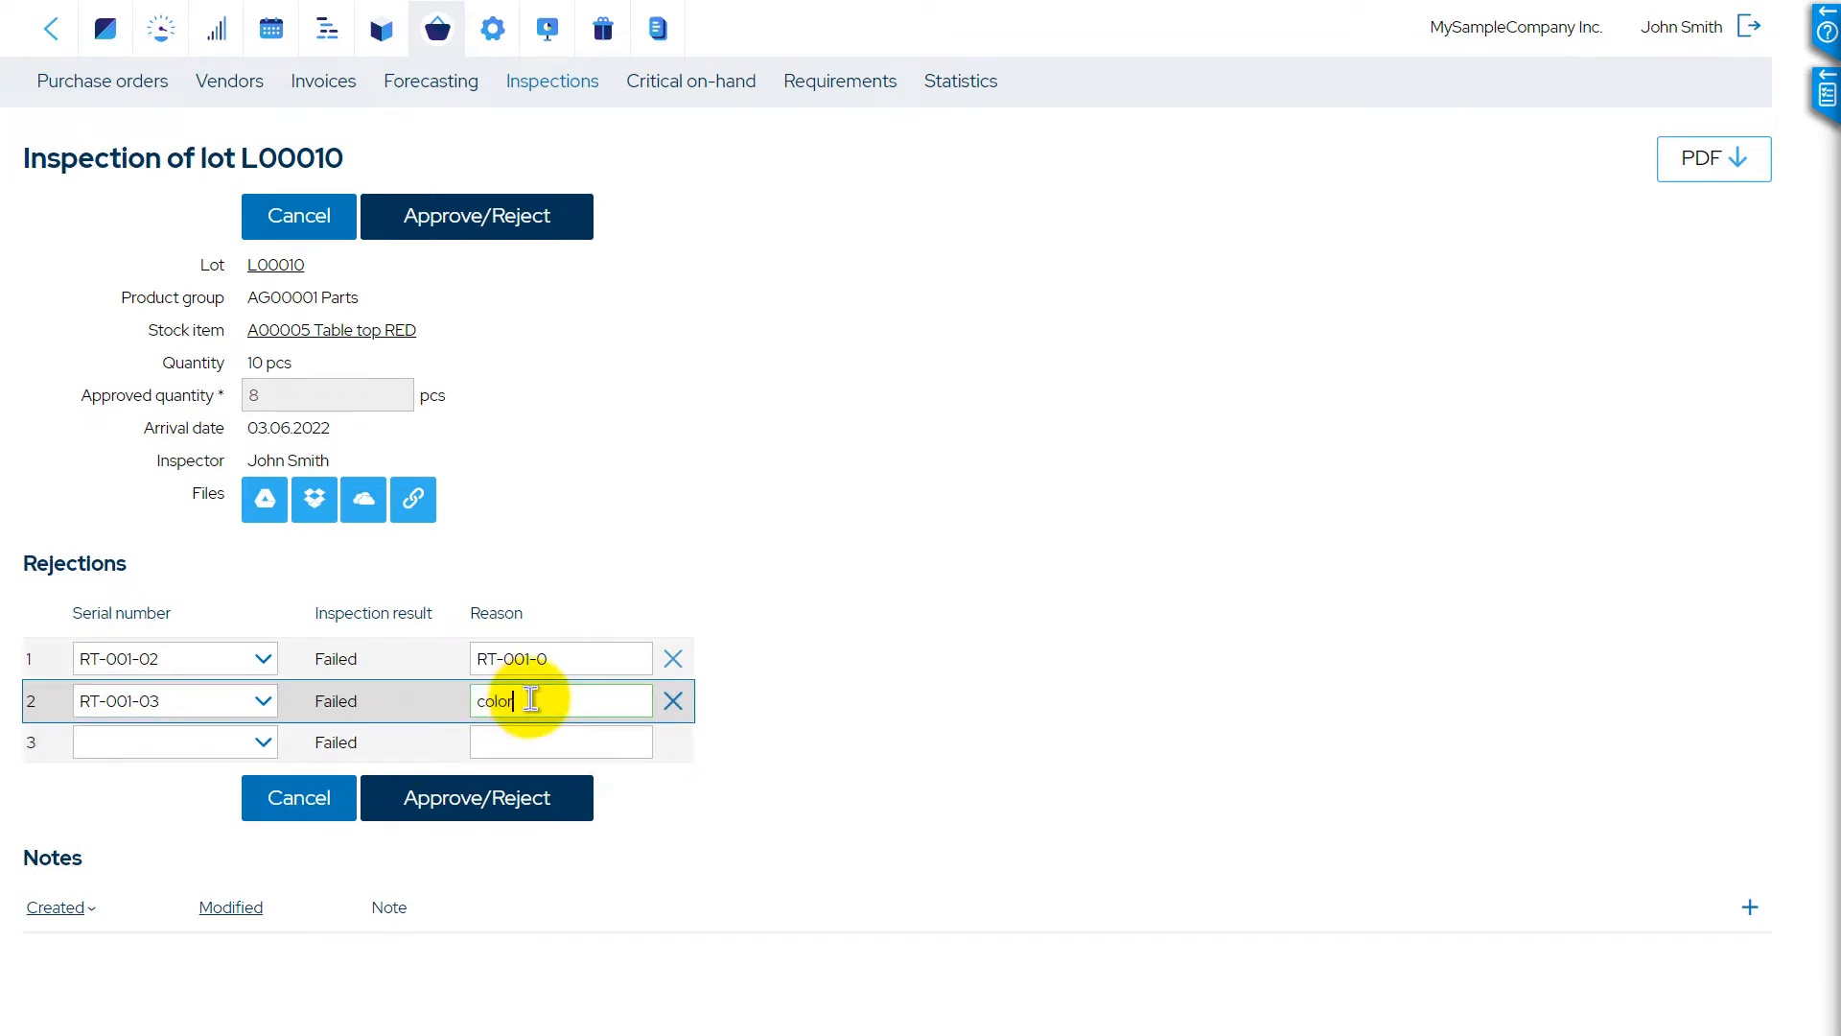
Approve/reject the inspection, leaving 8 approved and creating rejected lot L00016
left_click(478, 798)
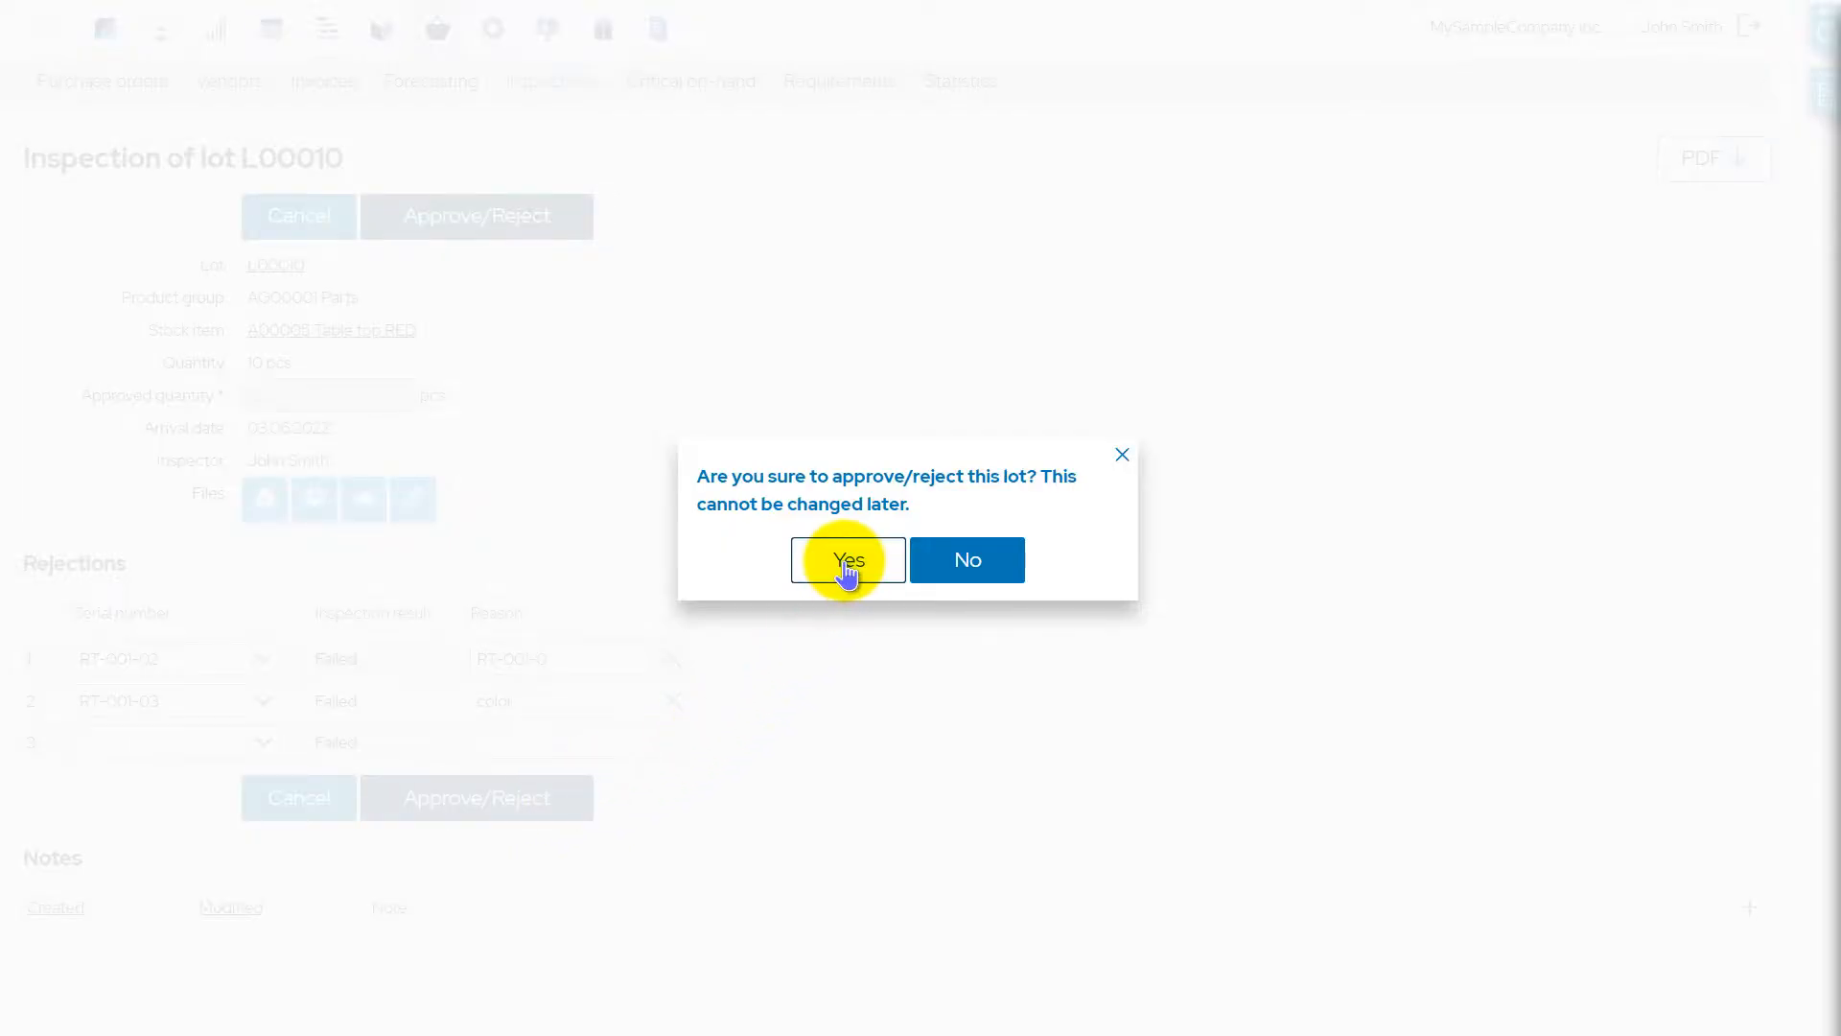
left_click(847, 558)
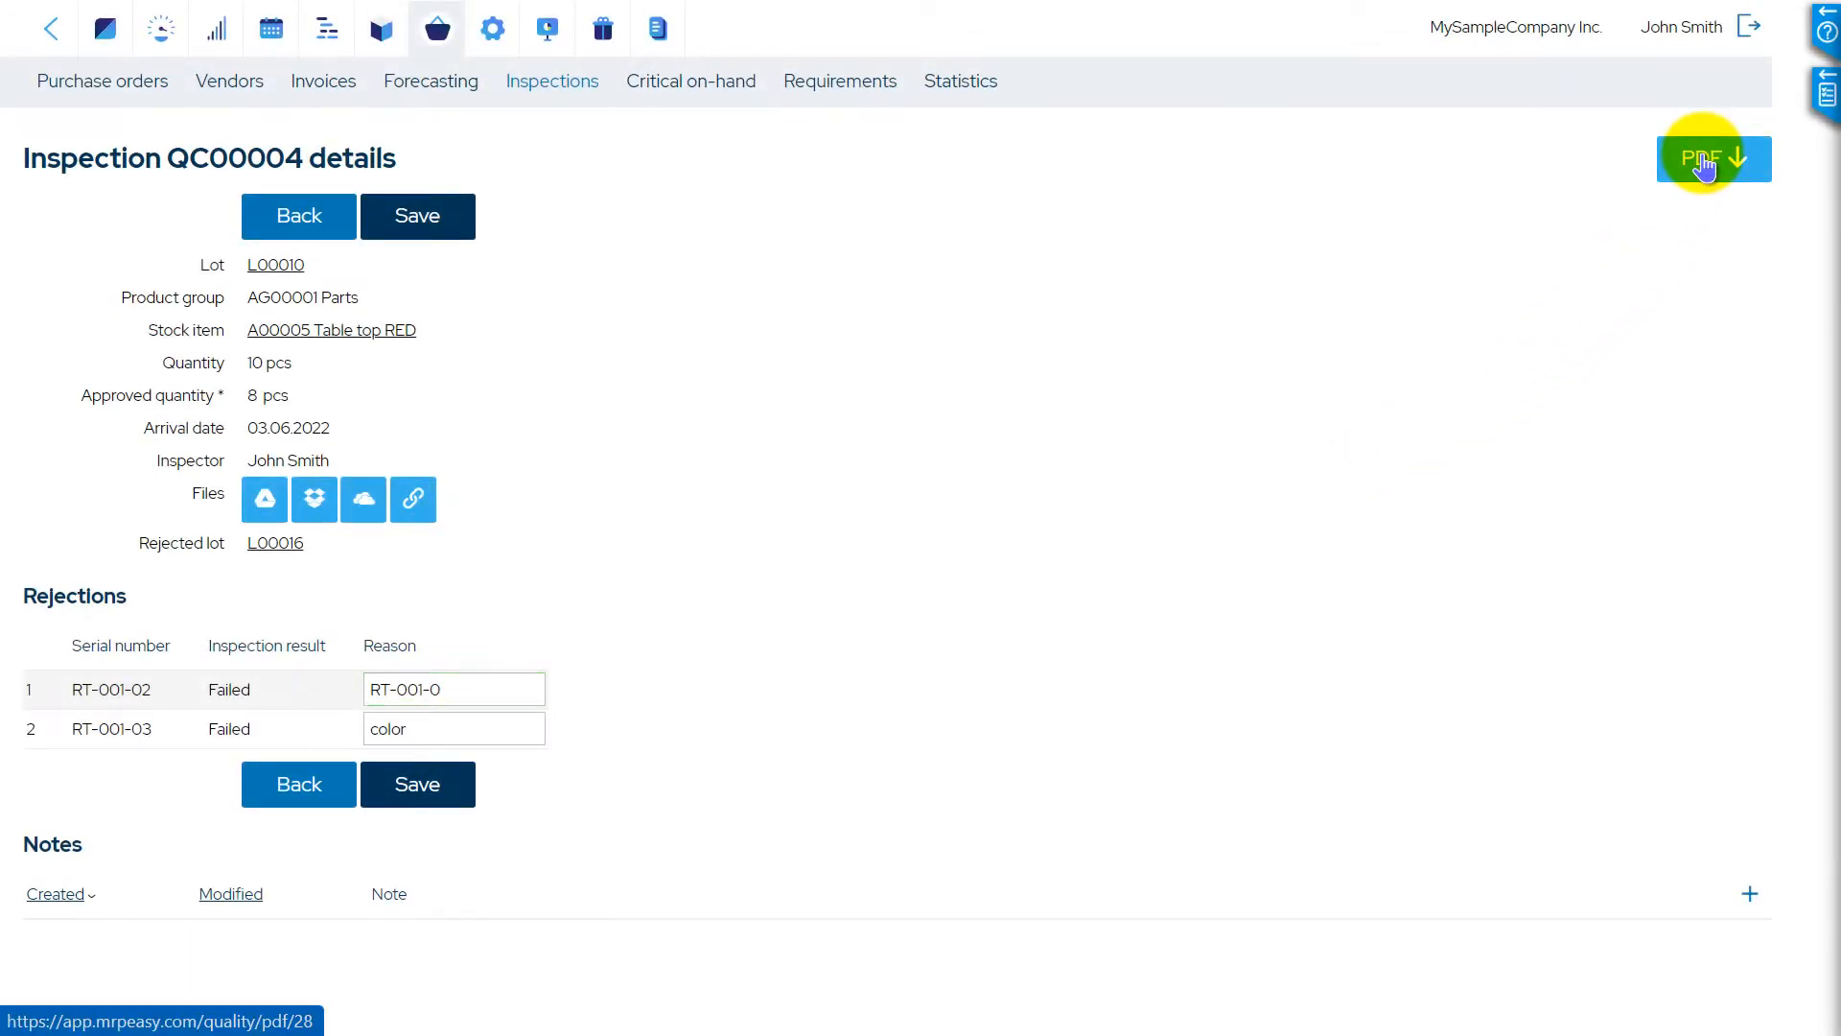
Download inspection QC00004 as a PDF report
left_click(1708, 159)
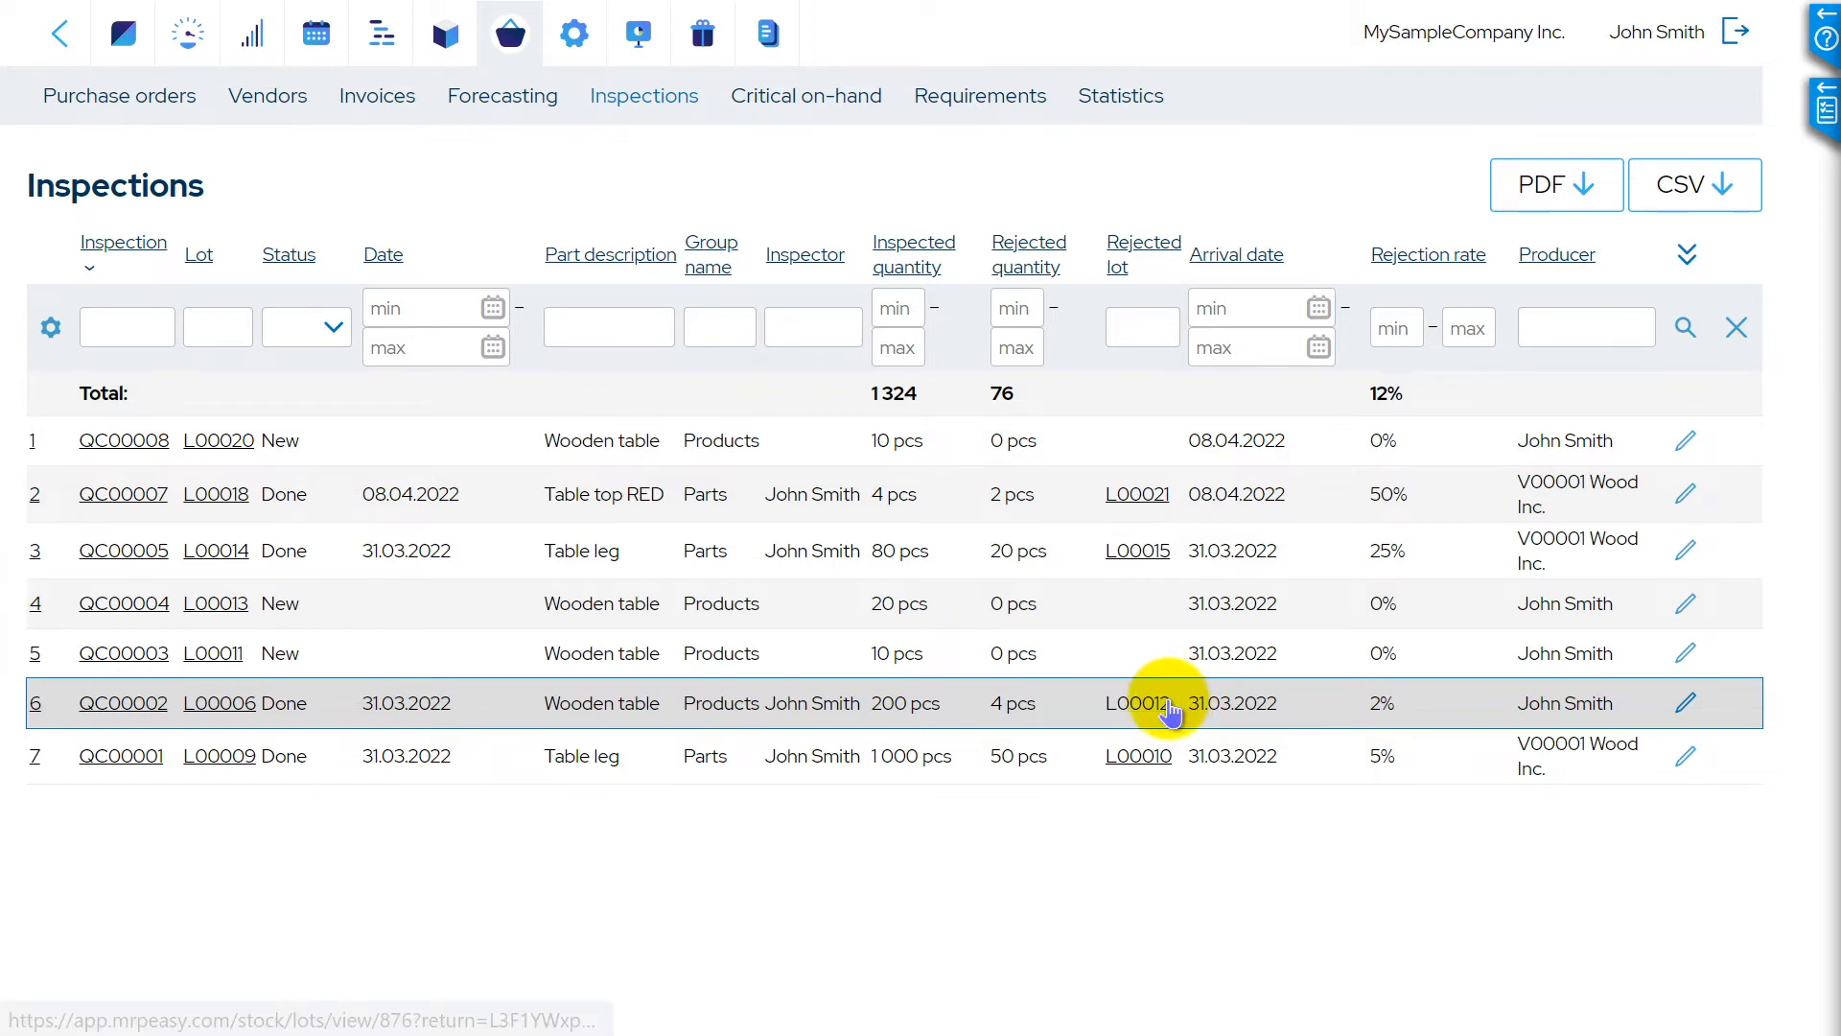
Open rejected lot L00012 of four wooden tables from inspection QC00002
left_click(1135, 702)
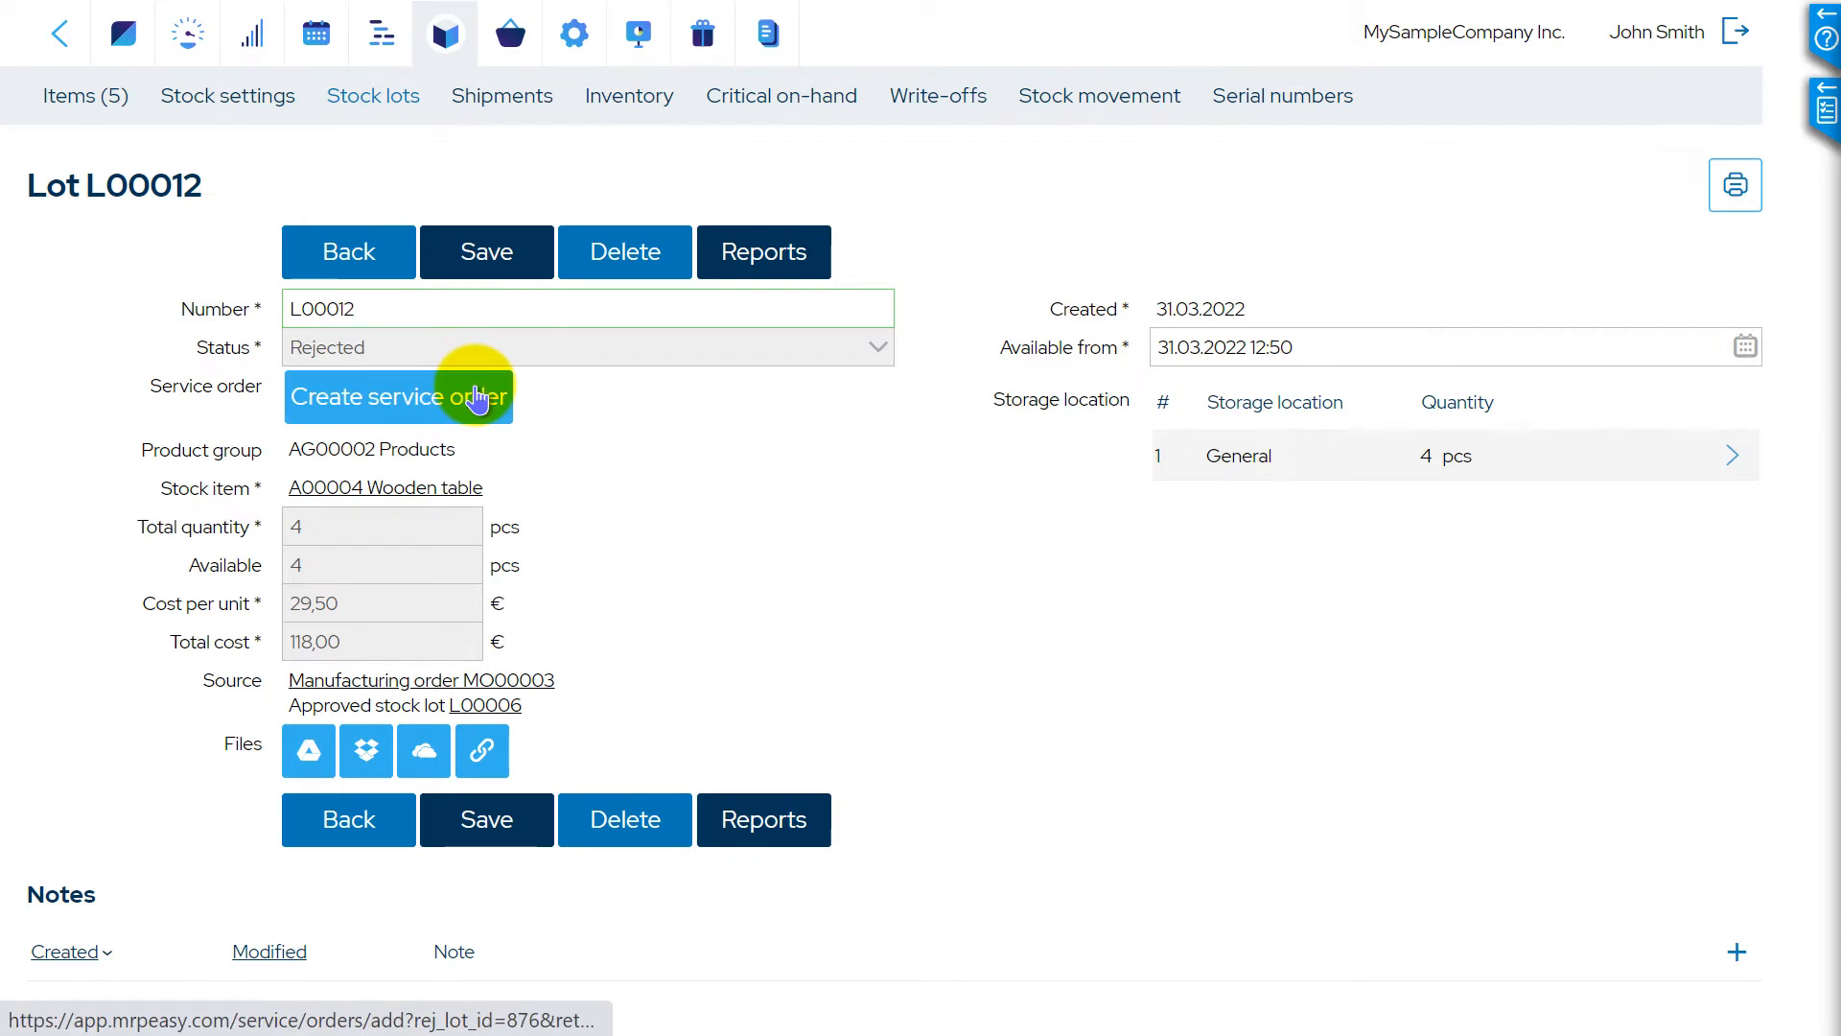
Create and save service order SO00001 for lot L00012 with 0.5 of A00003 Varnish
left_click(399, 395)
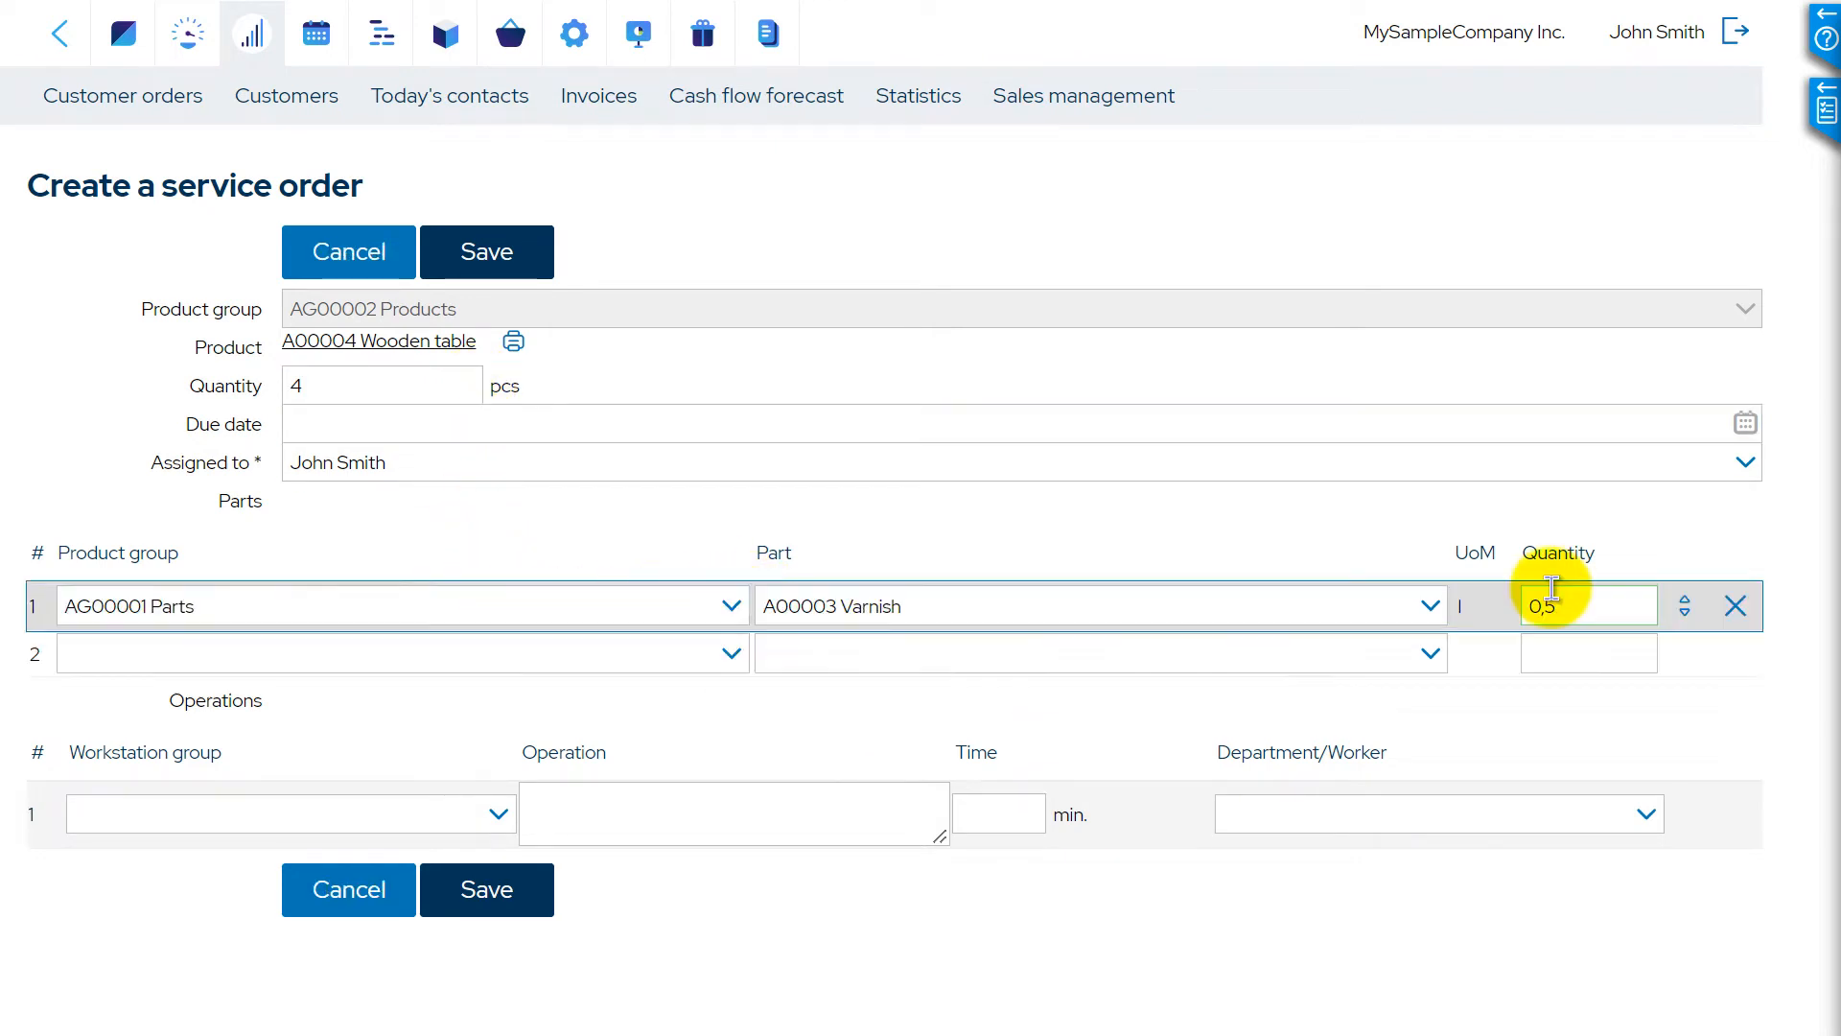
left_click(486, 888)
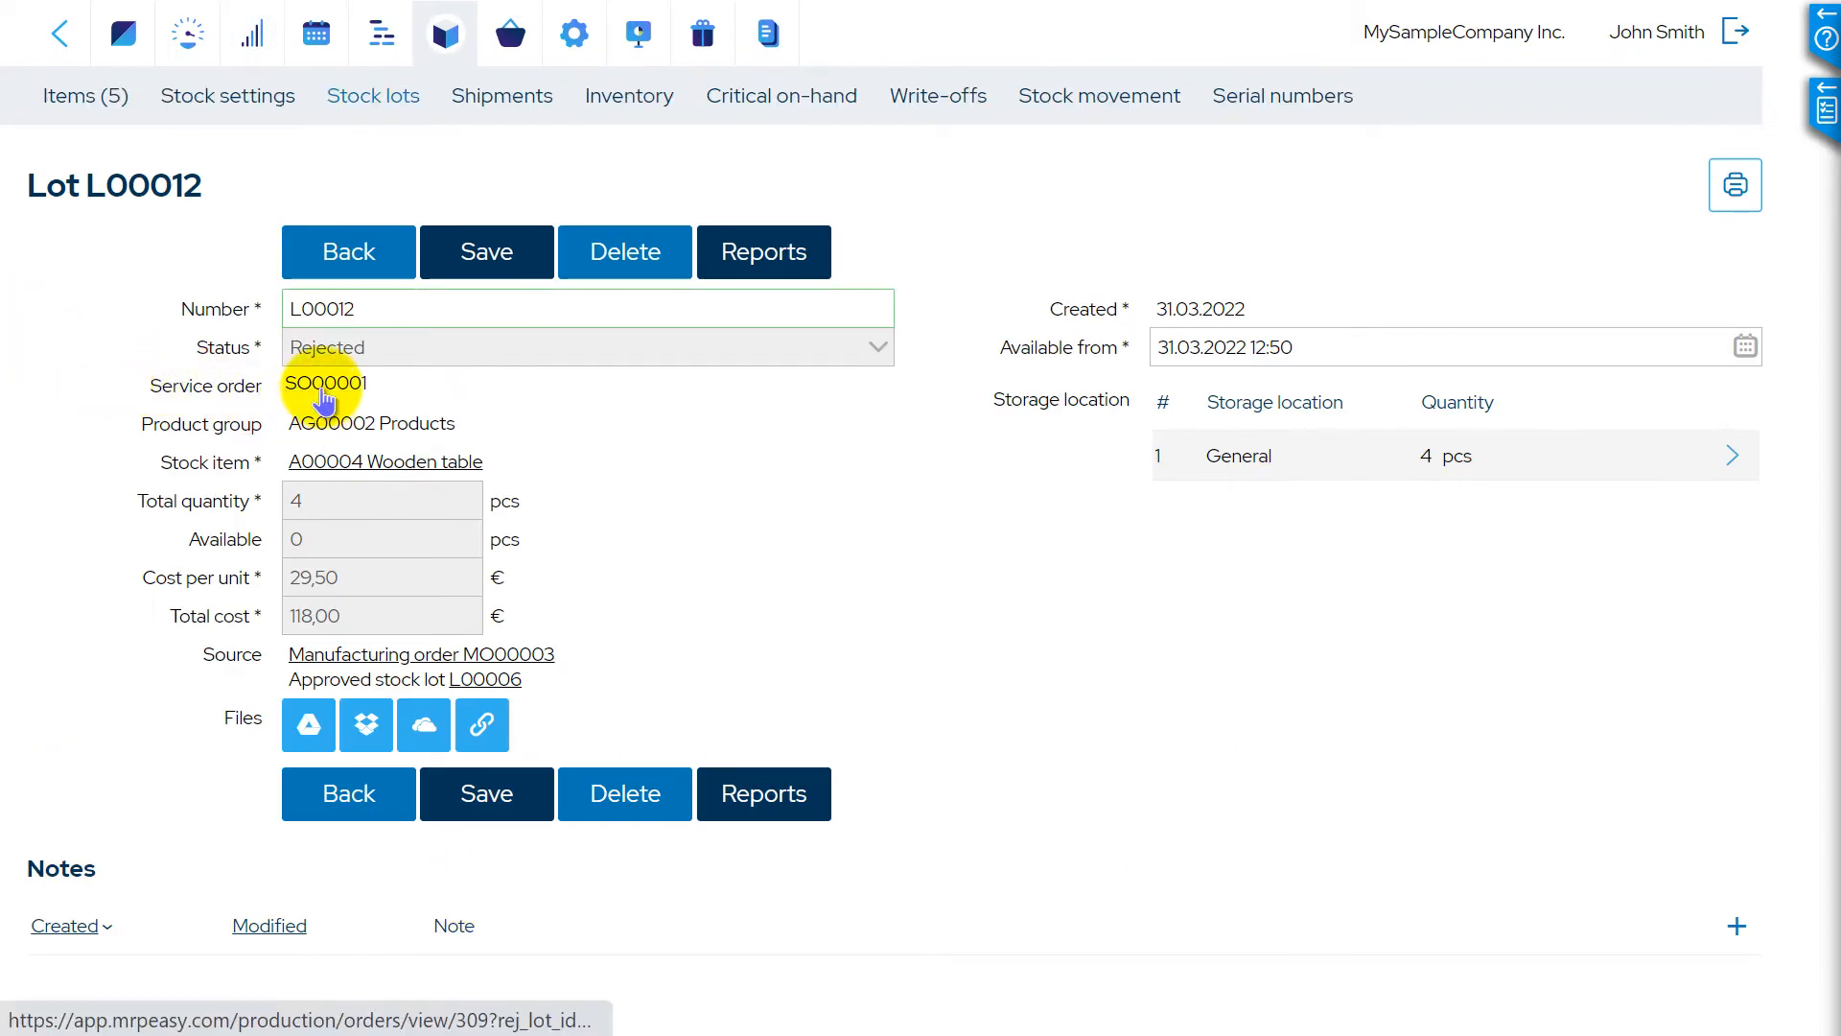
mouse_move(324, 384)
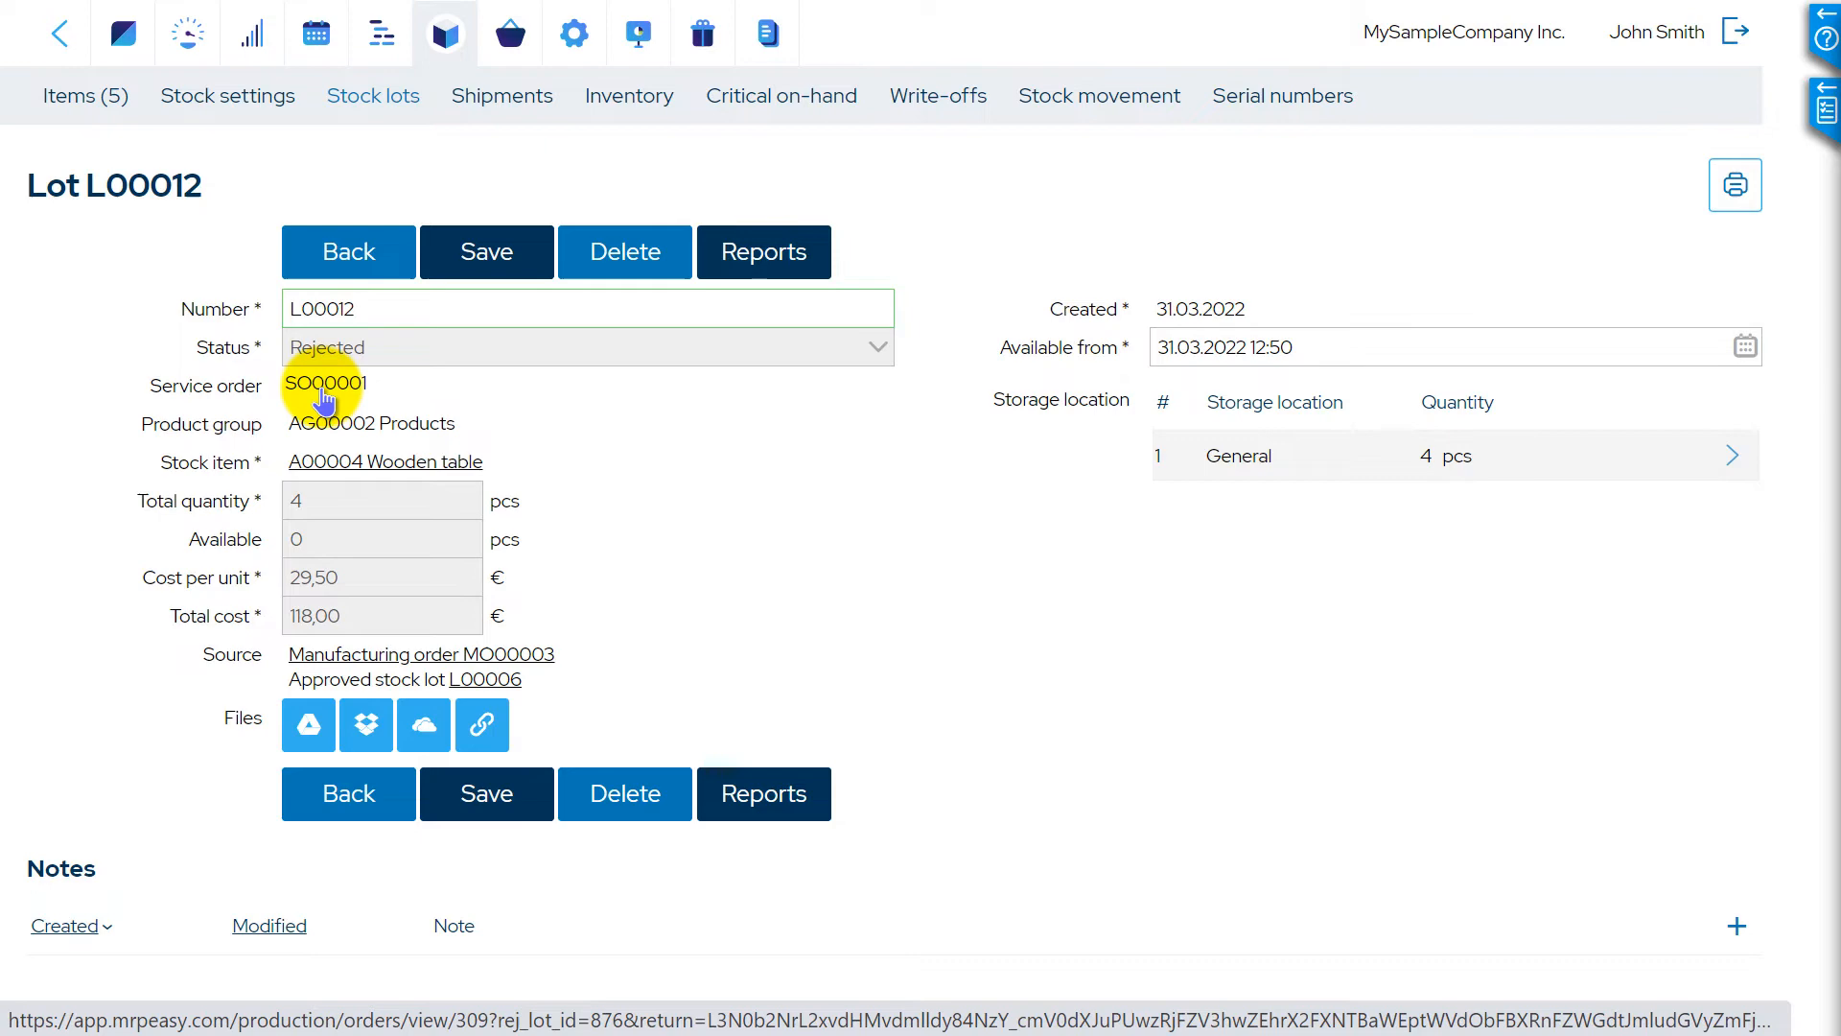
Open service order SO00001 from lot L00012 and review its parts and operations
left_click(326, 384)
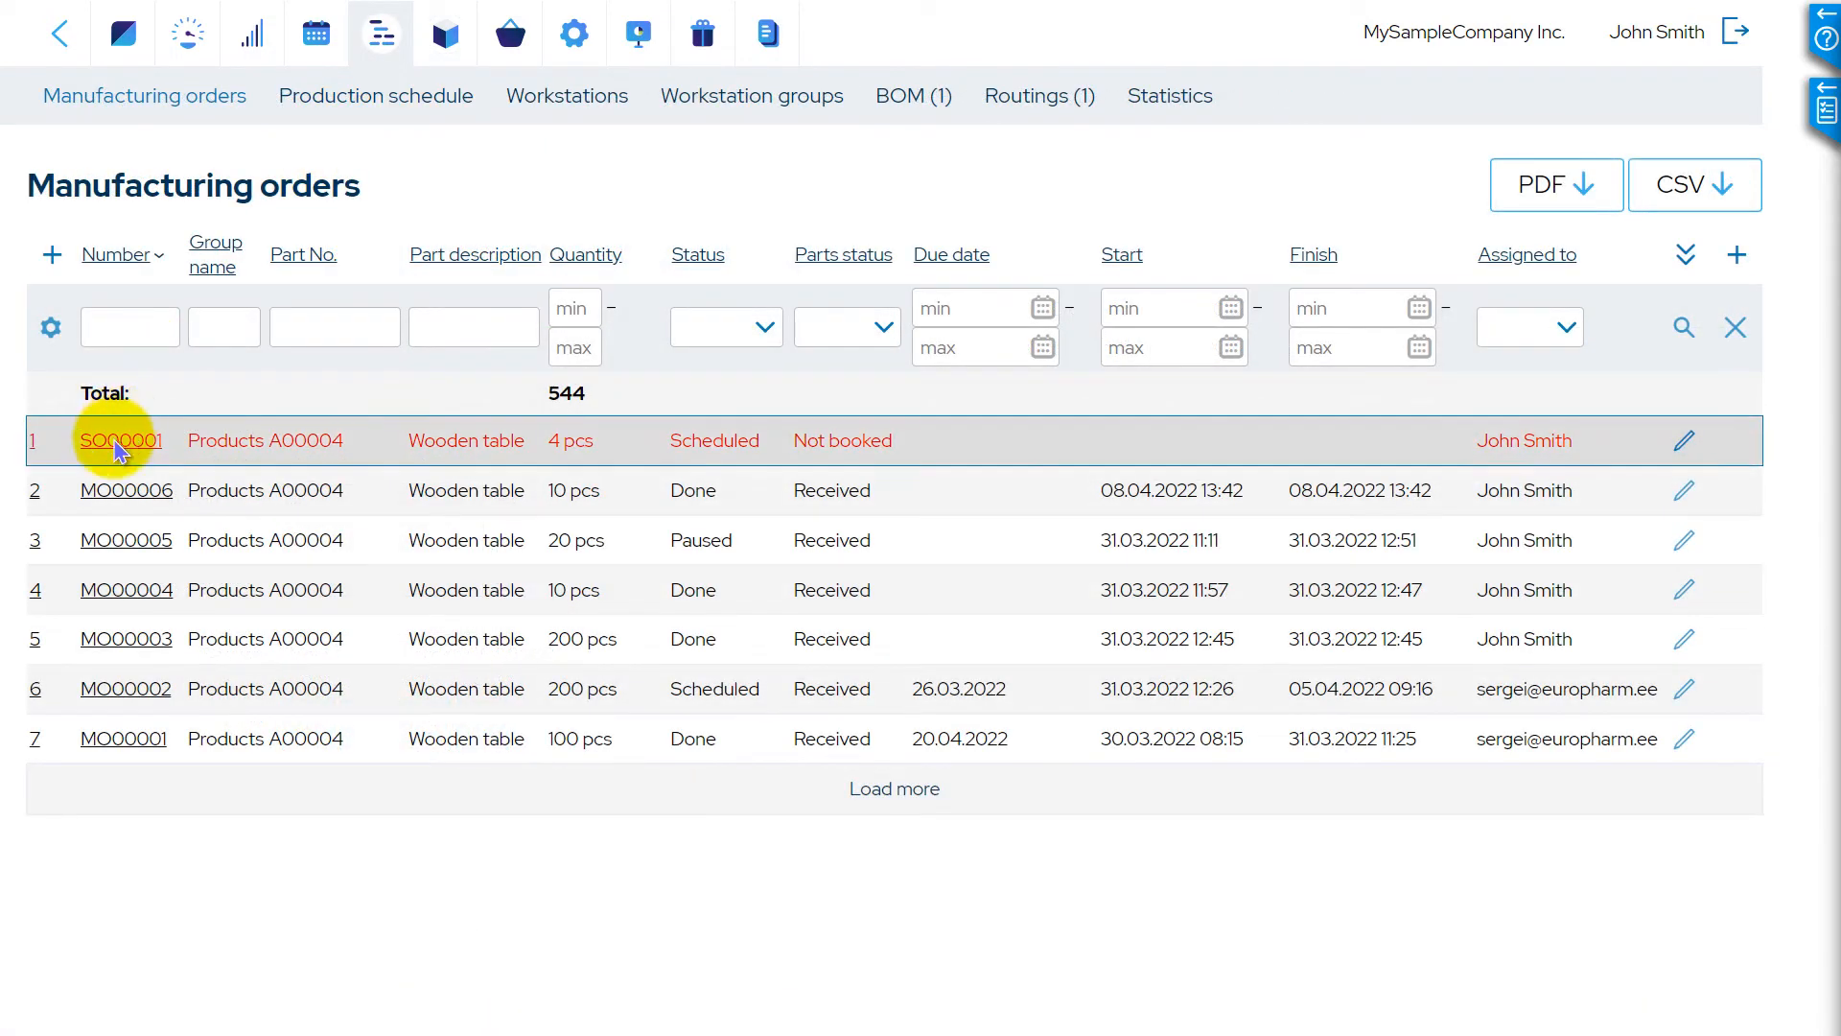
left_click(119, 440)
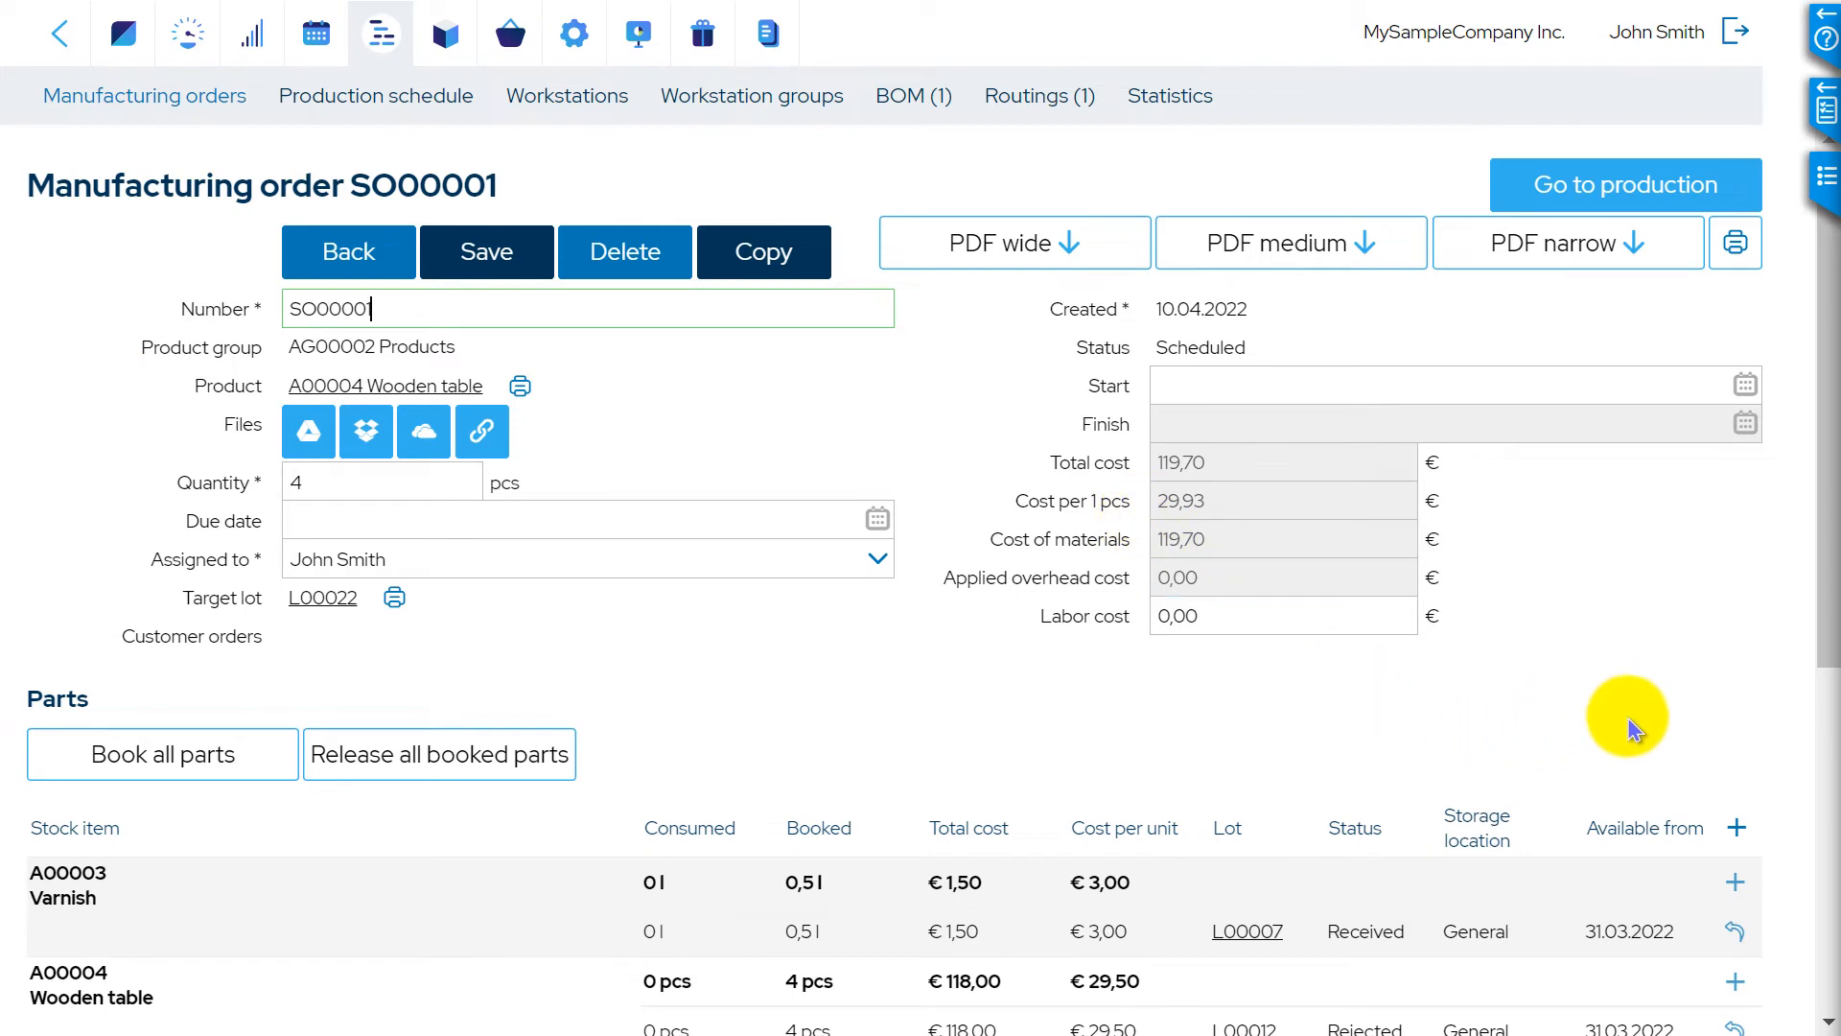
scroll("down", 3)
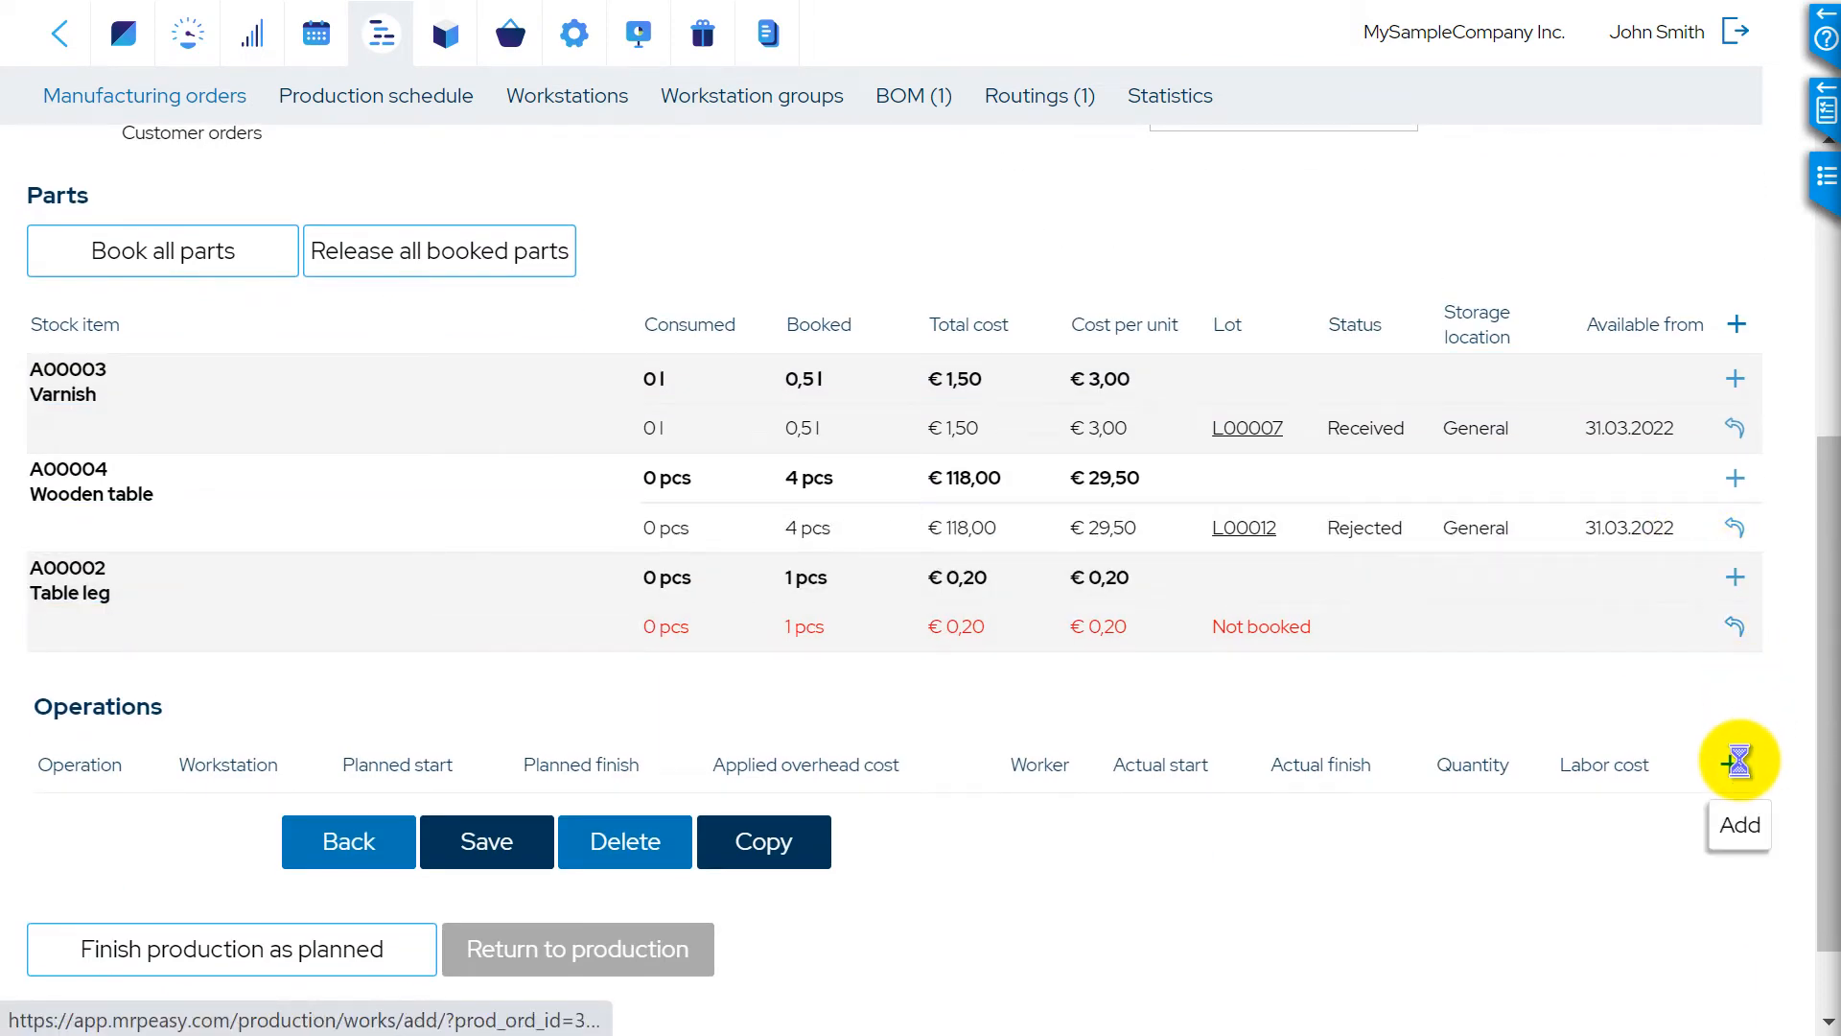
Add a Repainting operation at WCT00002-1 Paint room with worker John Smith and save it
left_click(1740, 758)
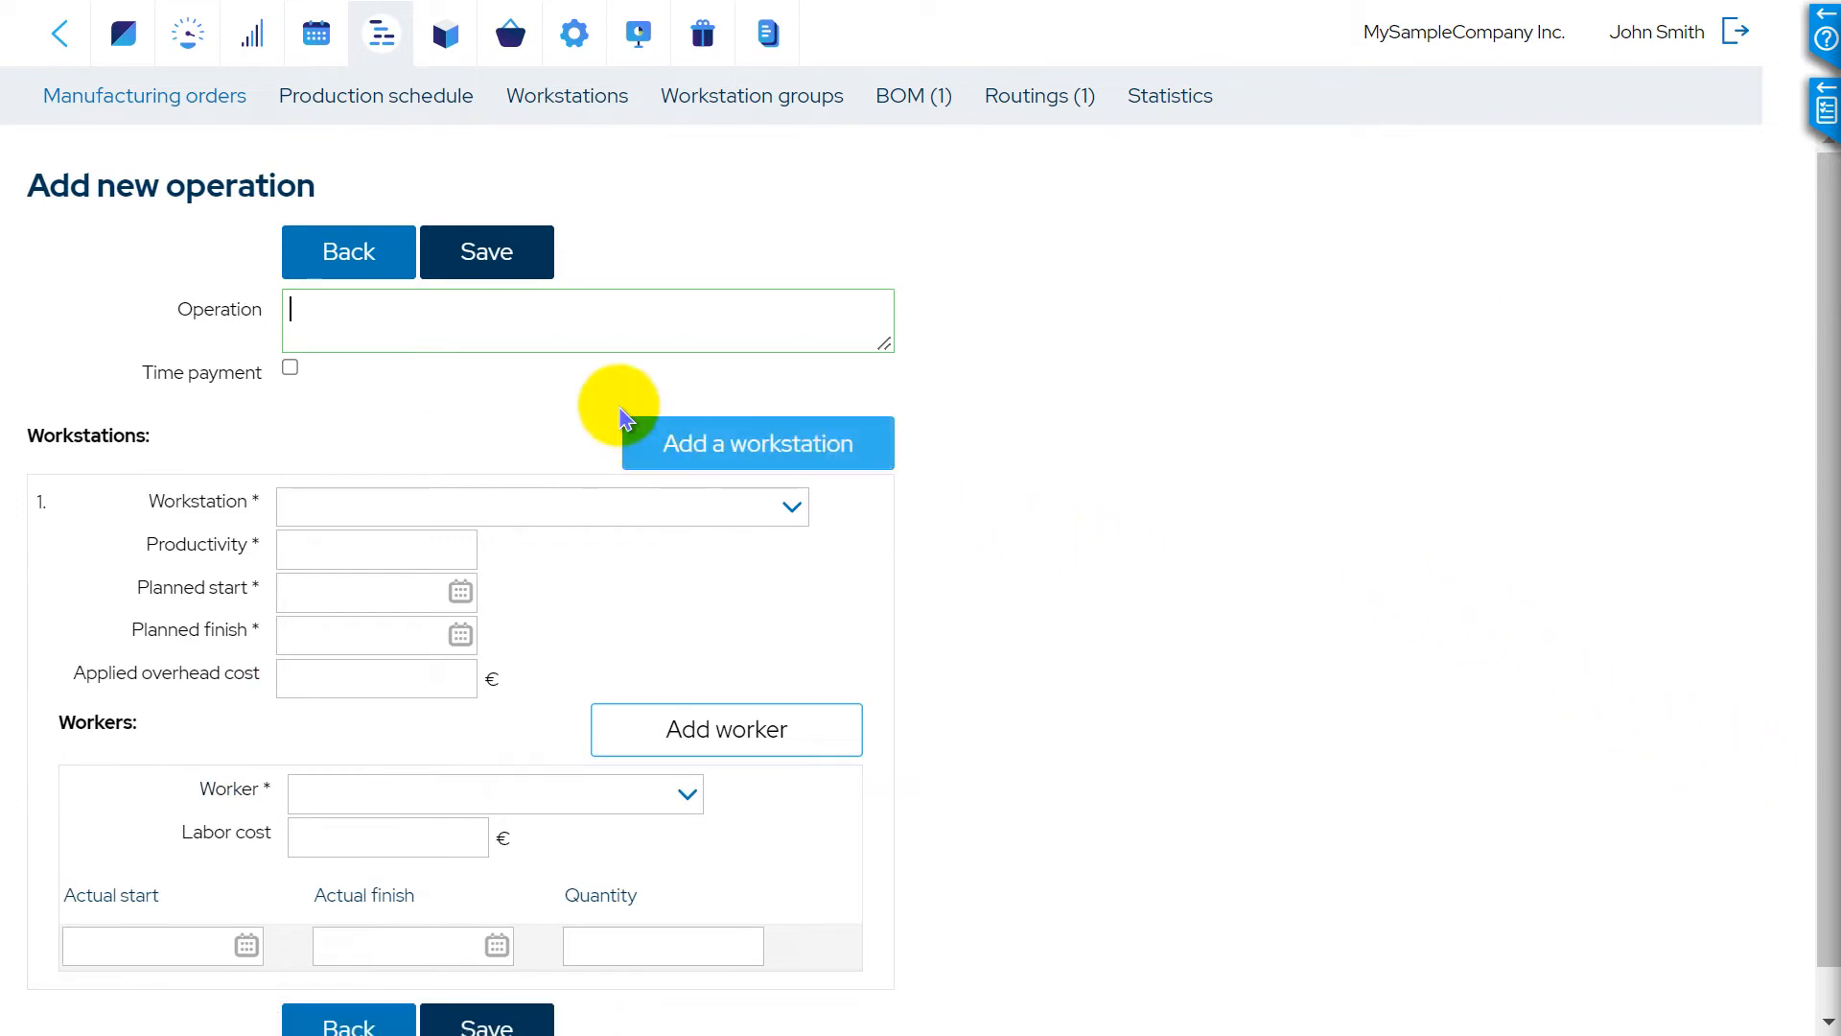
type("Repainting")
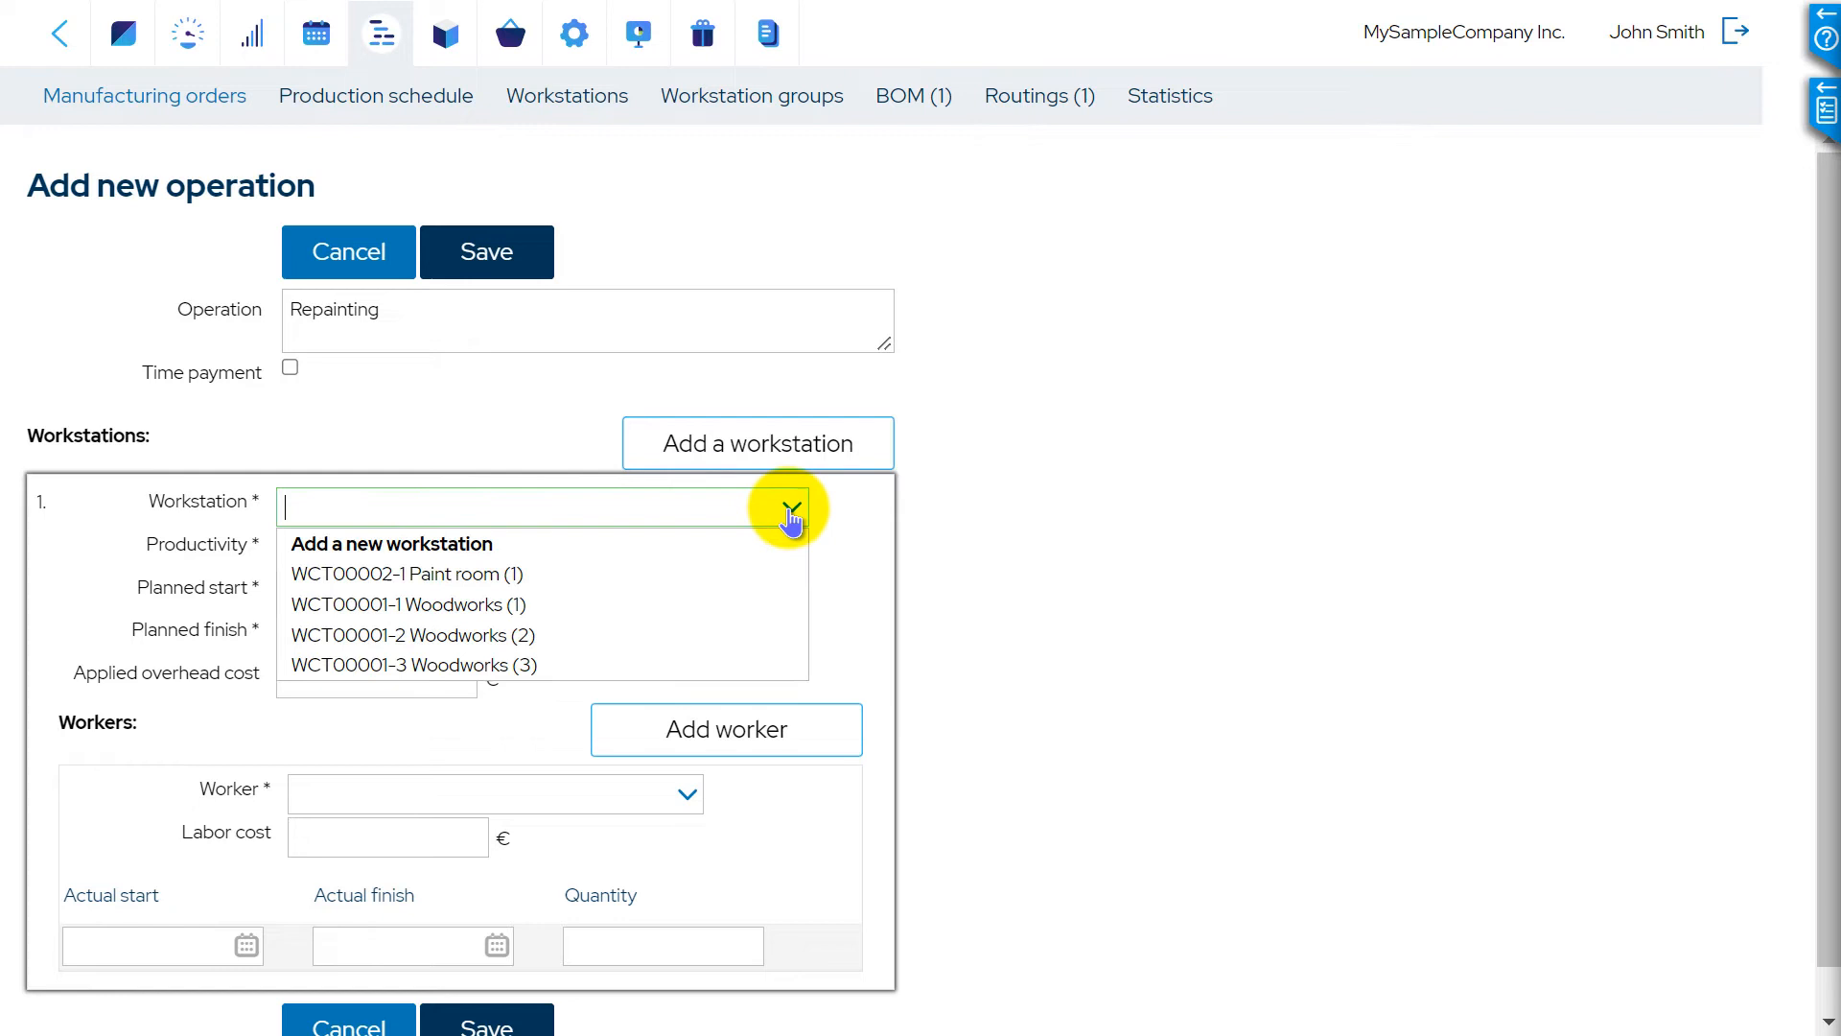
left_click(405, 574)
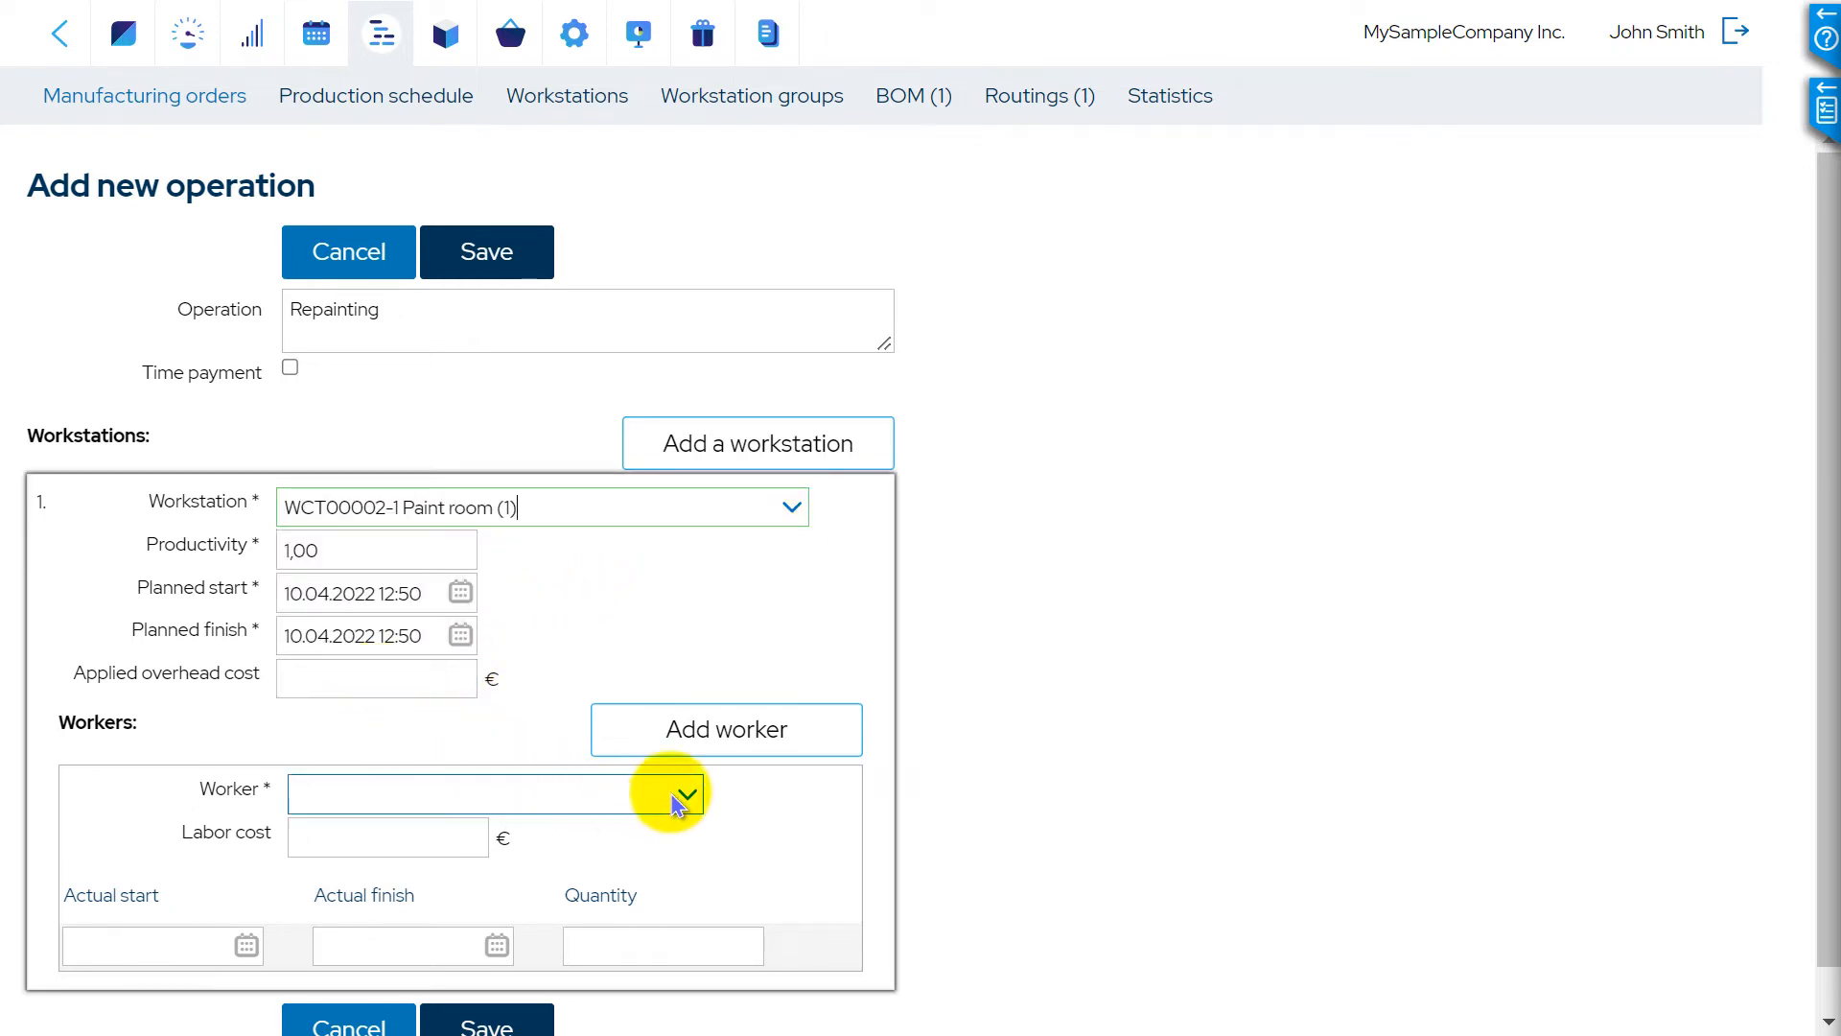
left_click(684, 794)
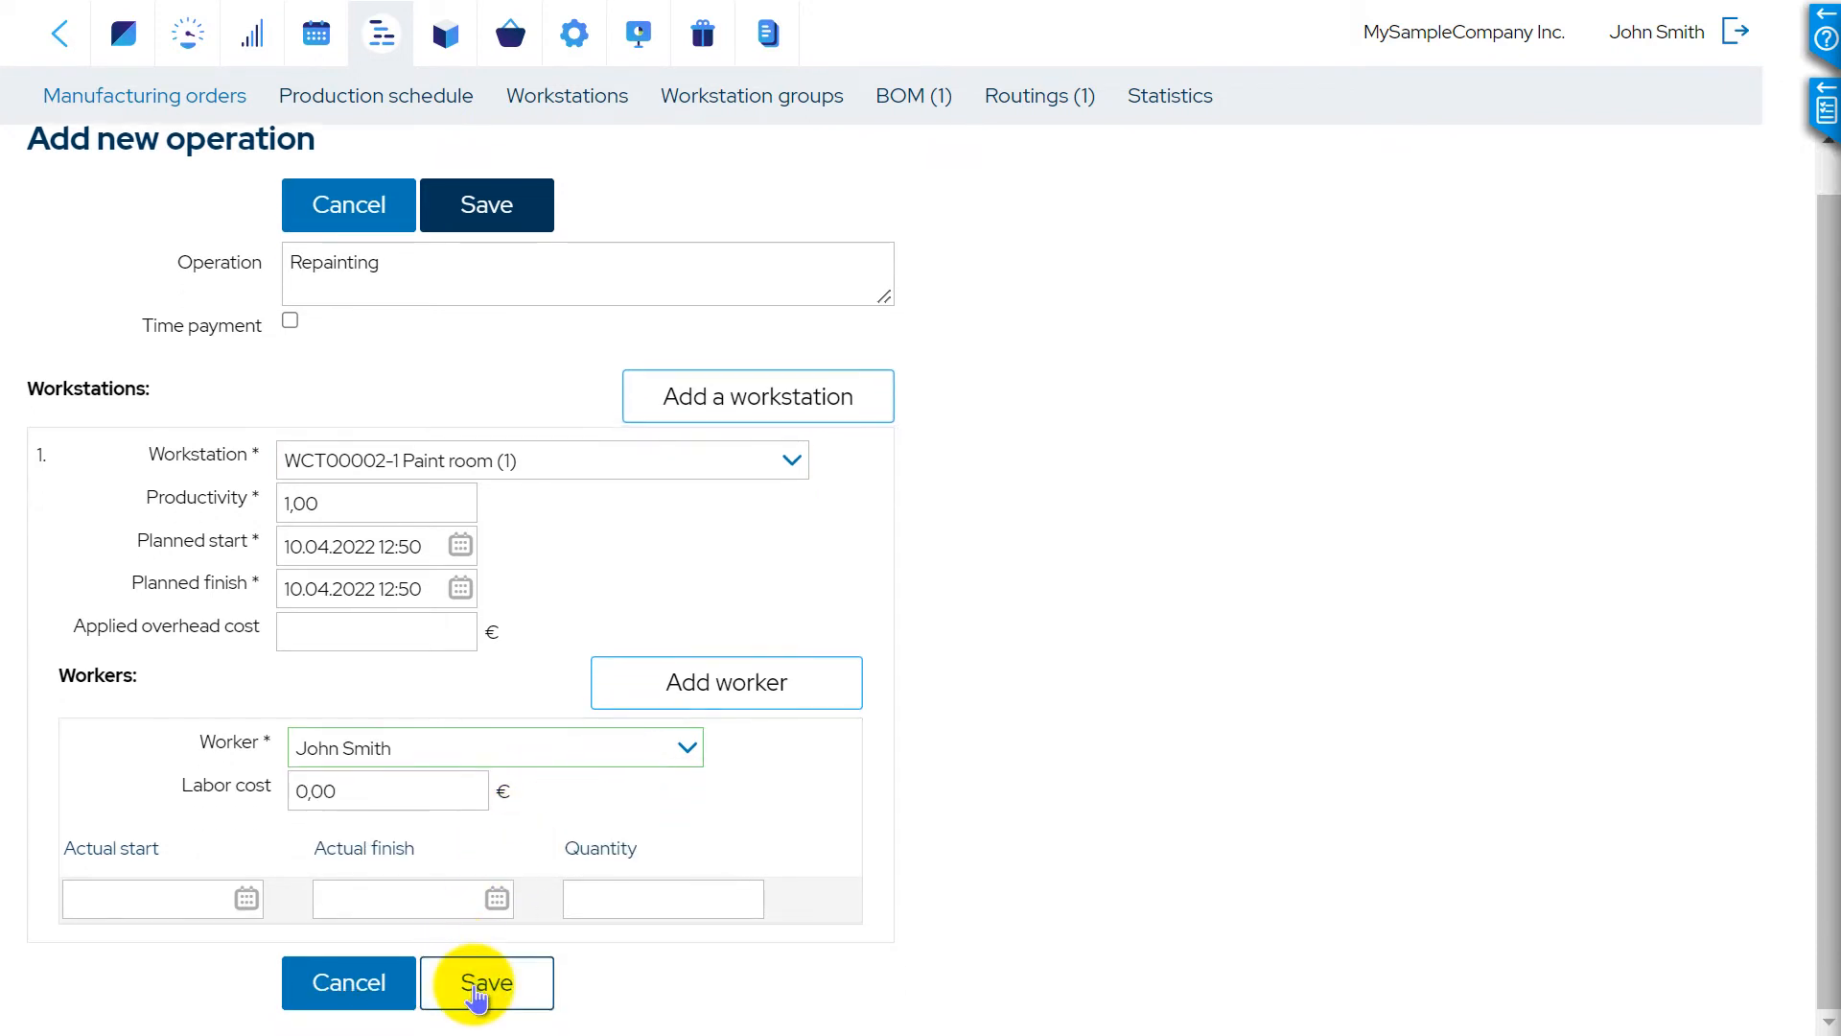
left_click(486, 982)
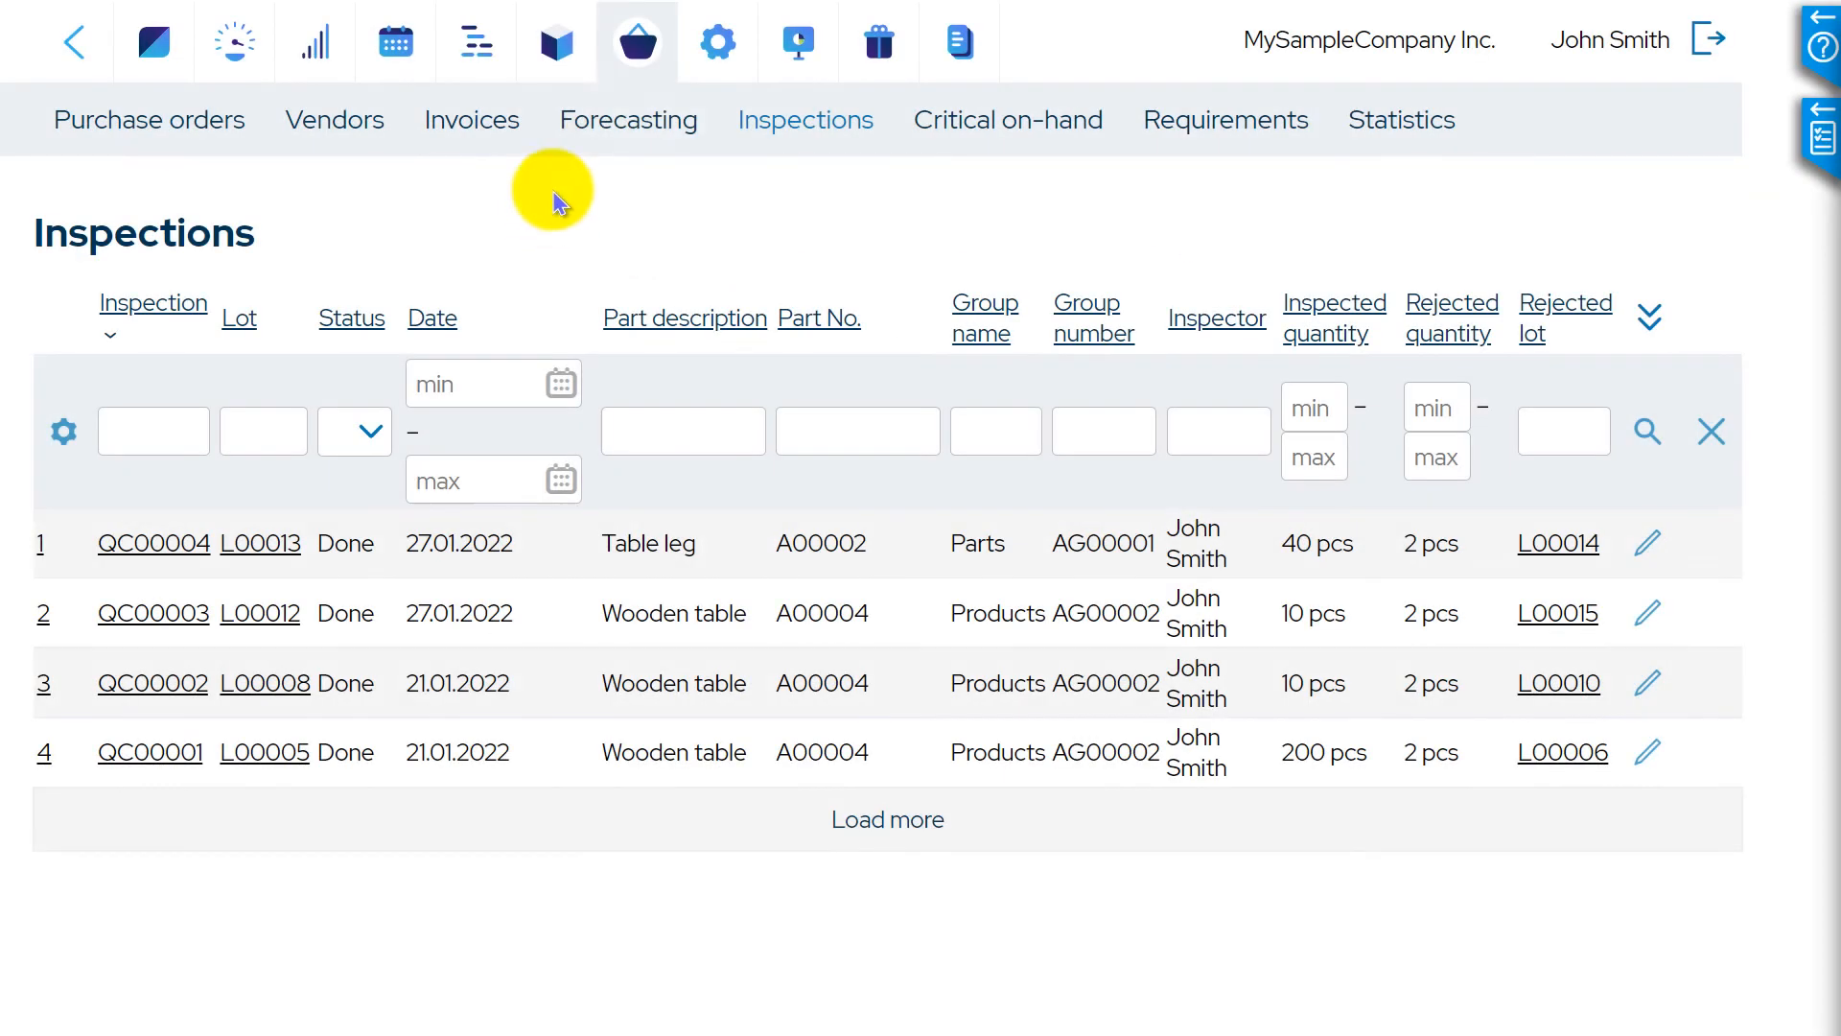
Start a new write-off from Stock > Write-offs
left_click(556, 42)
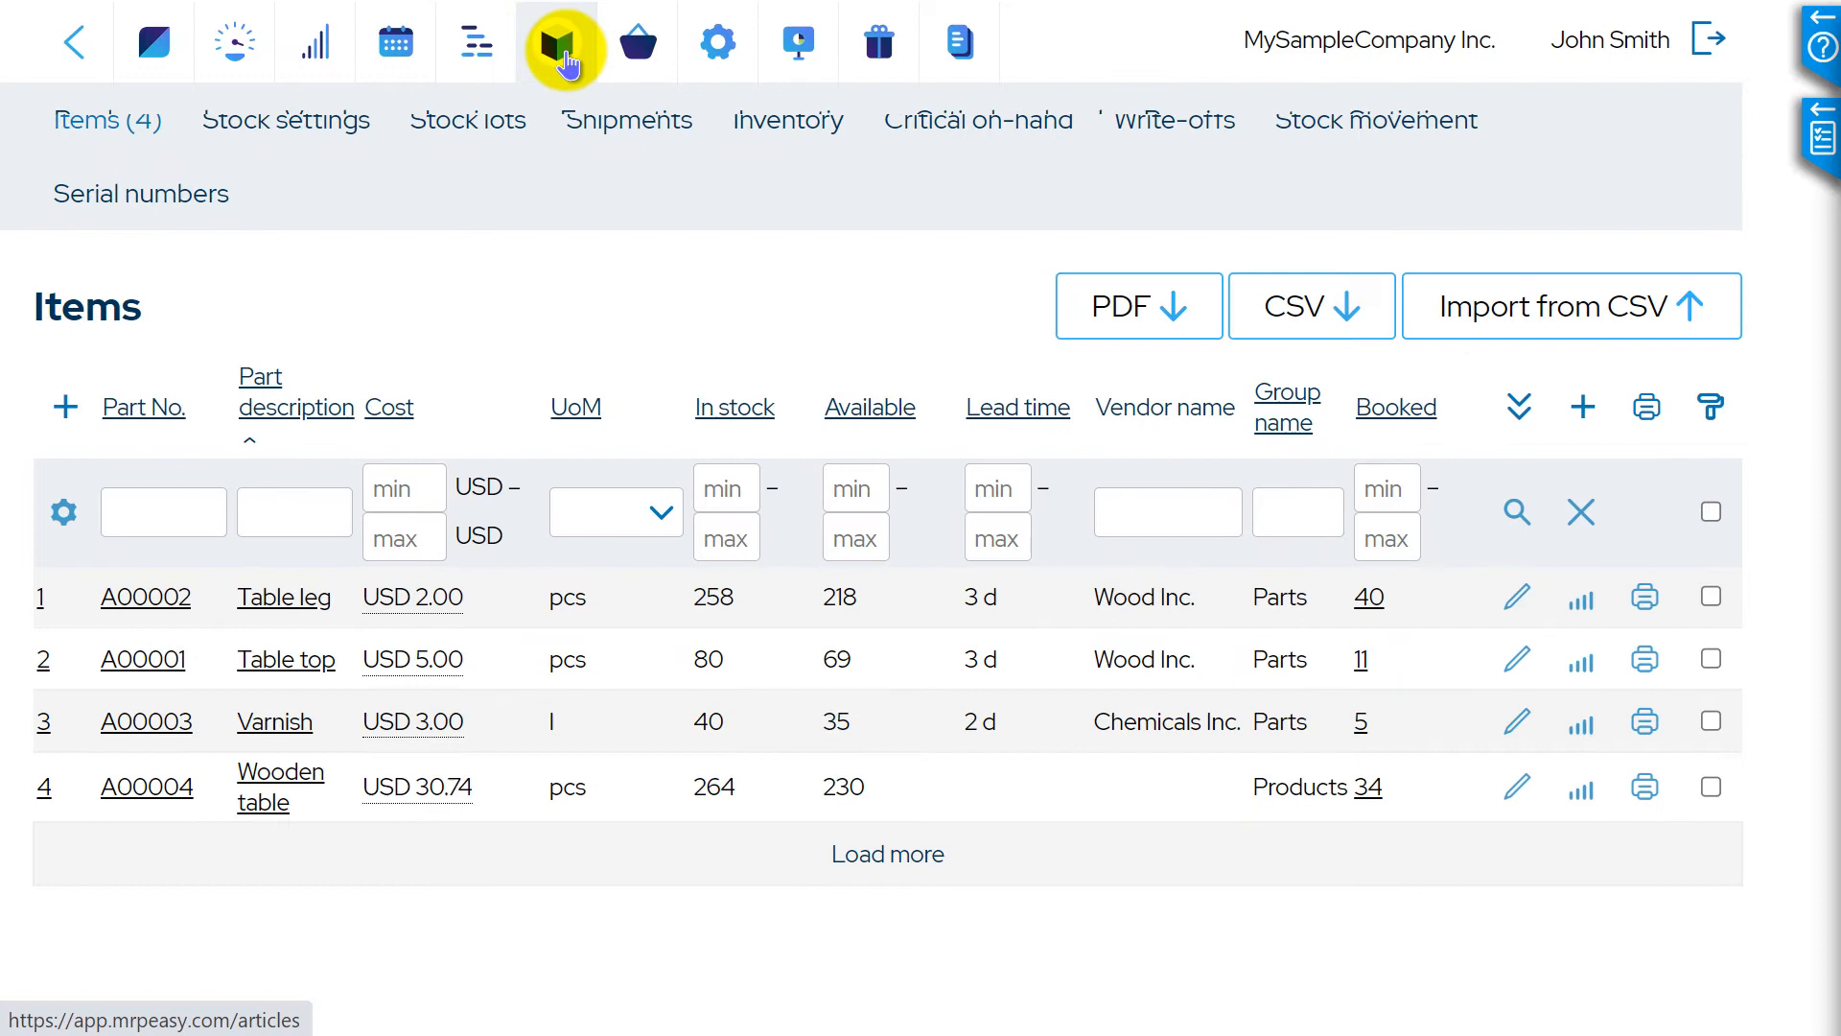
left_click(1174, 119)
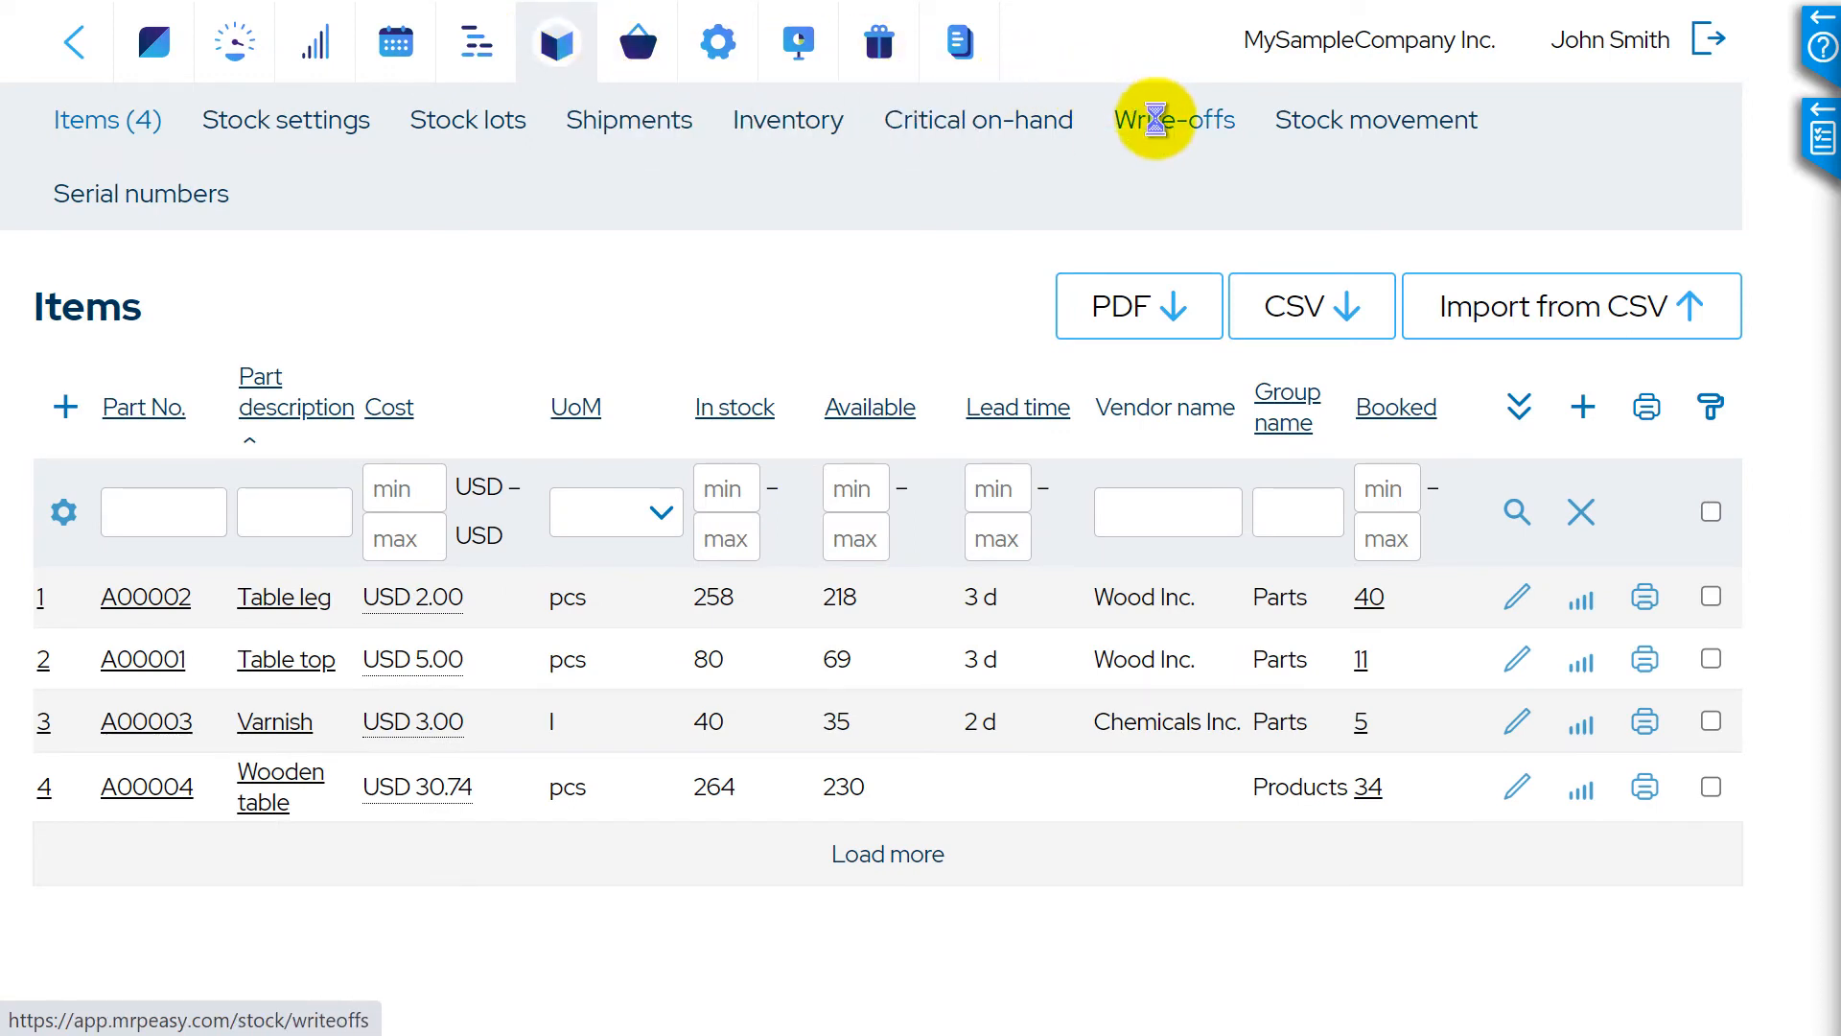
left_click(1174, 119)
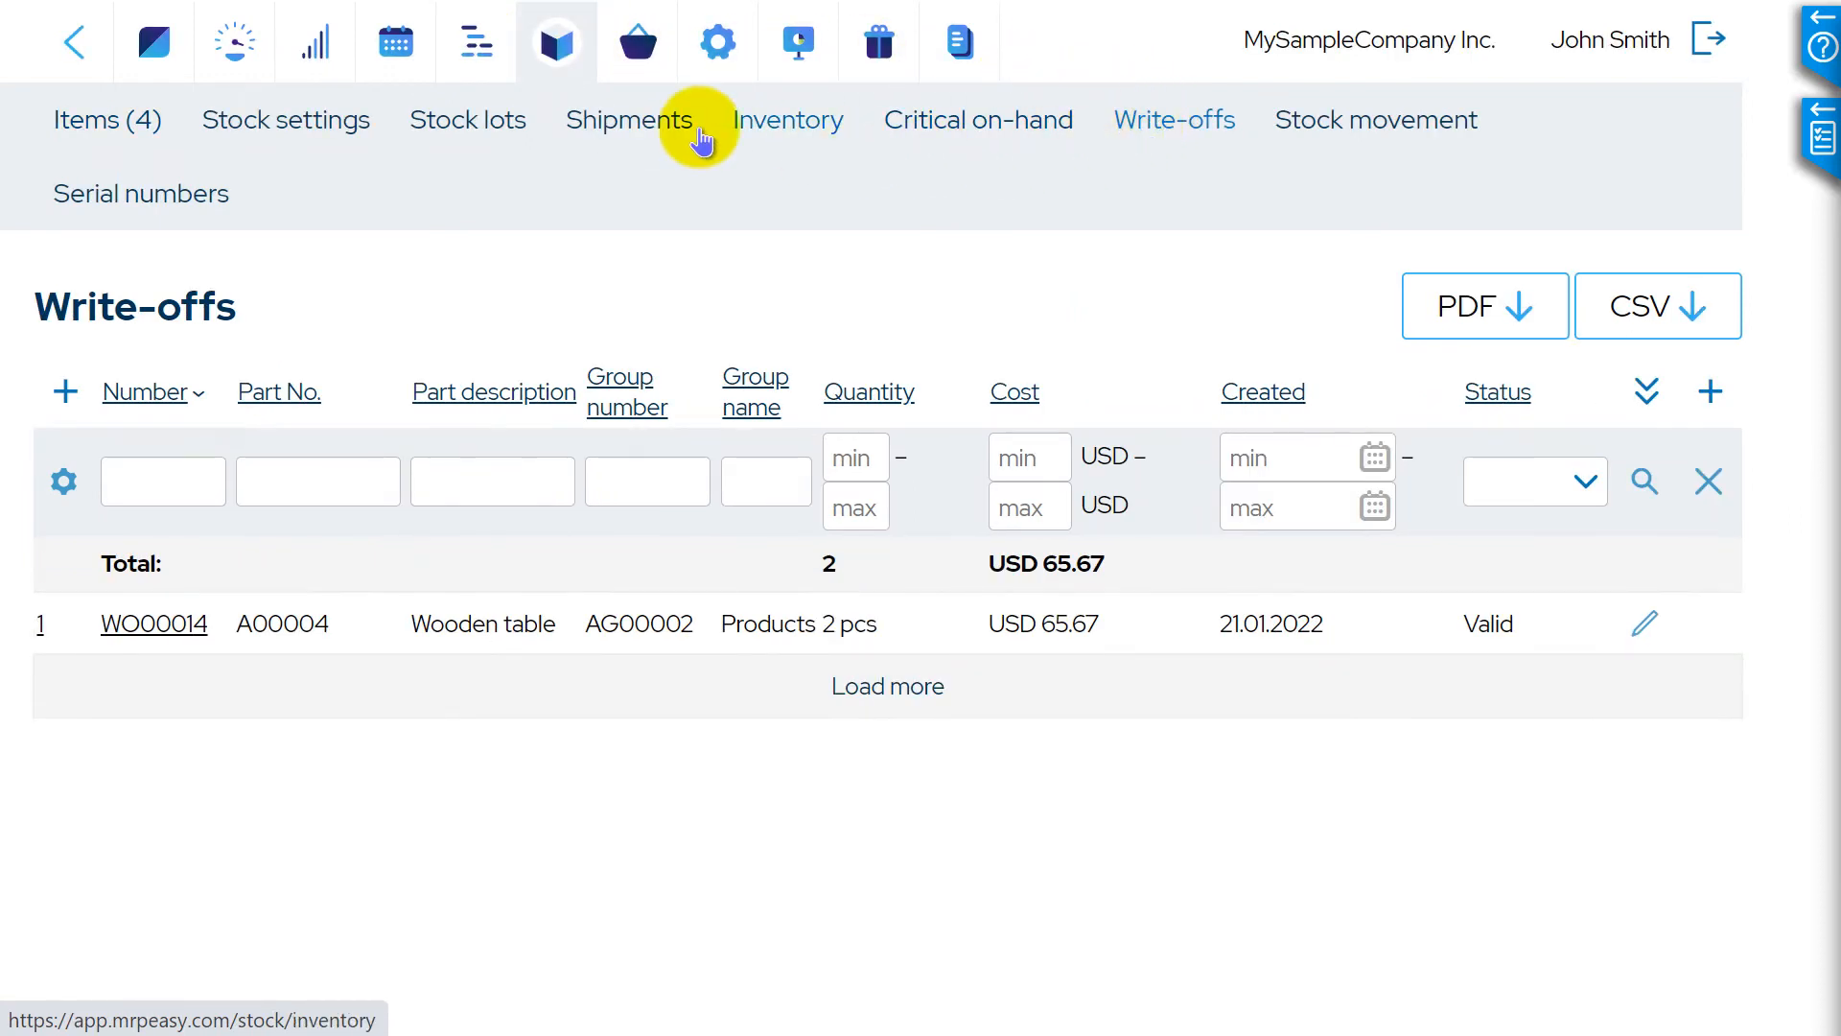
left_click(65, 392)
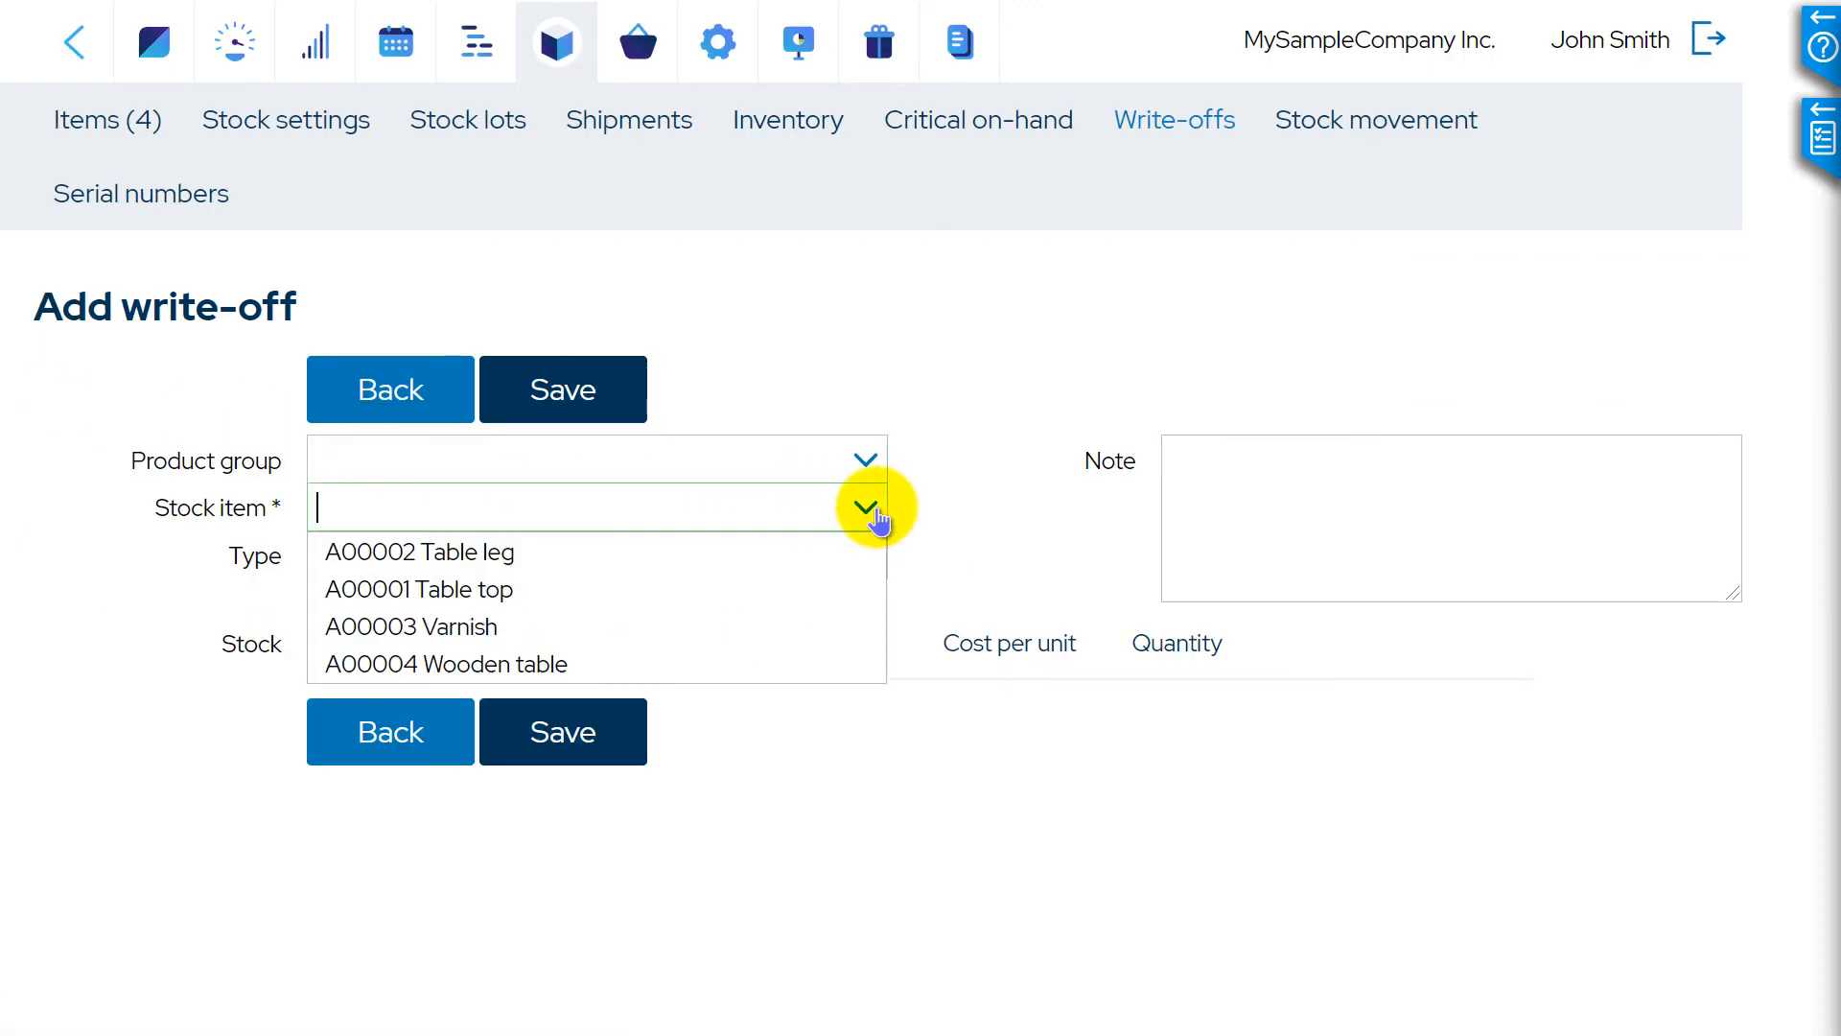
Set the write-off to A00002 Table leg, type damaged, from rejected lot L00014
left_click(418, 552)
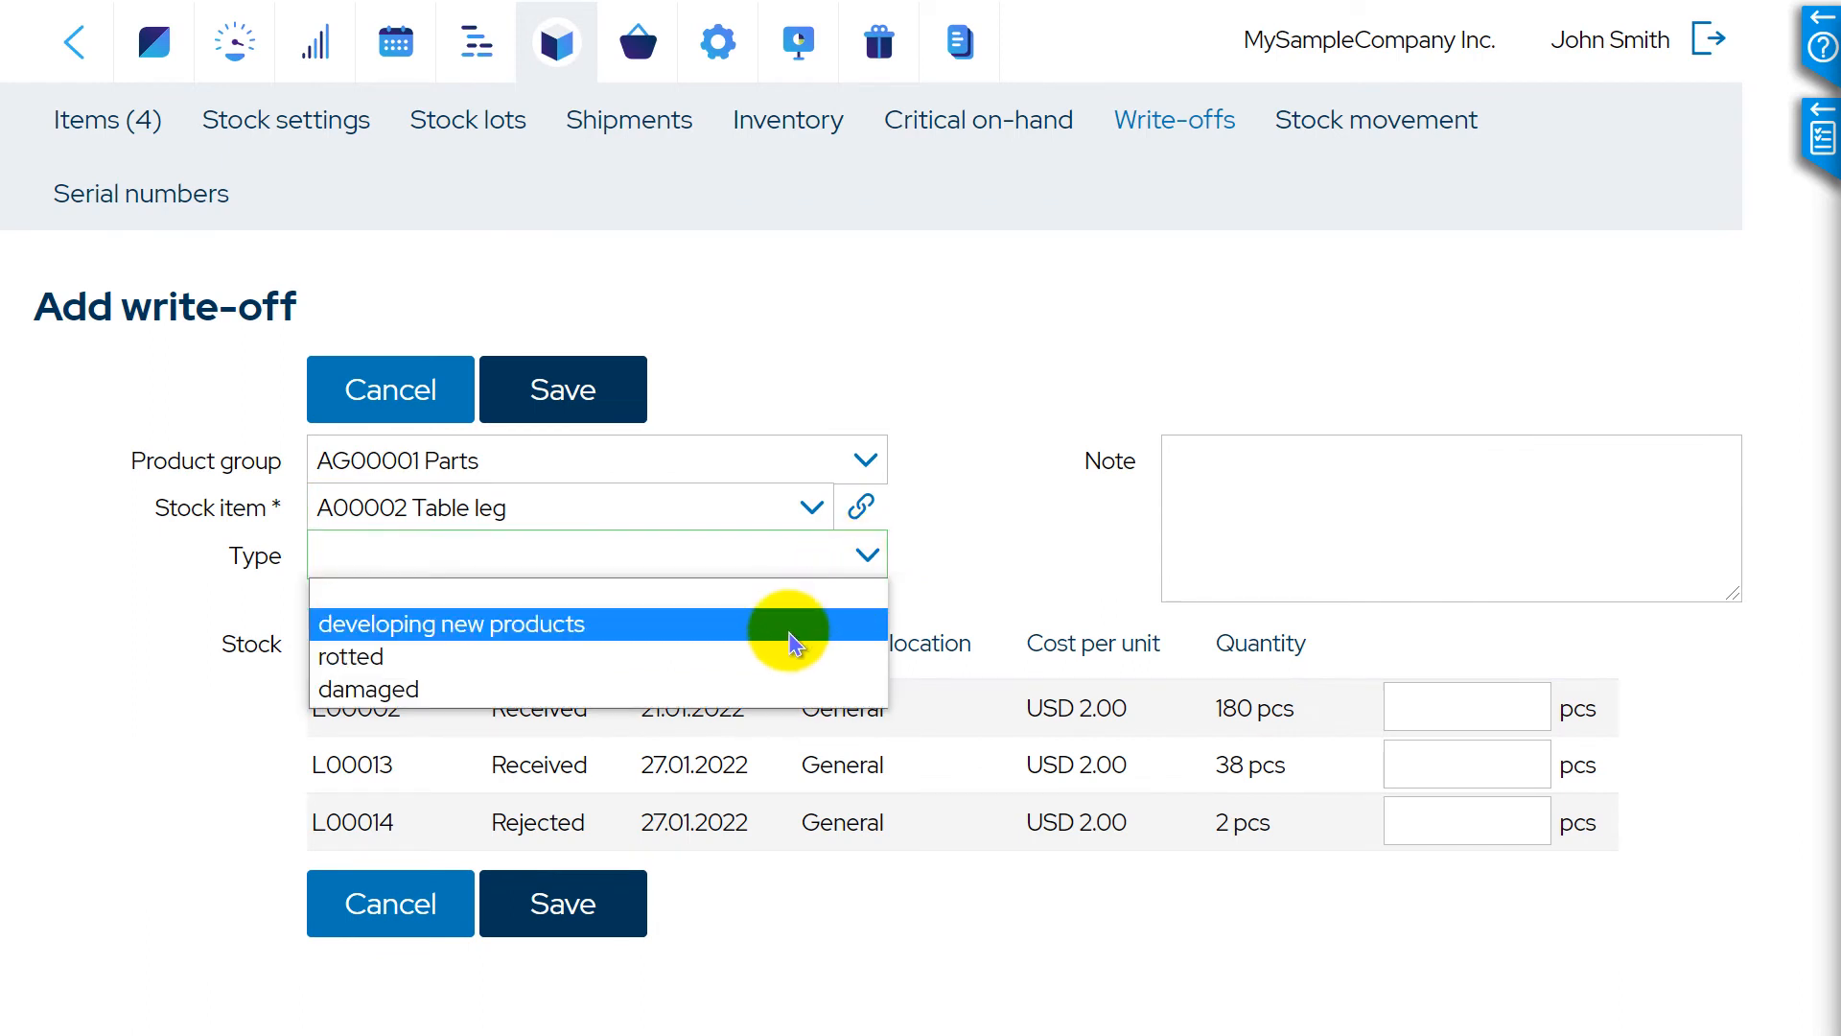
left_click(368, 689)
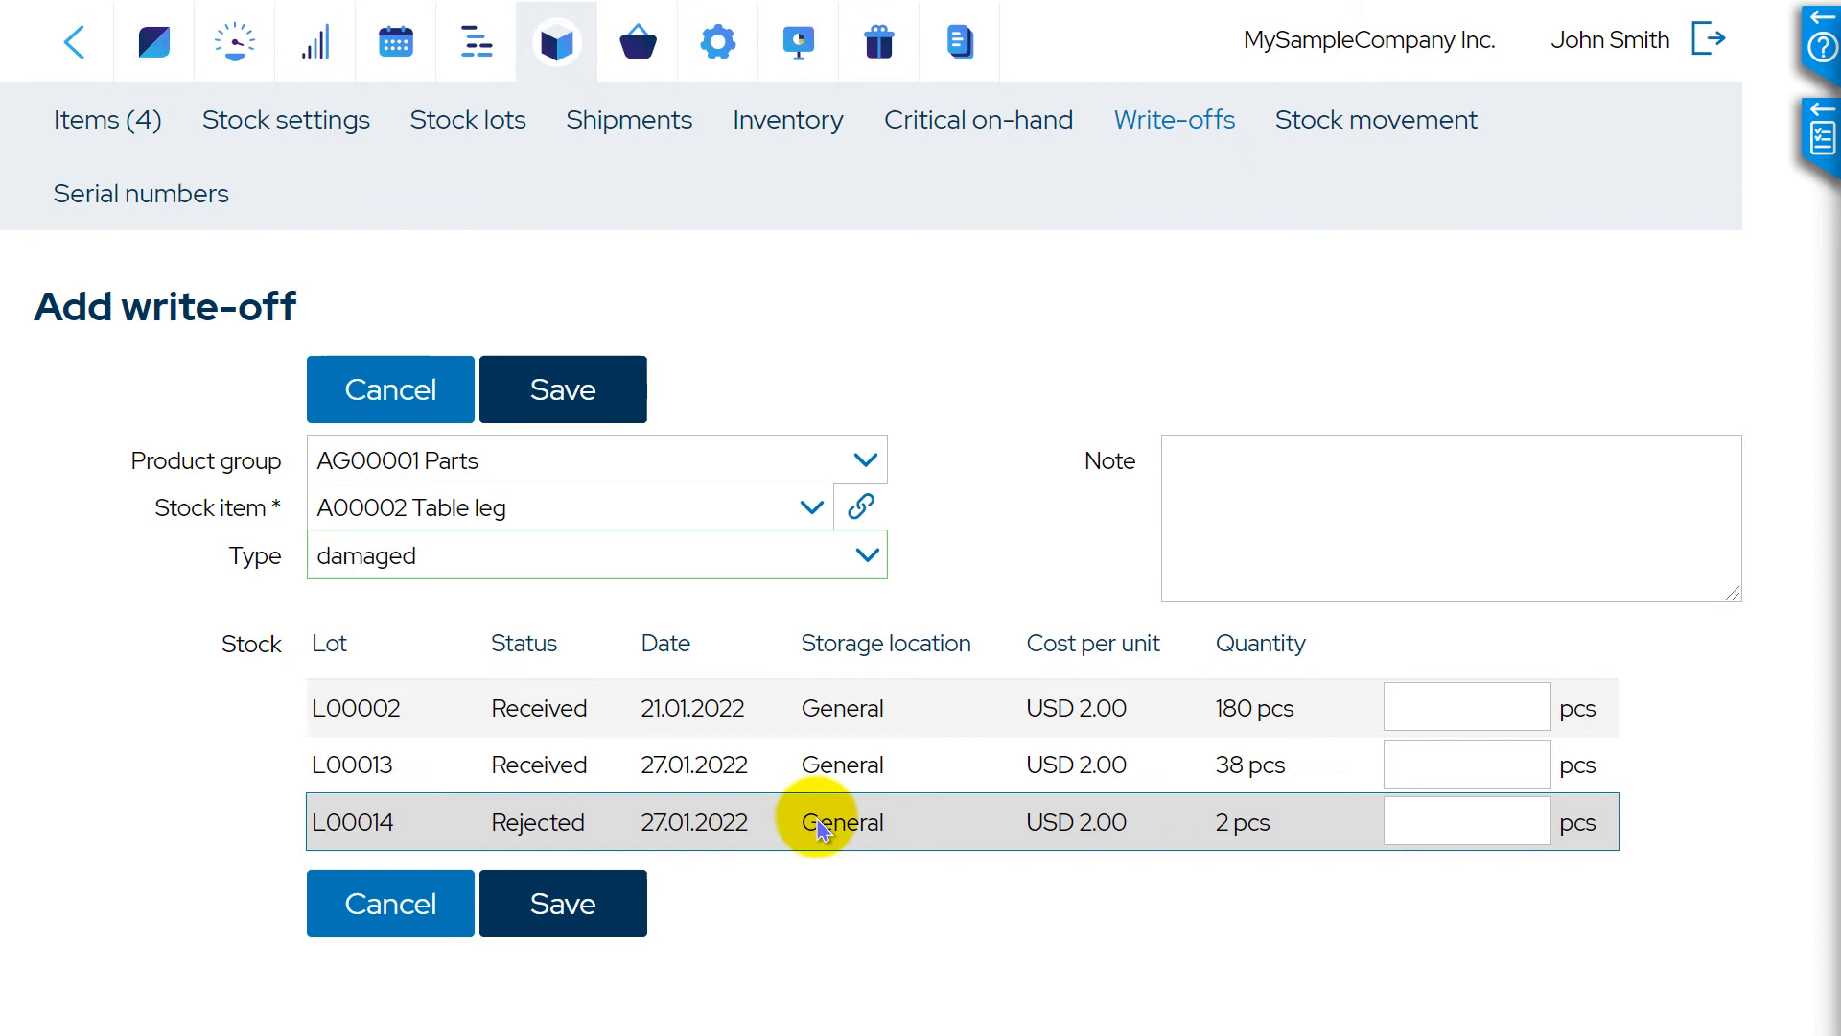
left_click(1465, 820)
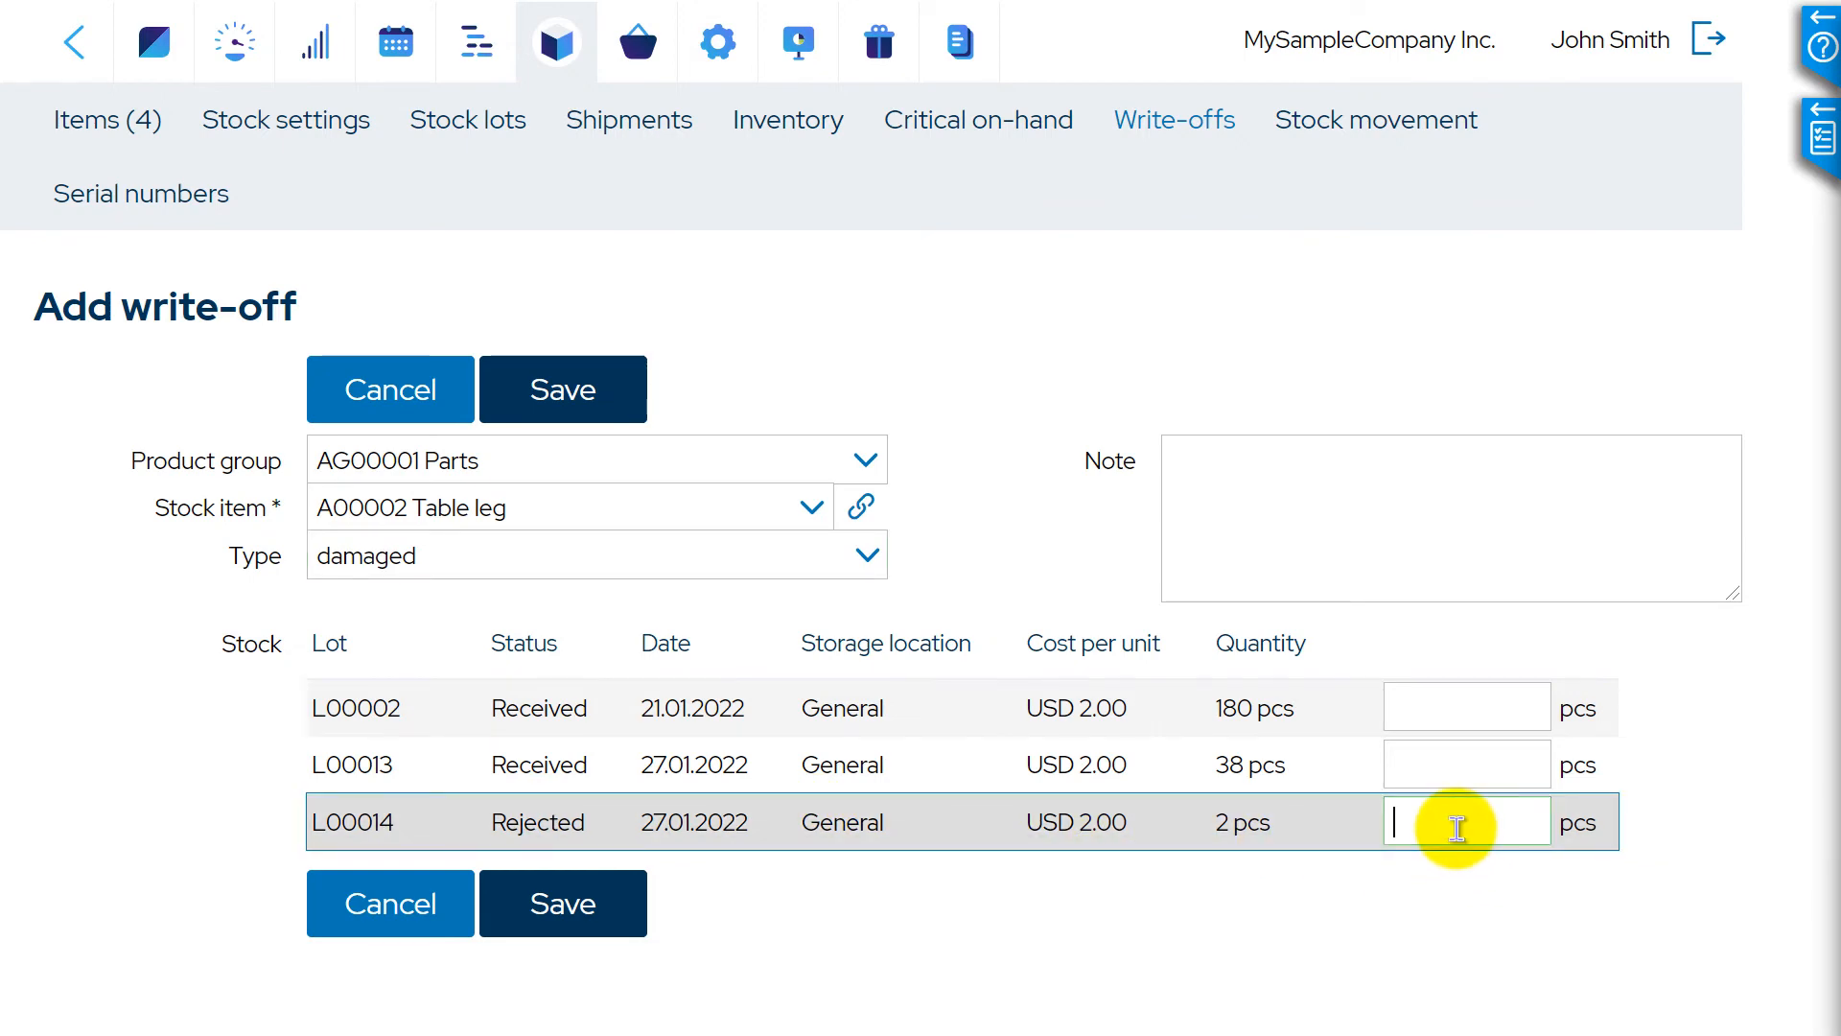
left_click(562, 903)
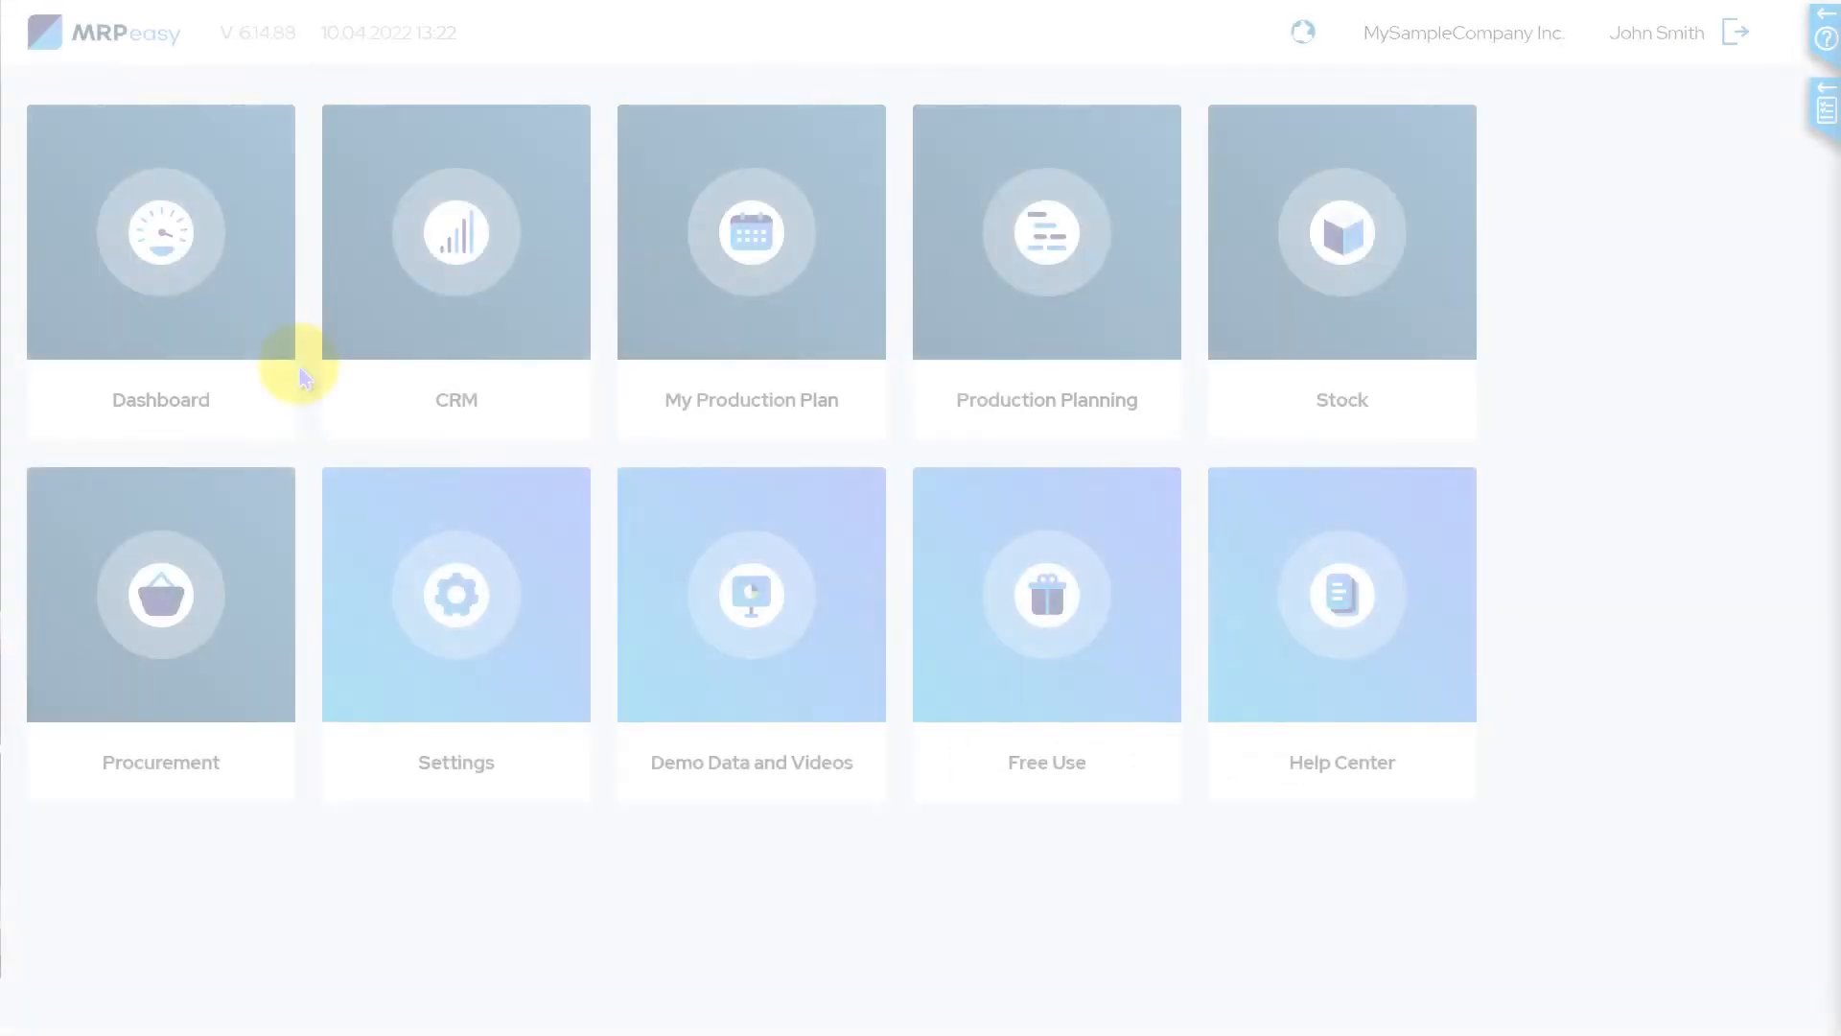
Go to the Inspections list under Procurement
left_click(161, 232)
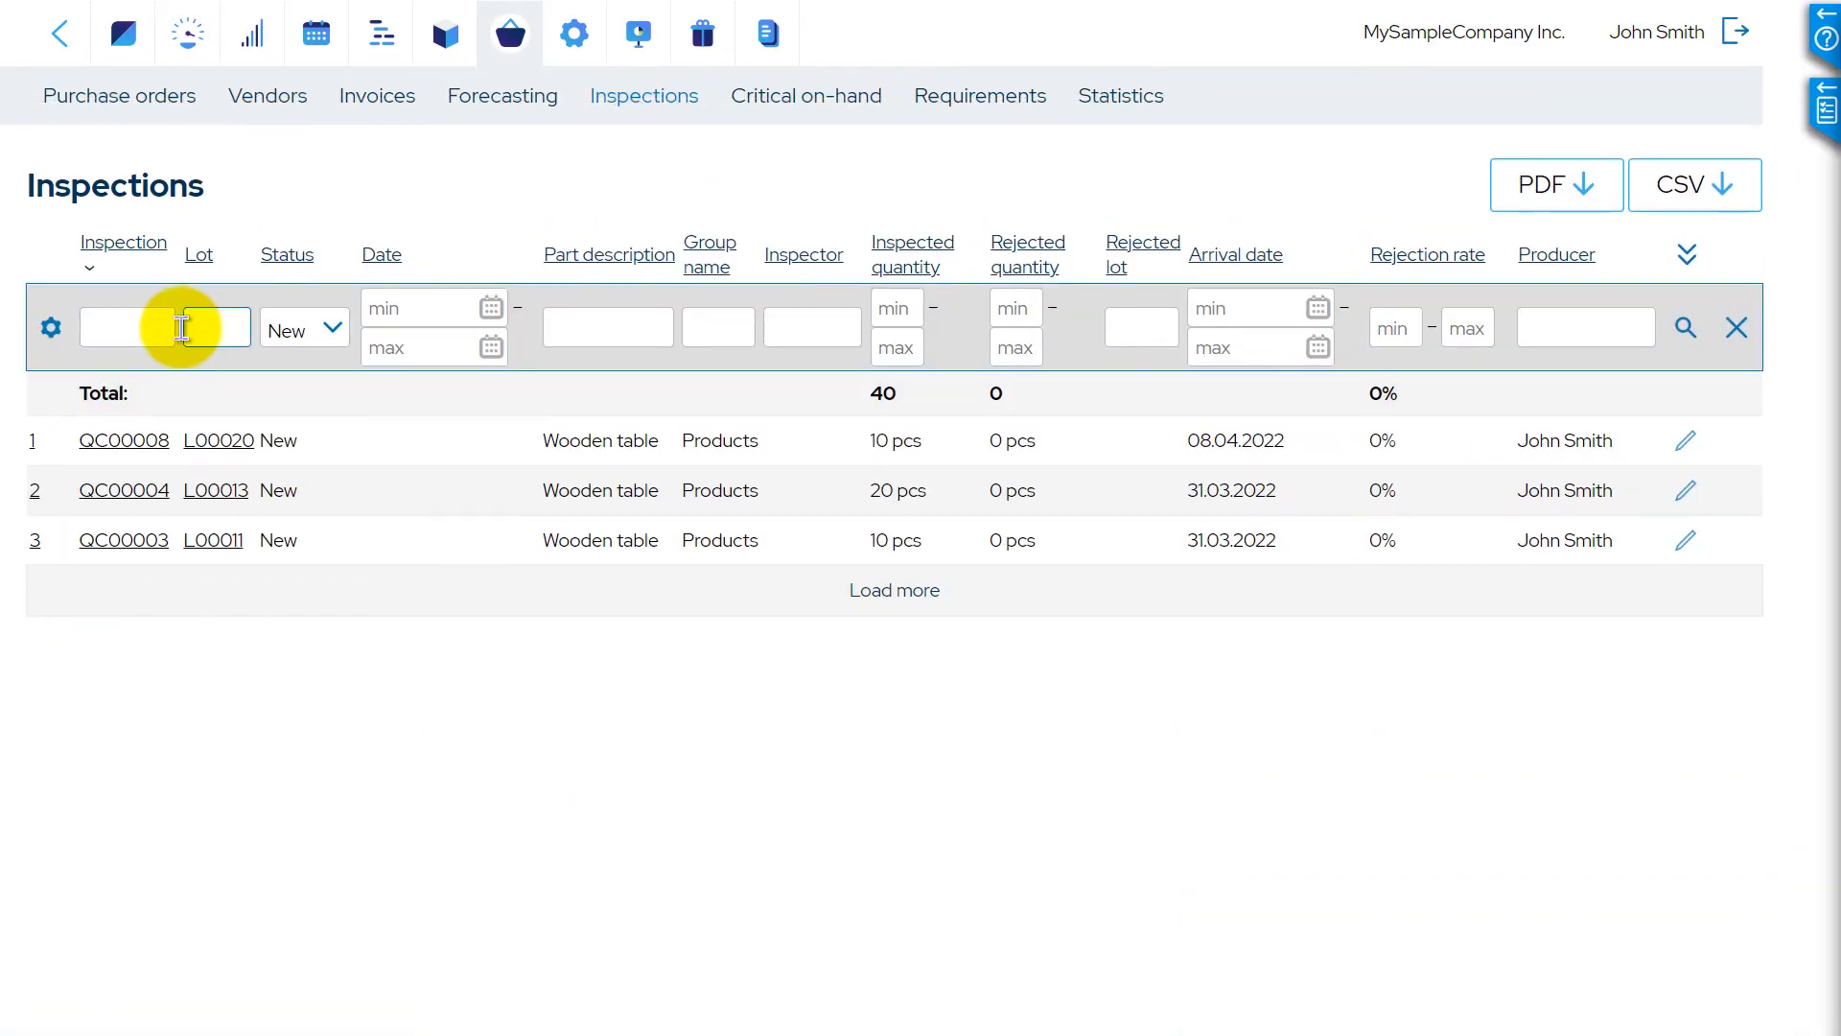
mouse_move(56, 32)
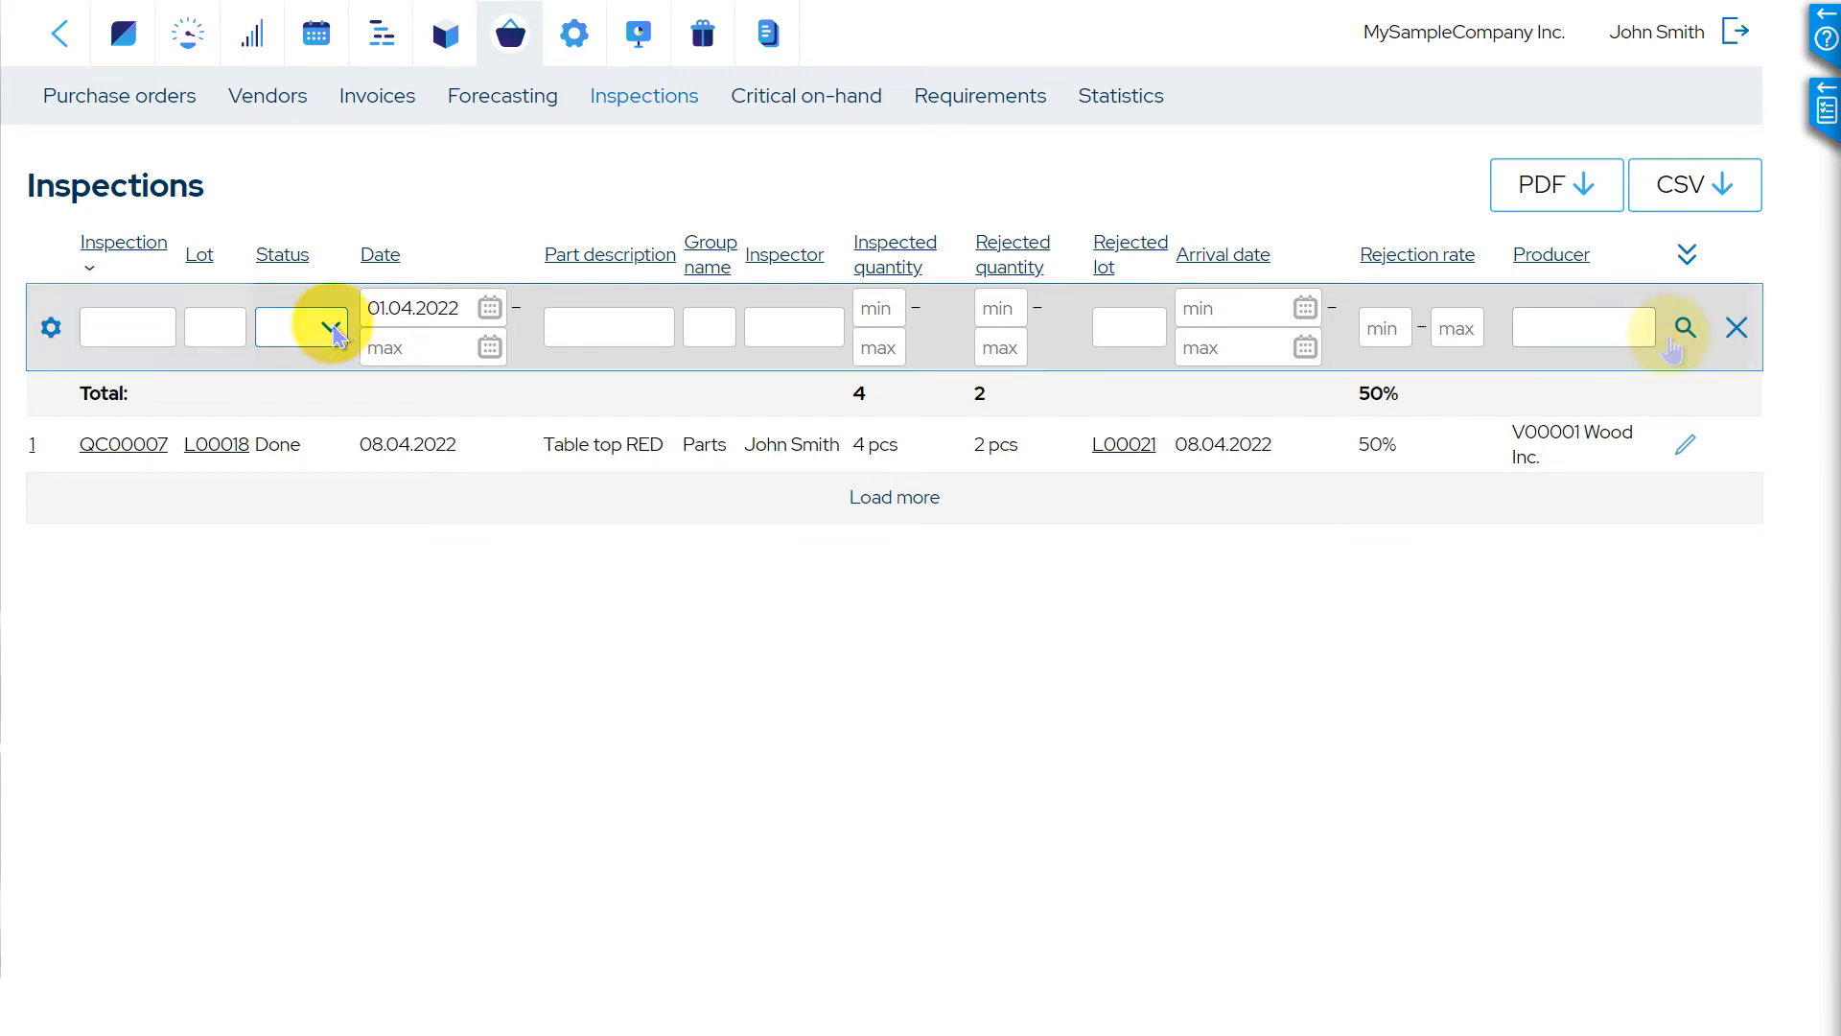
mouse_move(1736, 326)
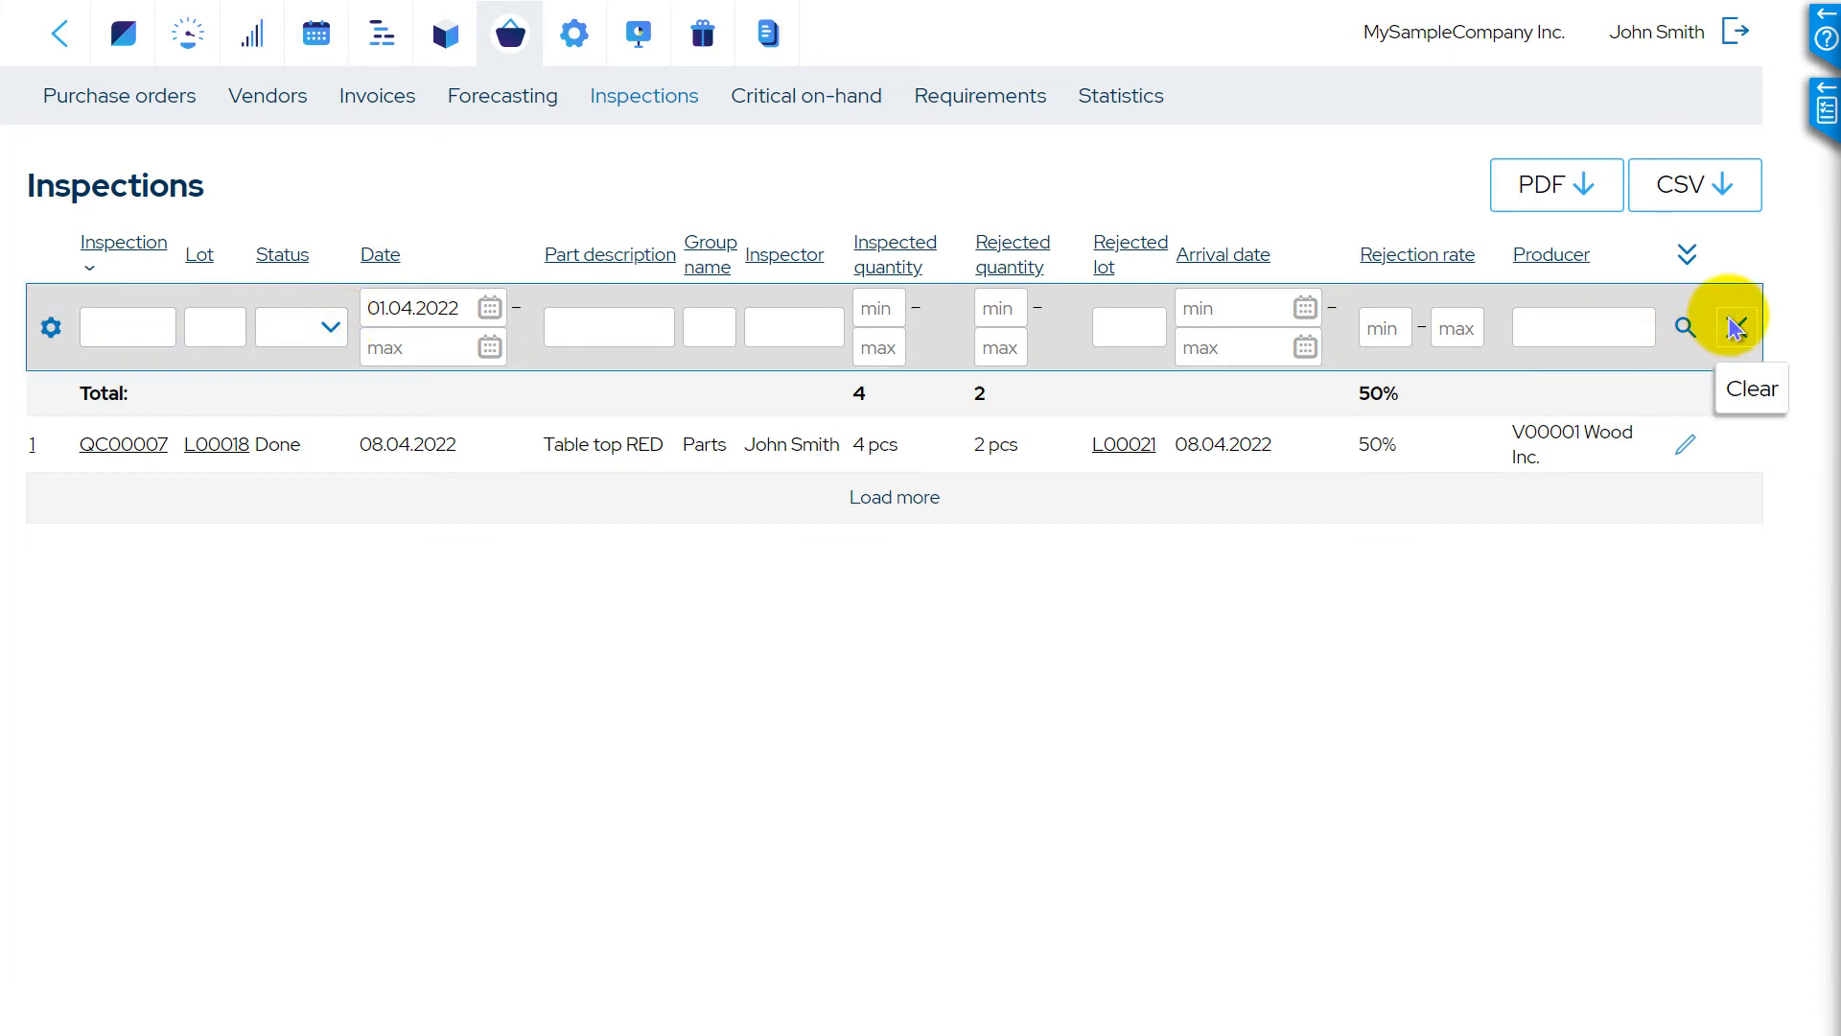
Clear the filters and narrow inspections to product group 'pro'
left_click(1734, 326)
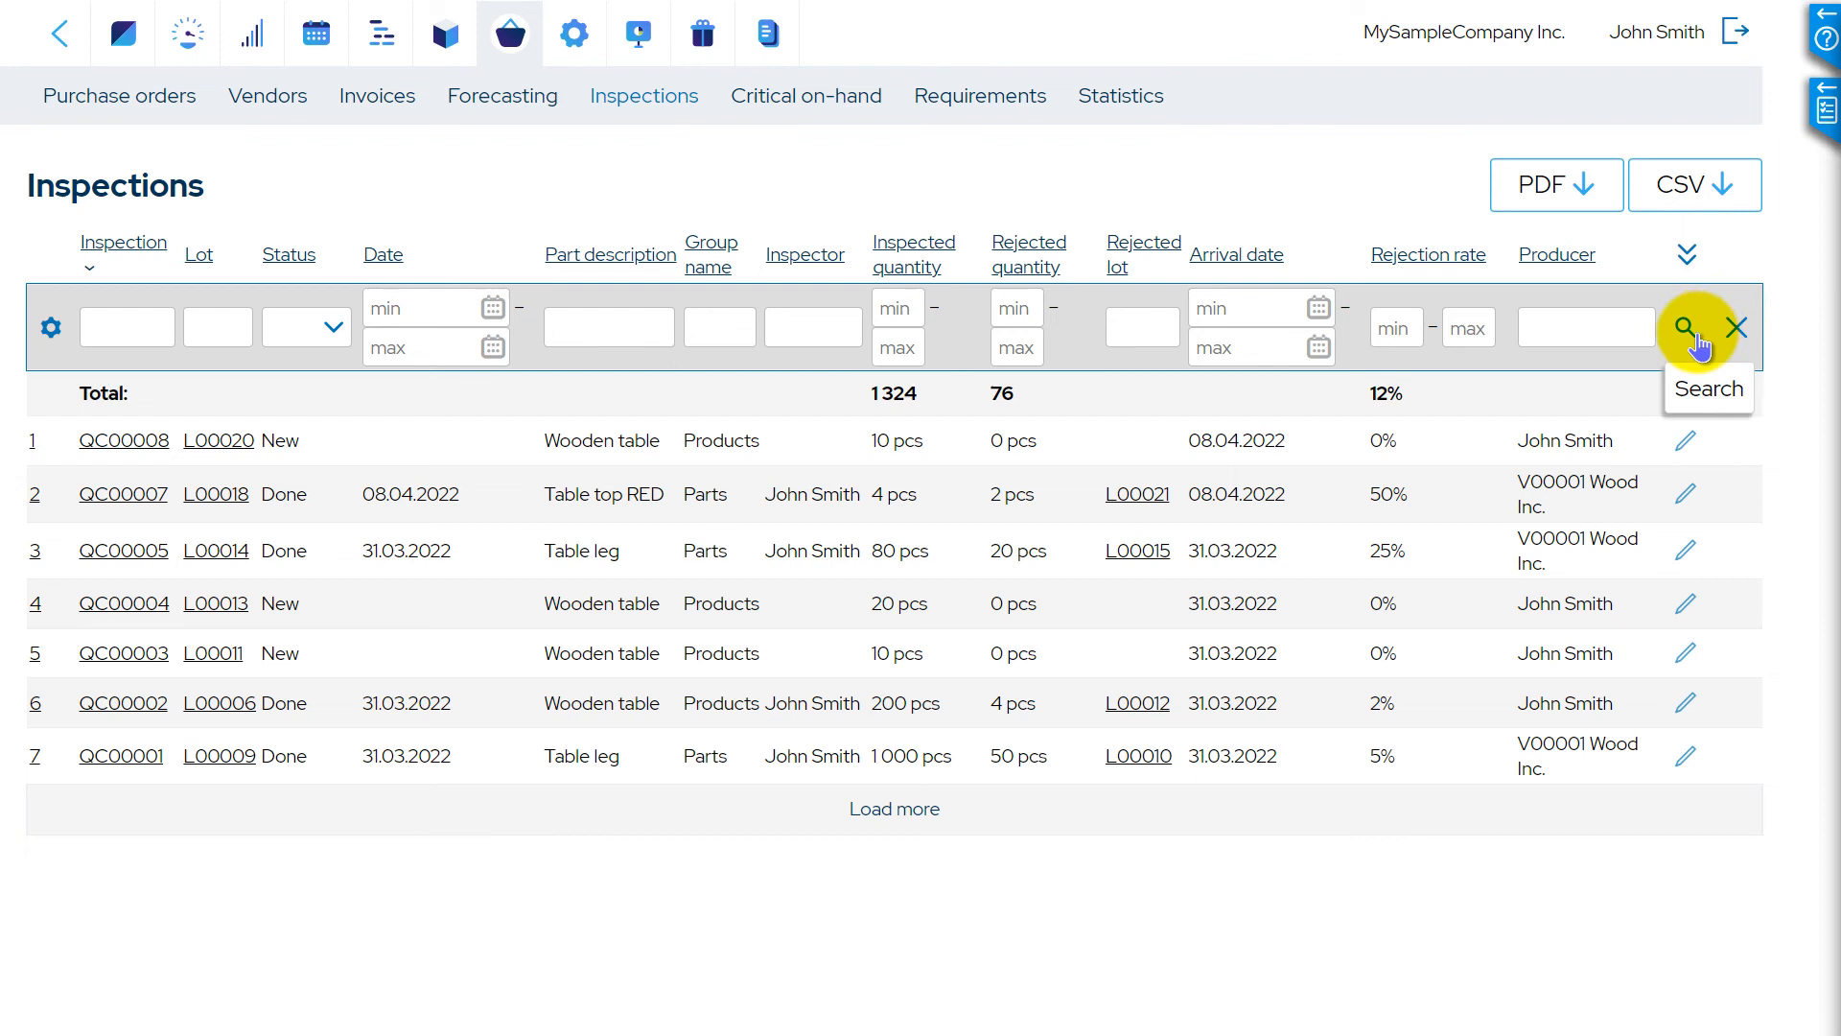
type("pro")
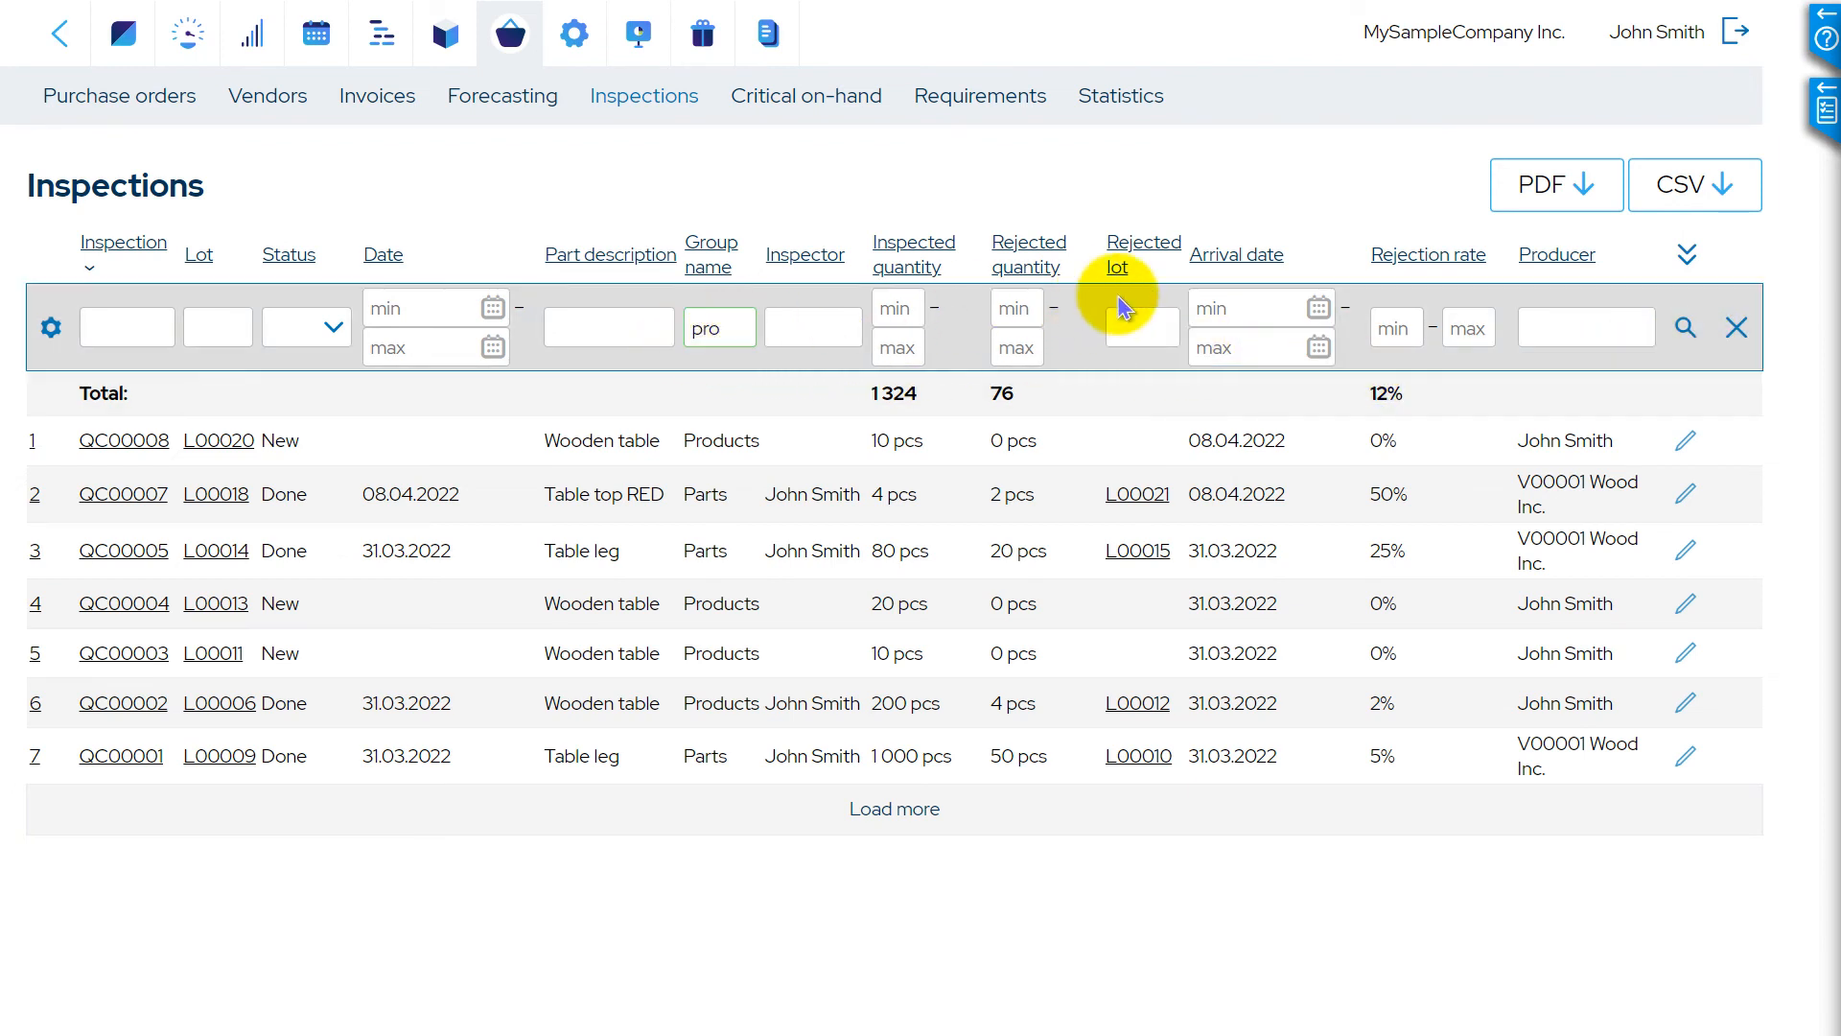
left_click(1684, 326)
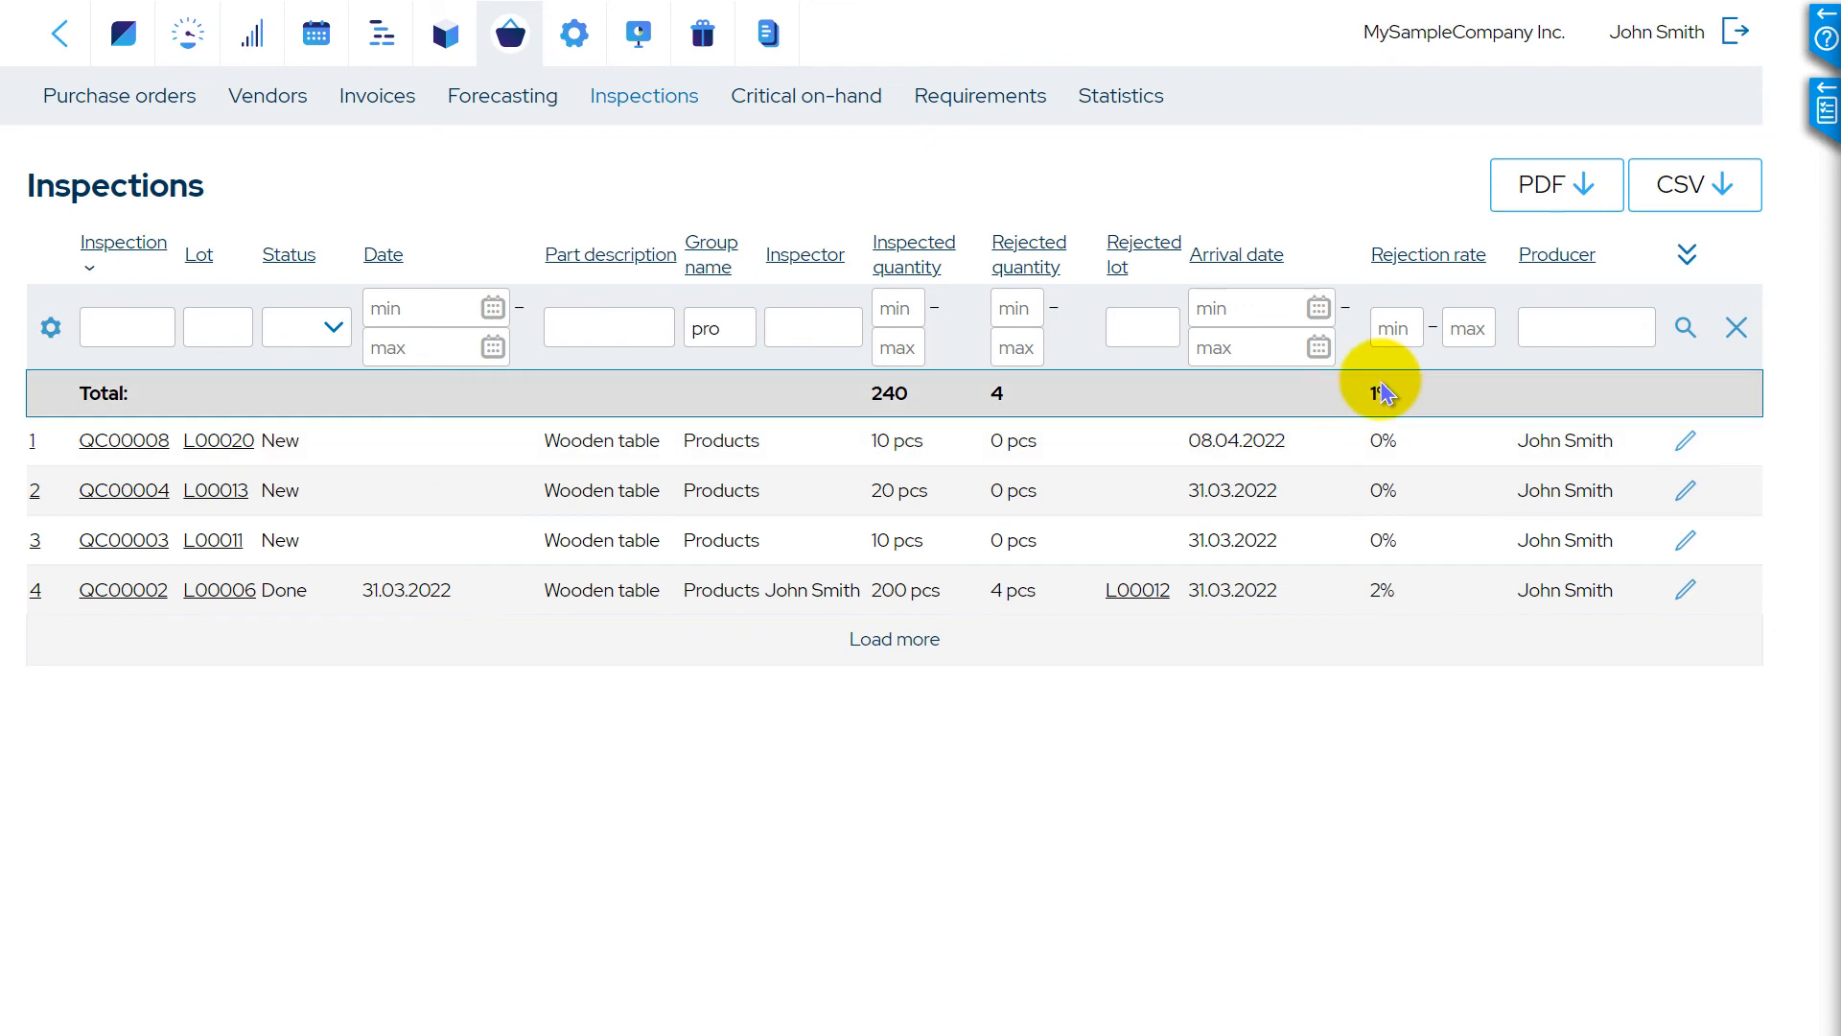
mouse_move(1350, 375)
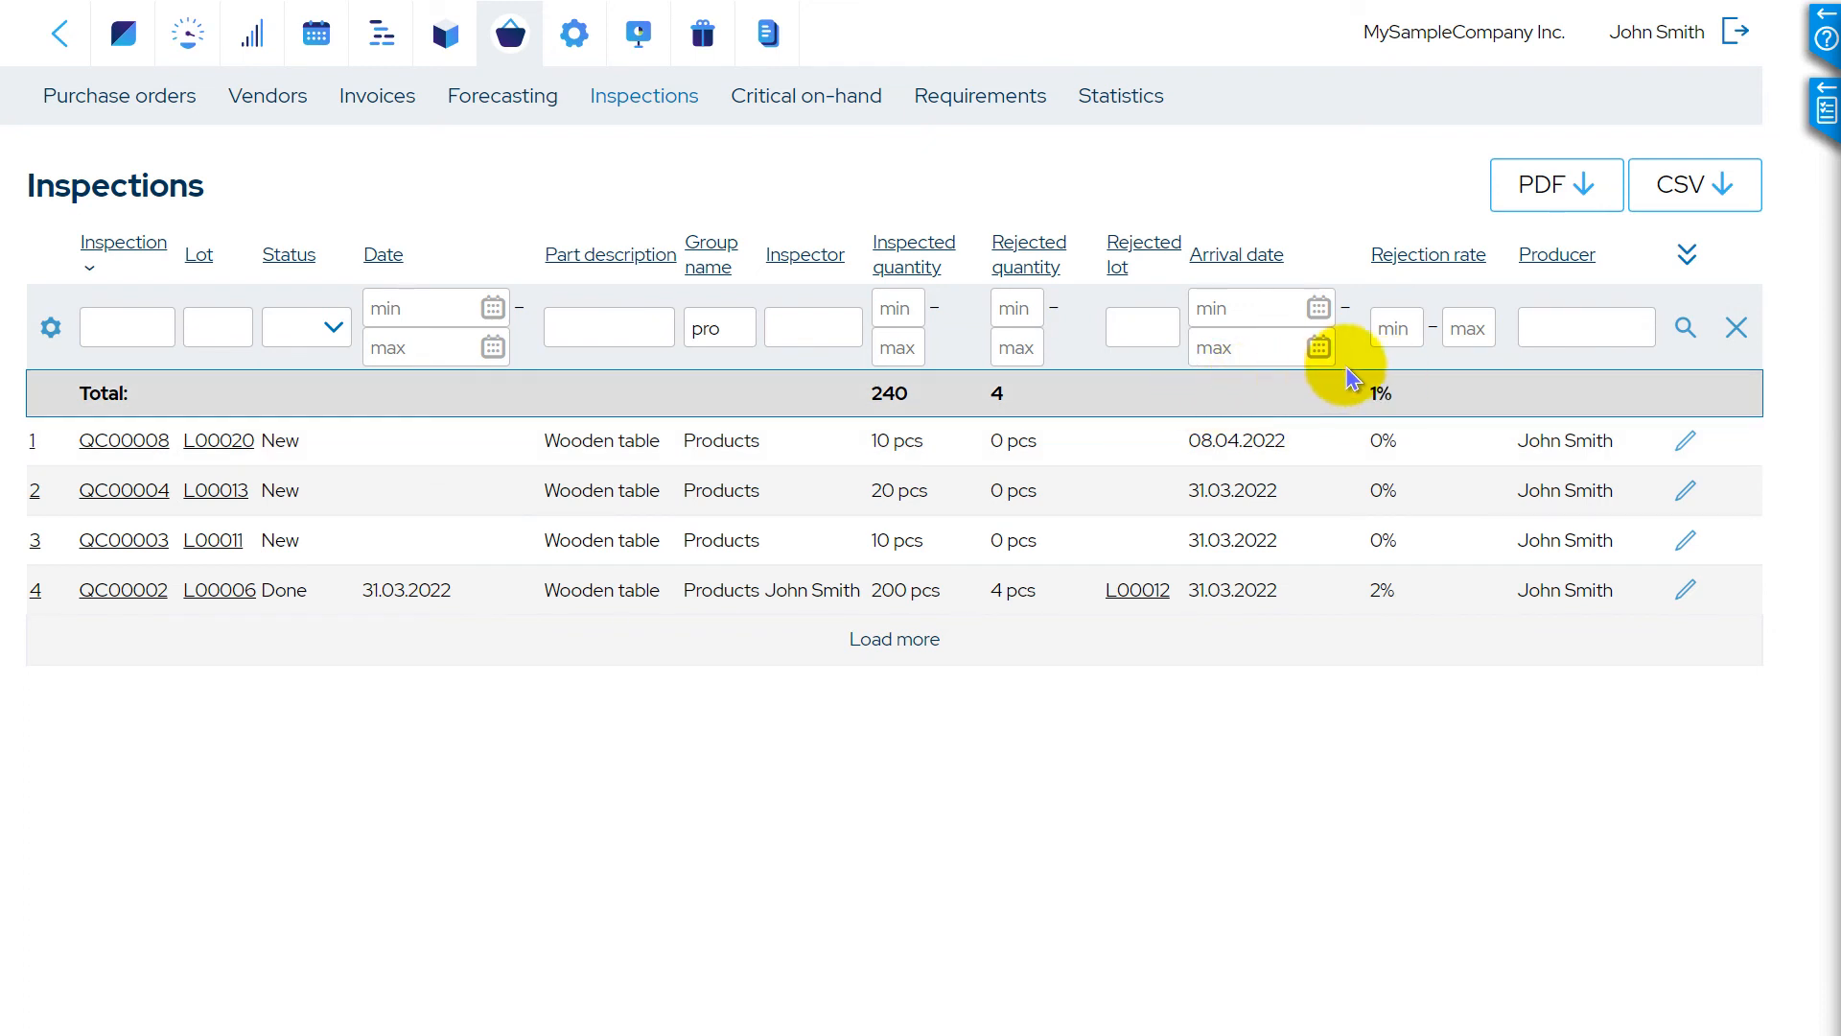
Filter inspections by producer 'v', then by producer 'j' (John Smith, 1% rejected)
type("v")
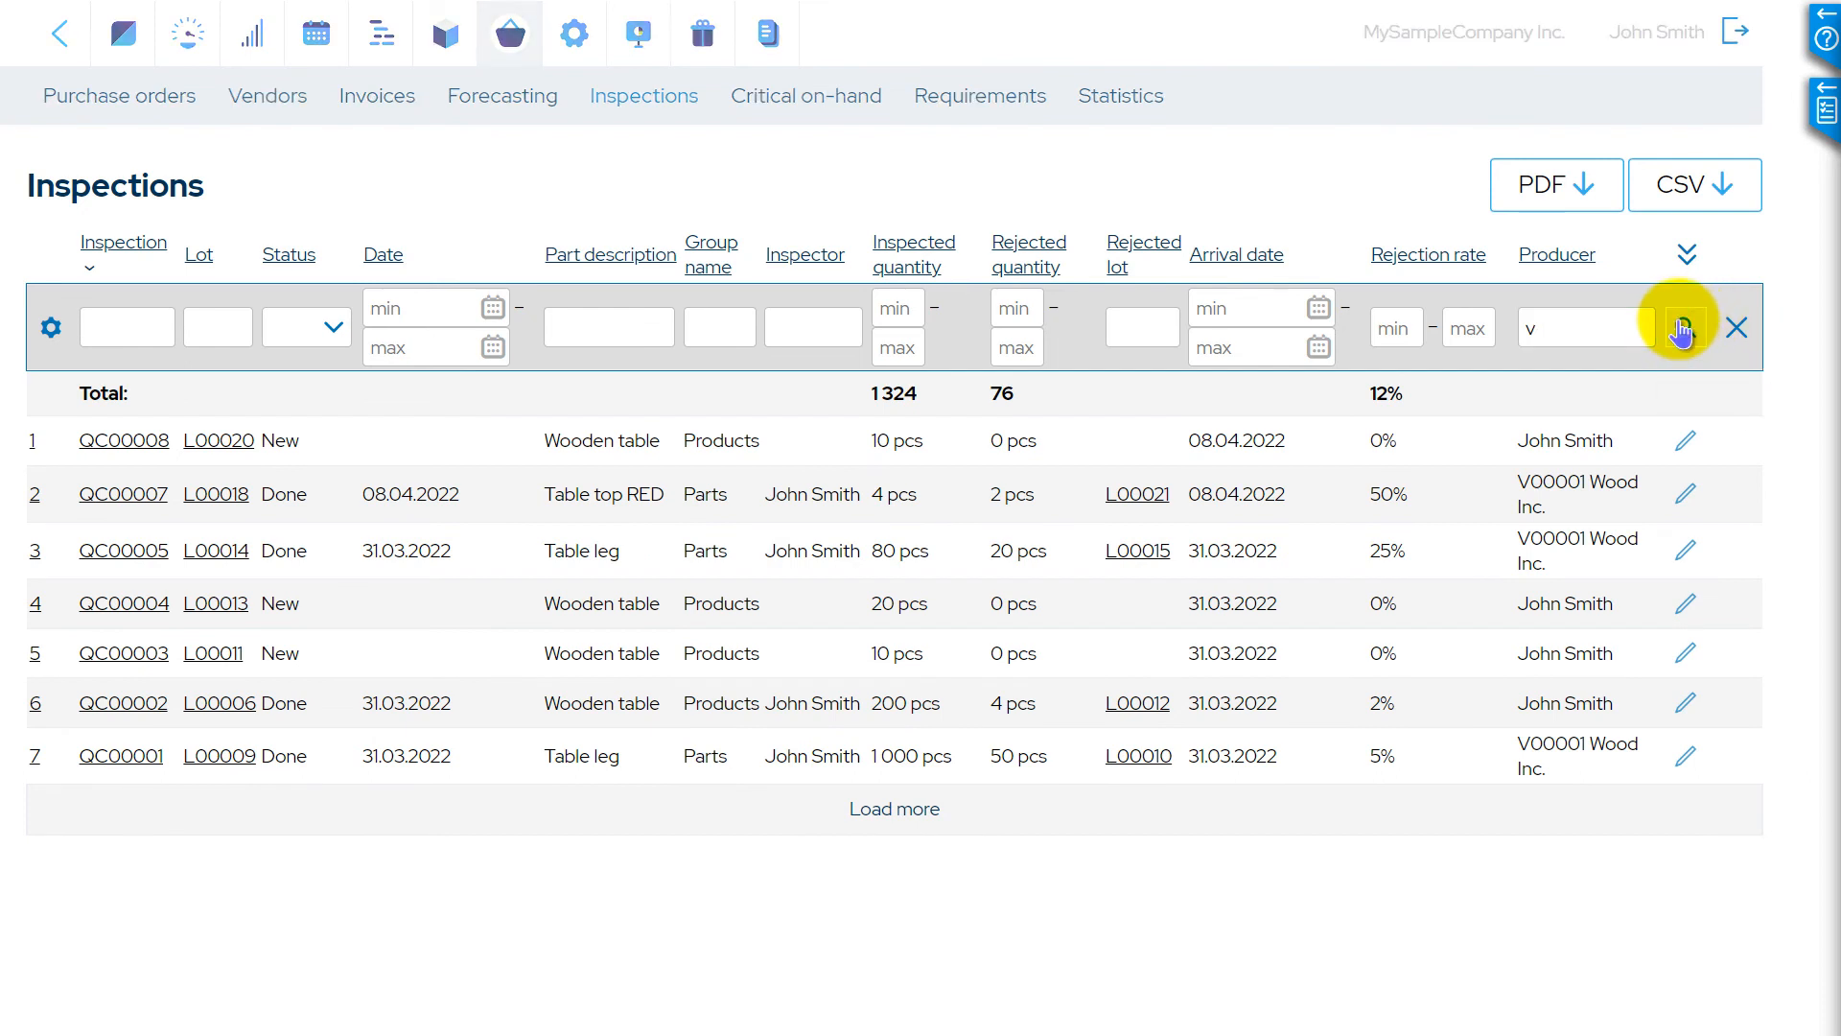
left_click(1684, 326)
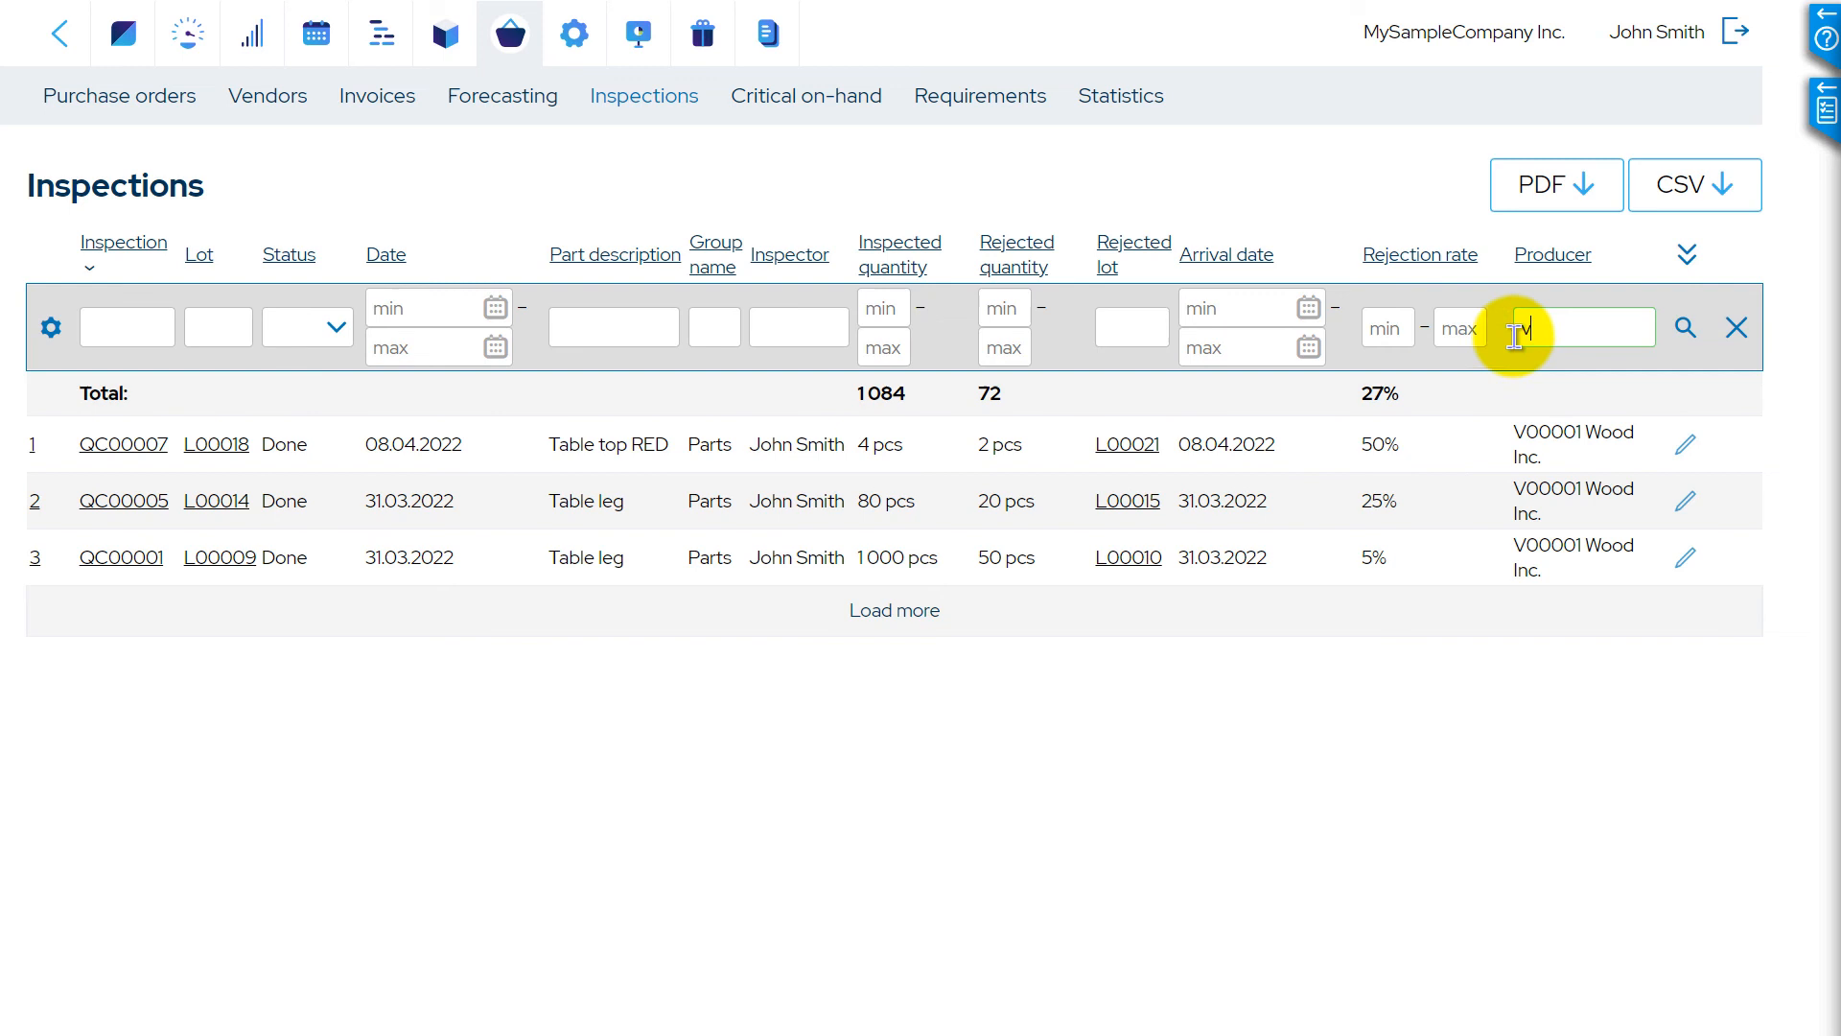
type("j")
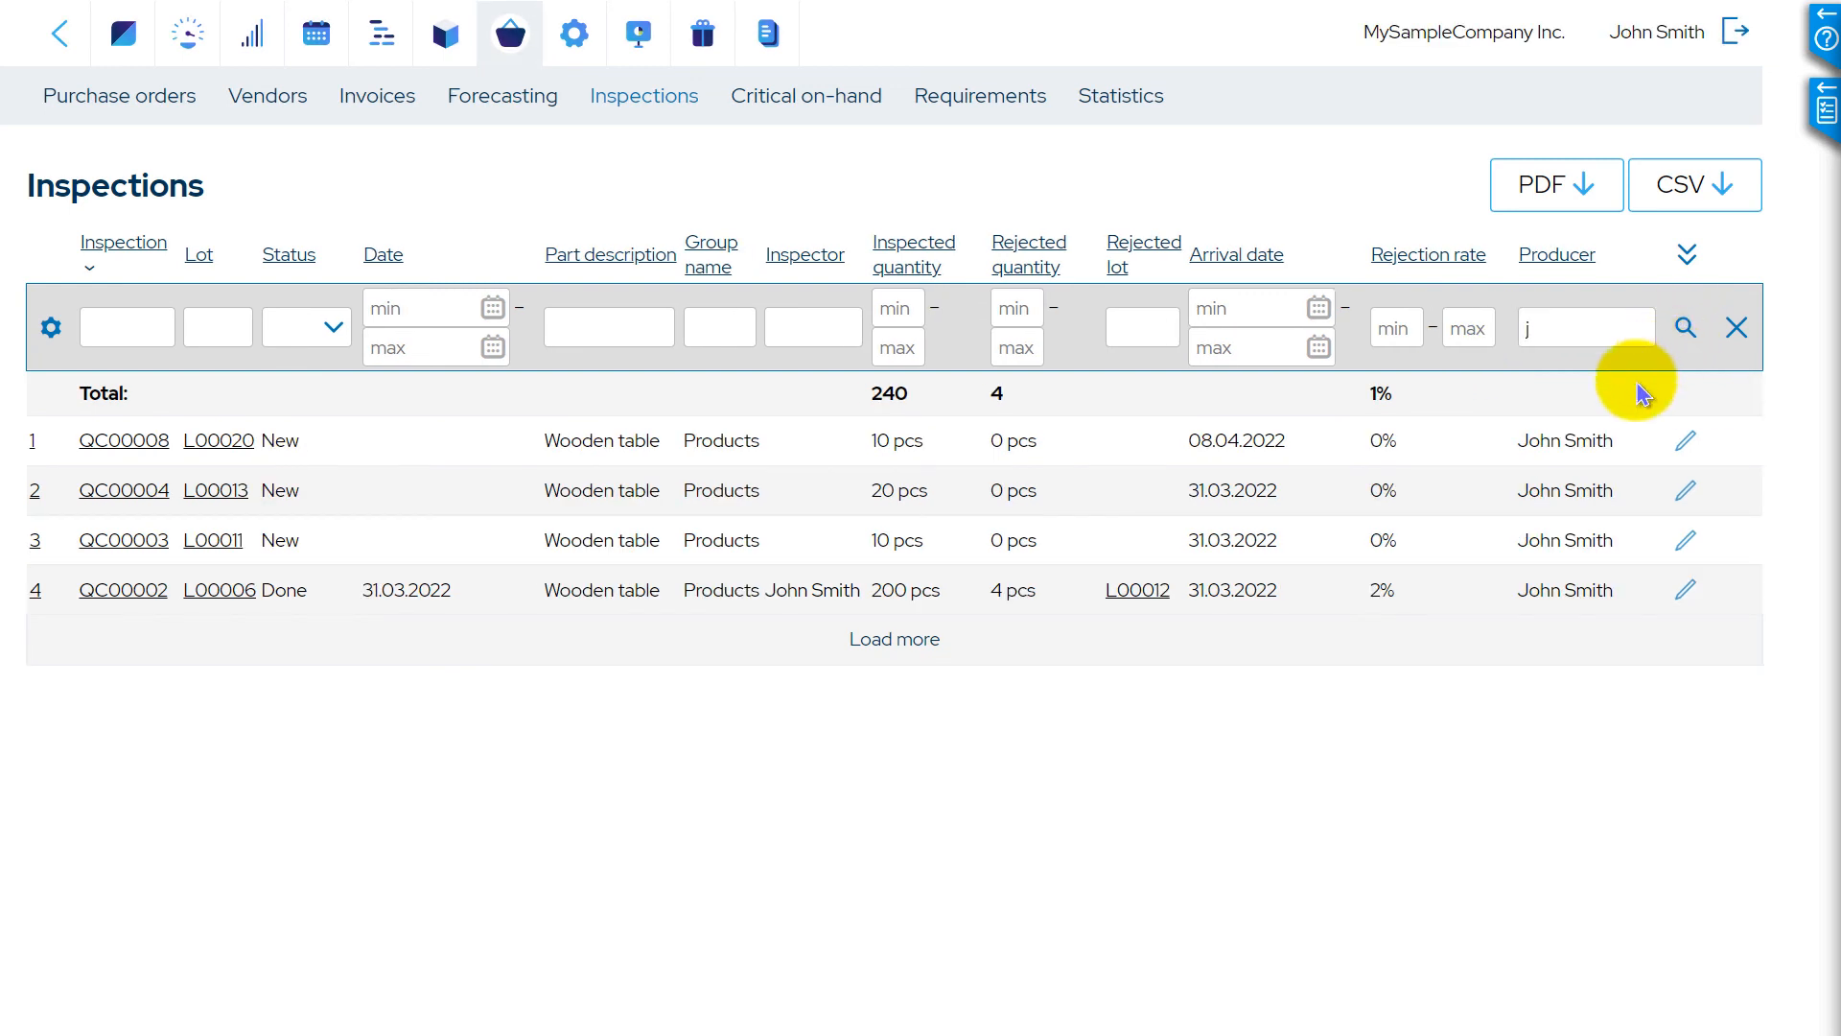
mouse_move(1383, 403)
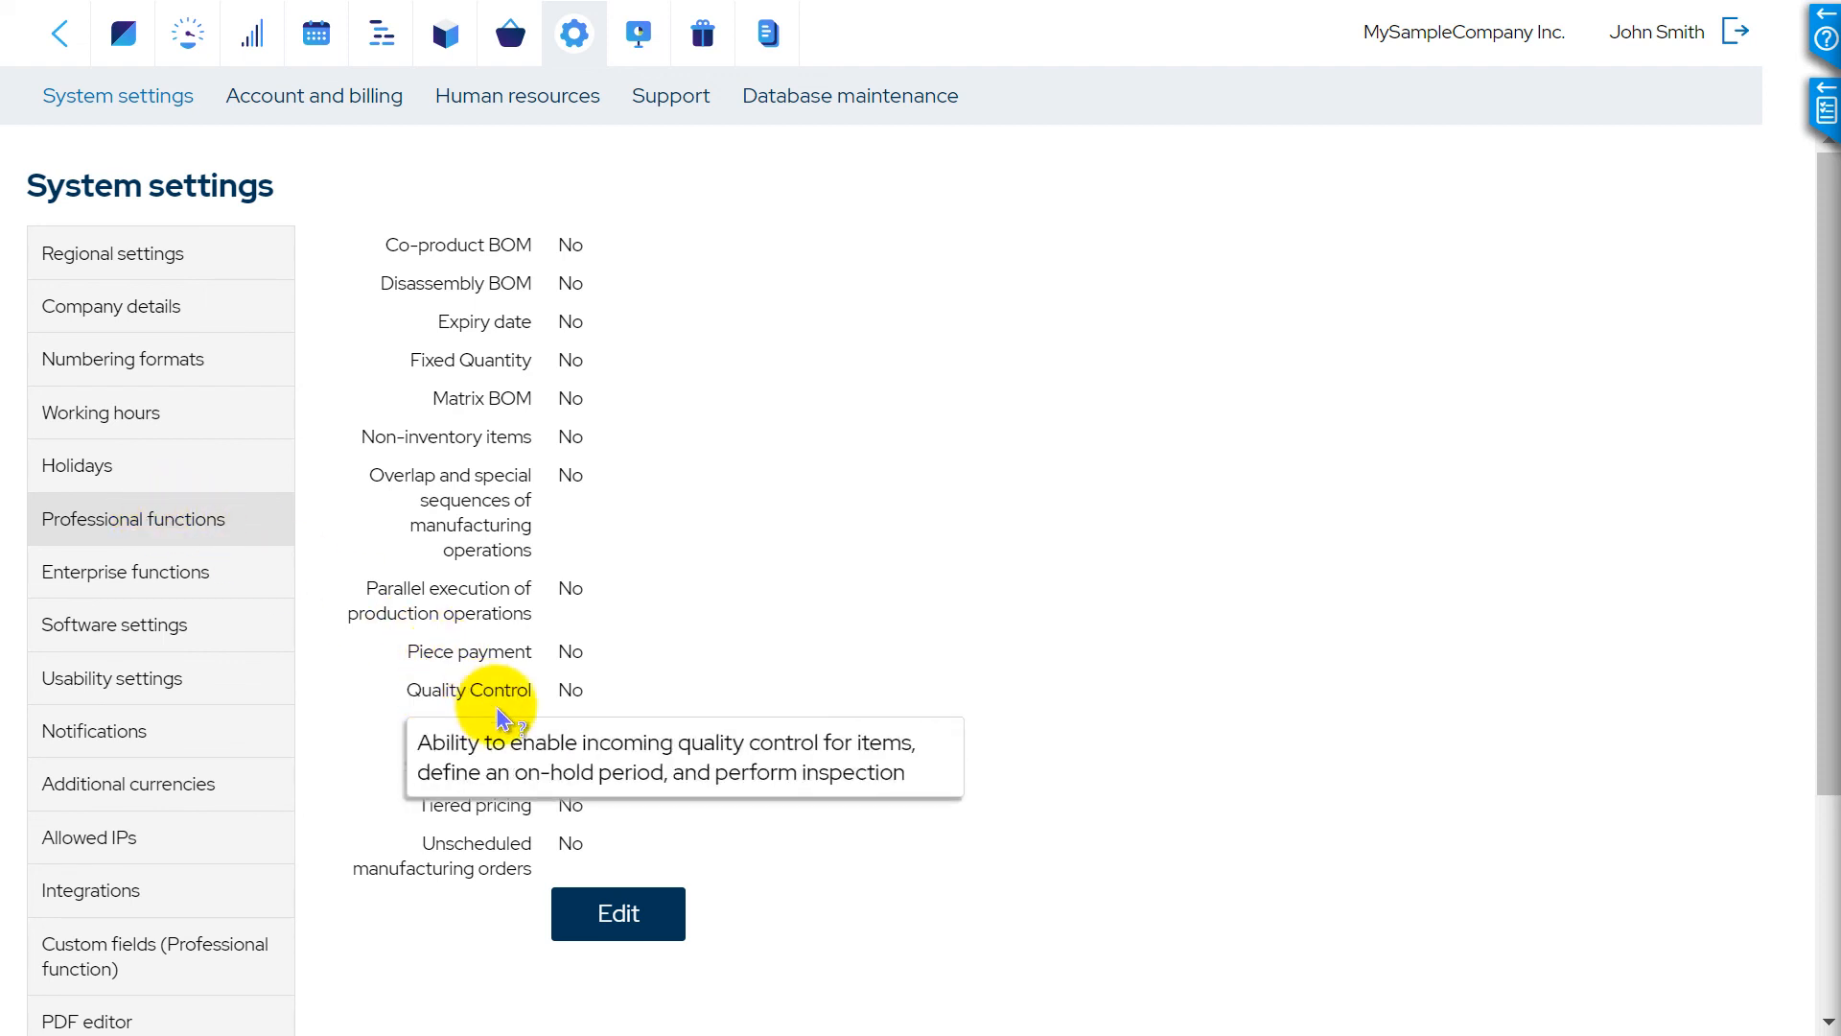
Make the Professional functions settings editable, Quality Control still No
left_click(616, 913)
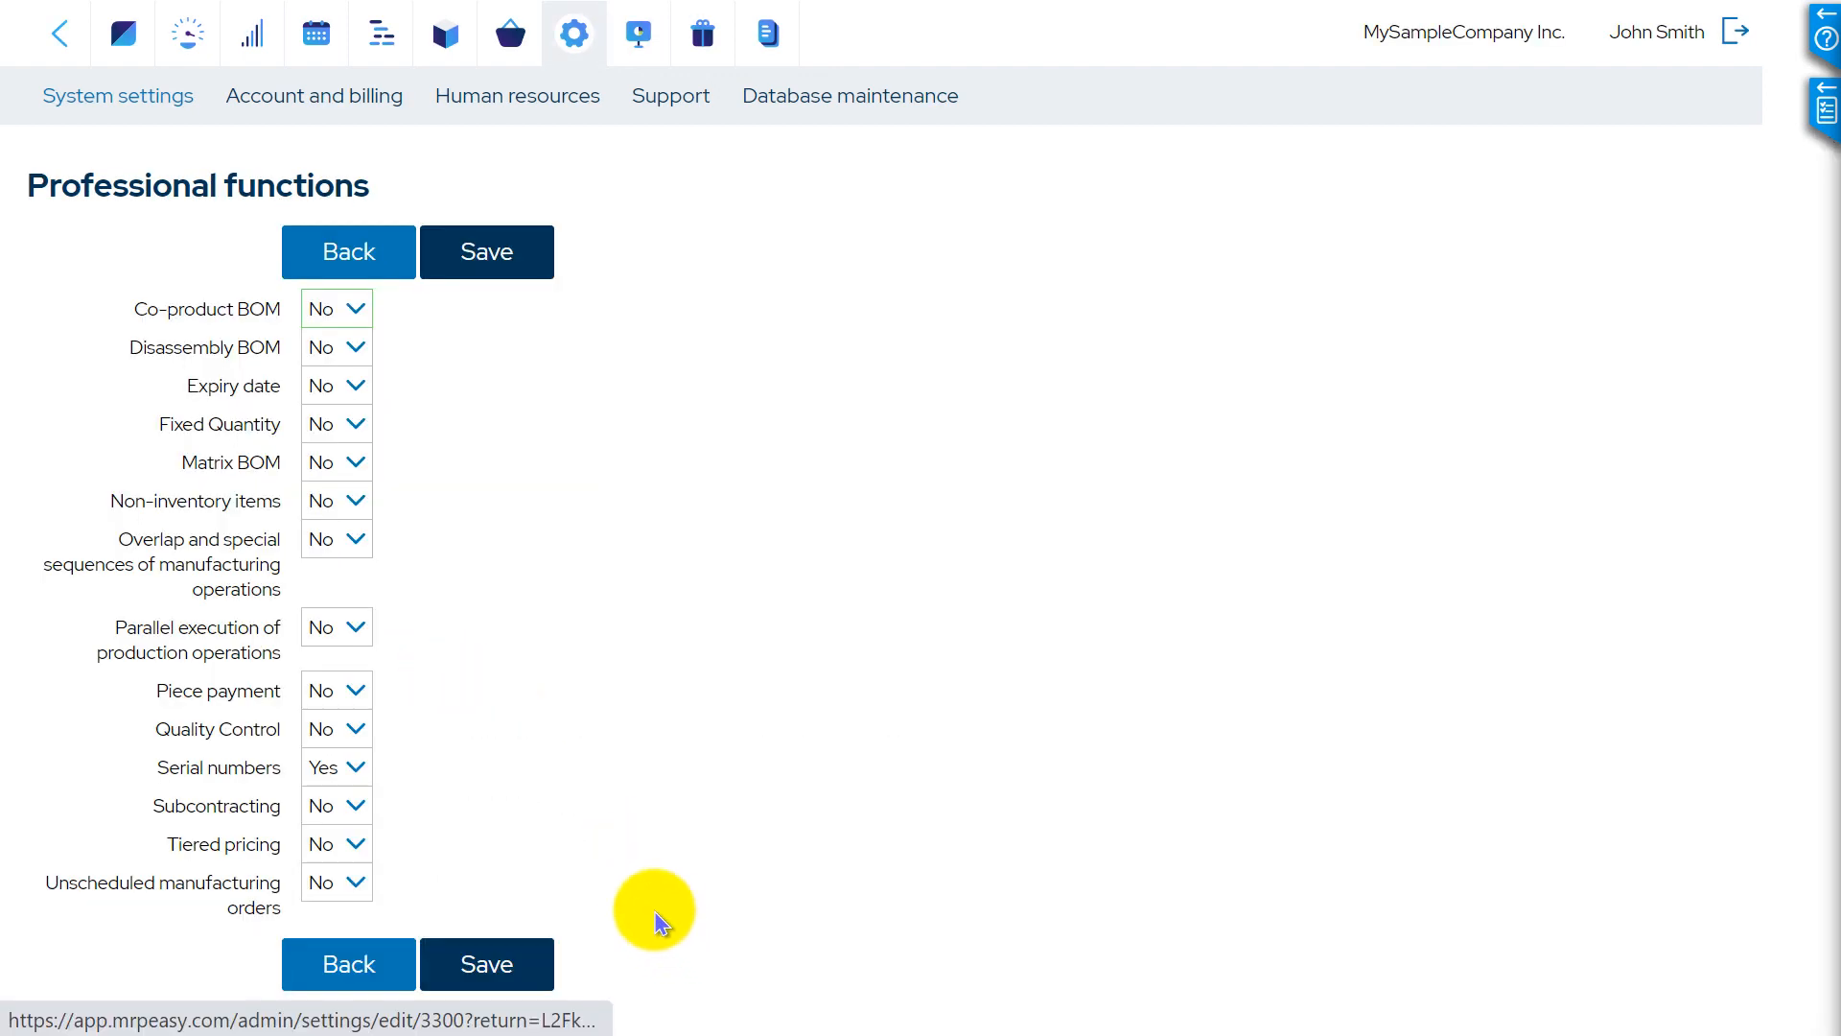